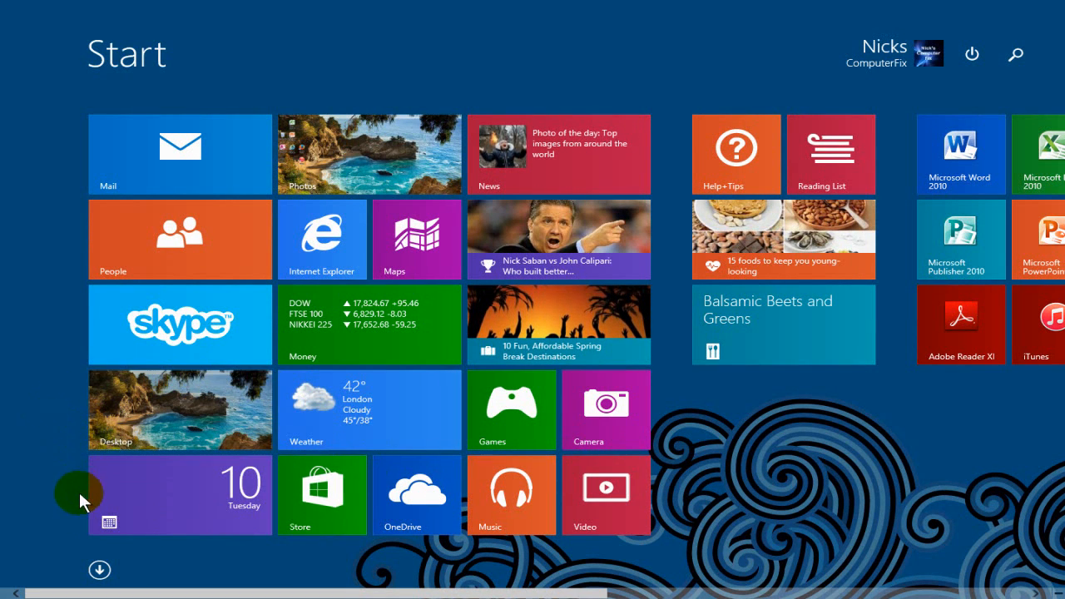
# - Launch Movie Maker from the Windows 8.1 Start screen's full Apps list
pyautogui.click(100, 569)
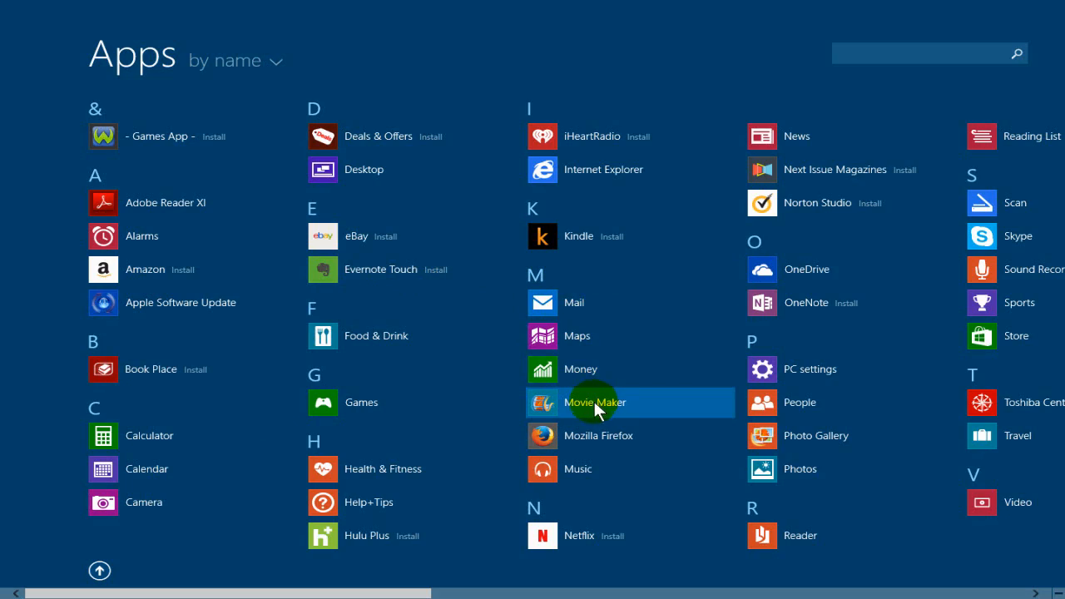
pyautogui.click(595, 401)
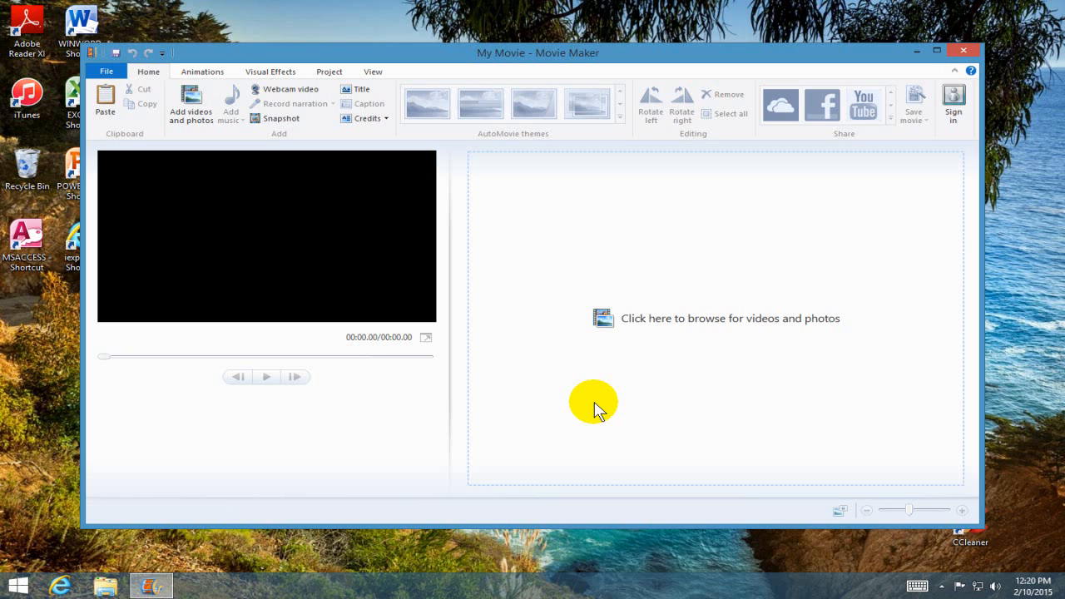
pyautogui.moveTo(635, 405)
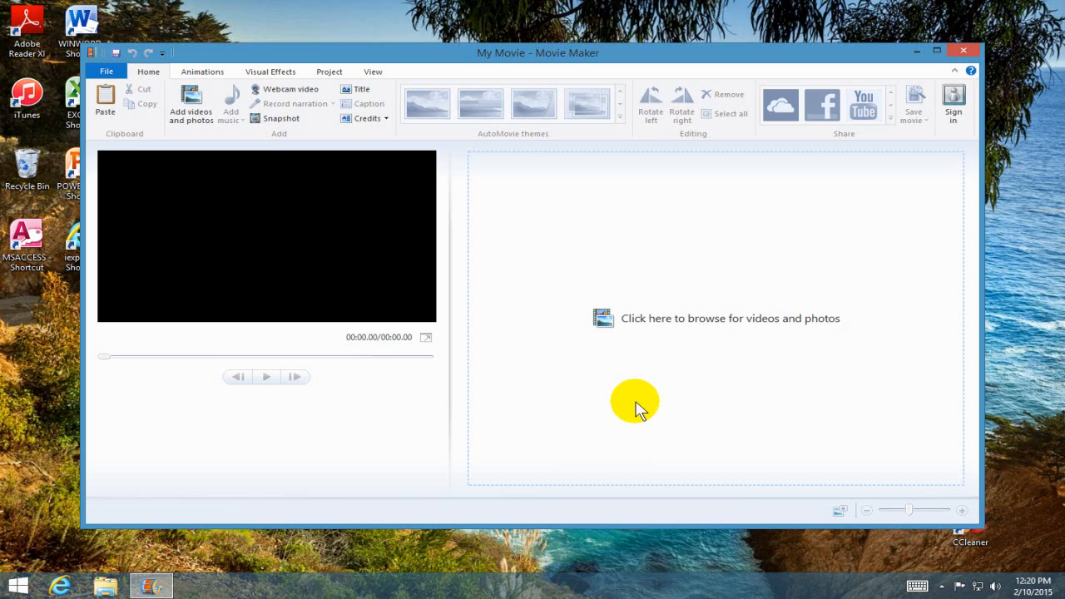
pyautogui.moveTo(628, 323)
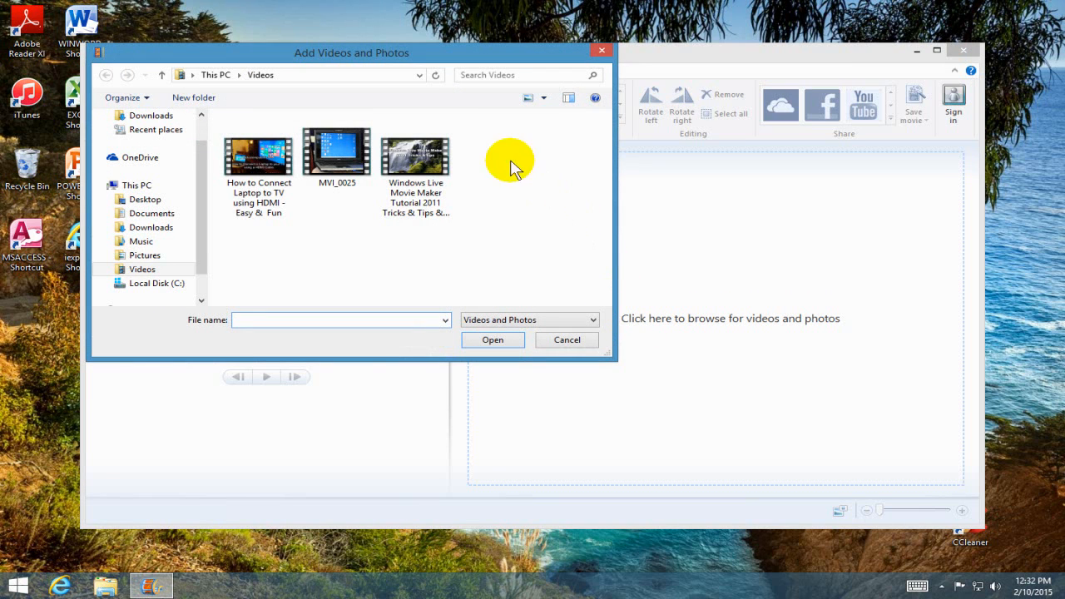
pyautogui.moveTo(264, 266)
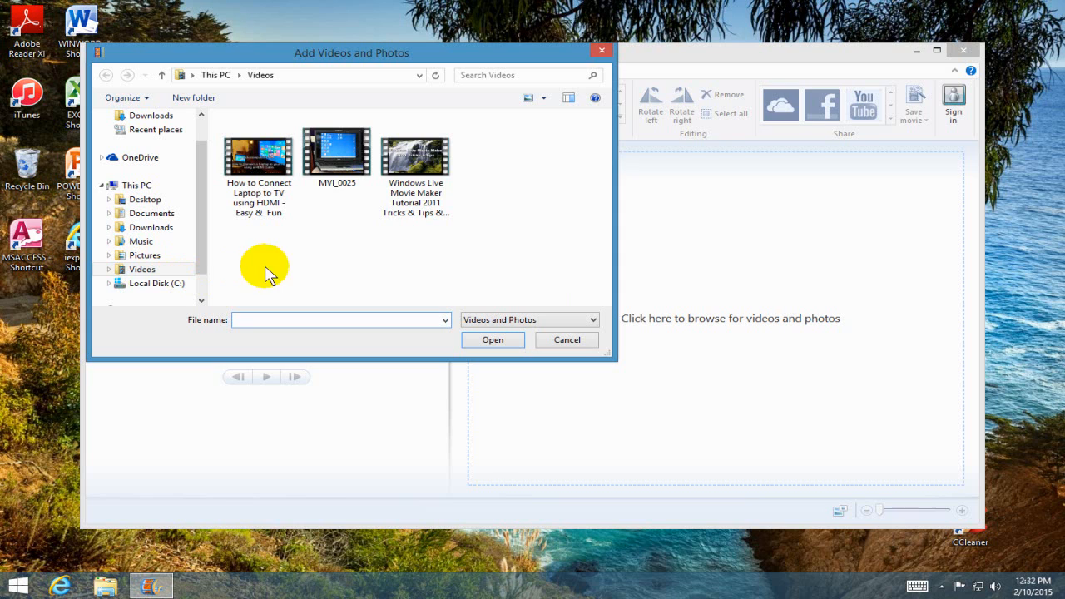
# - Import the 'How to Connect Laptop to TV using HDMI' video from Videos into the empty project
pyautogui.click(258, 158)
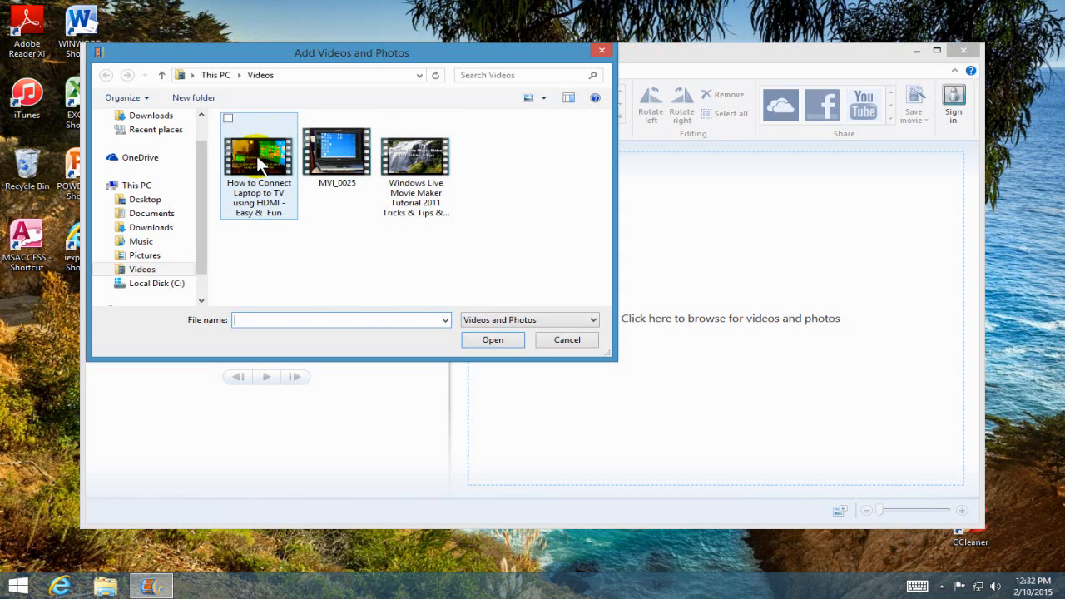
pyautogui.click(259, 153)
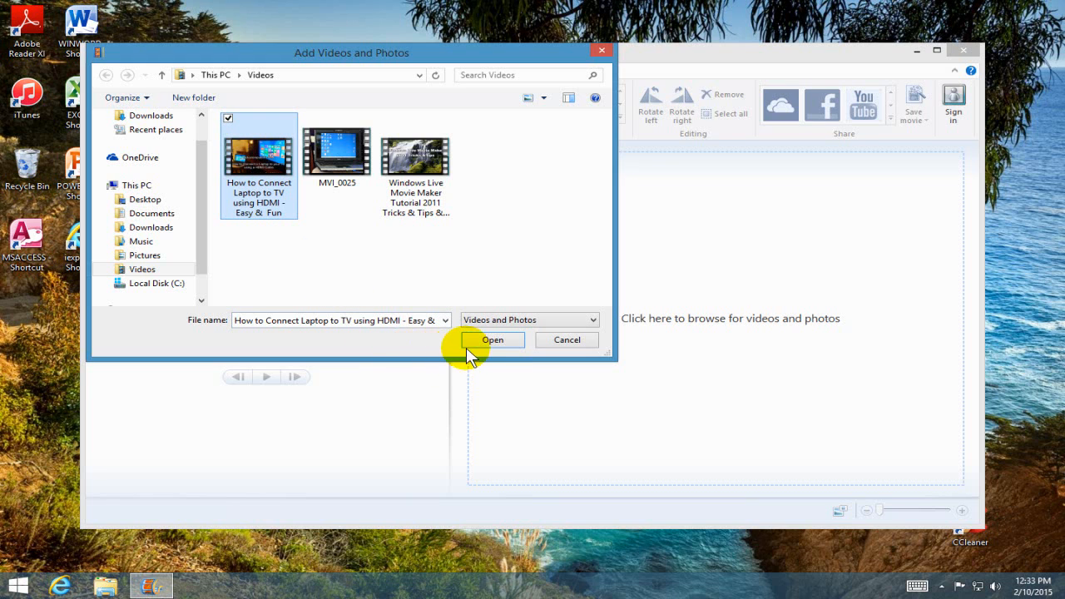
pyautogui.click(493, 340)
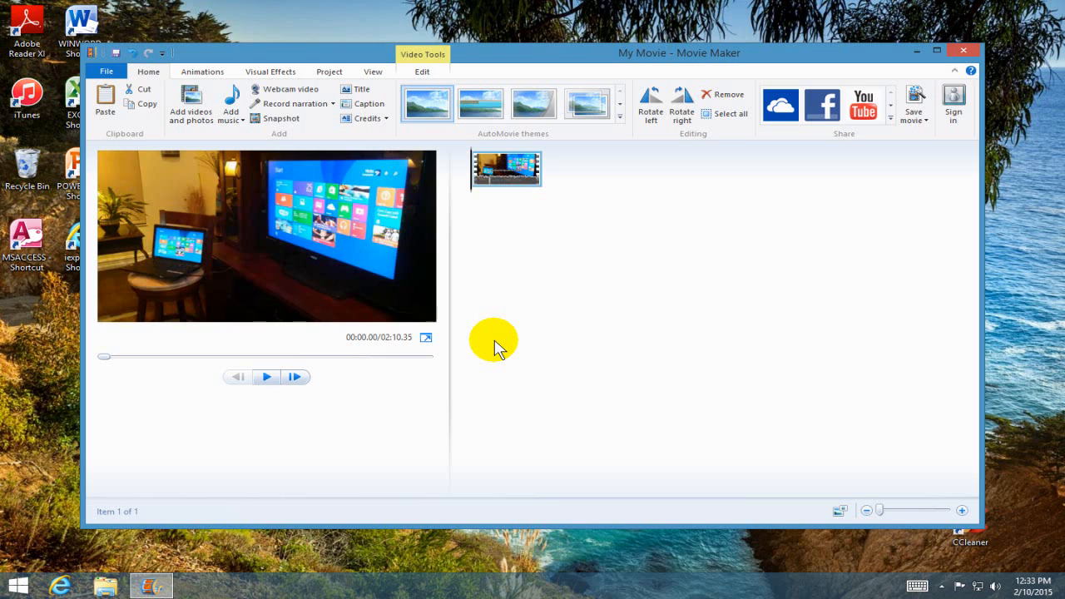
pyautogui.moveTo(529, 269)
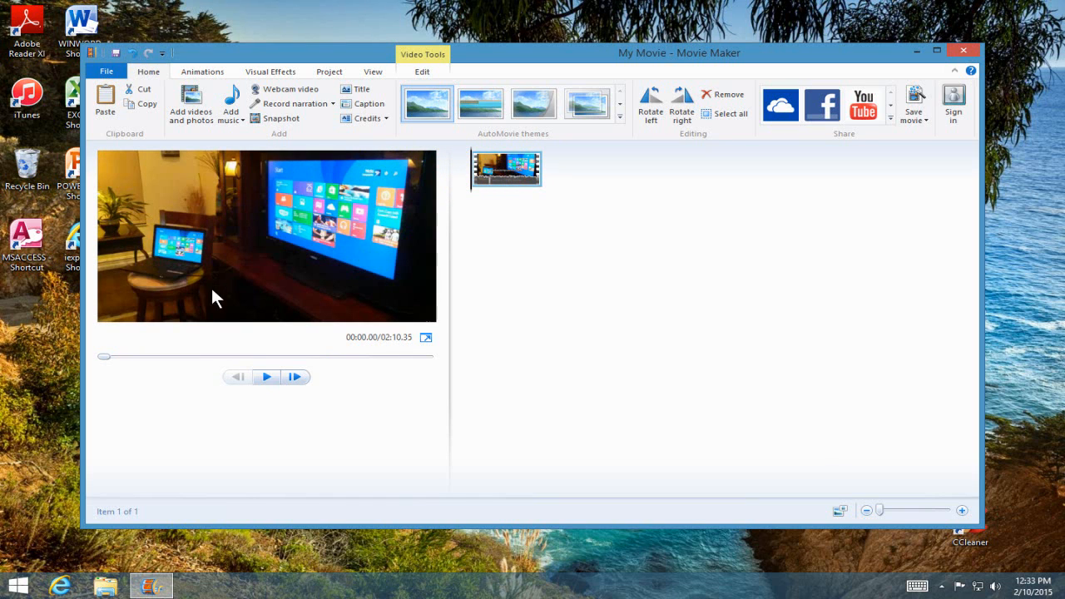
pyautogui.click(266, 375)
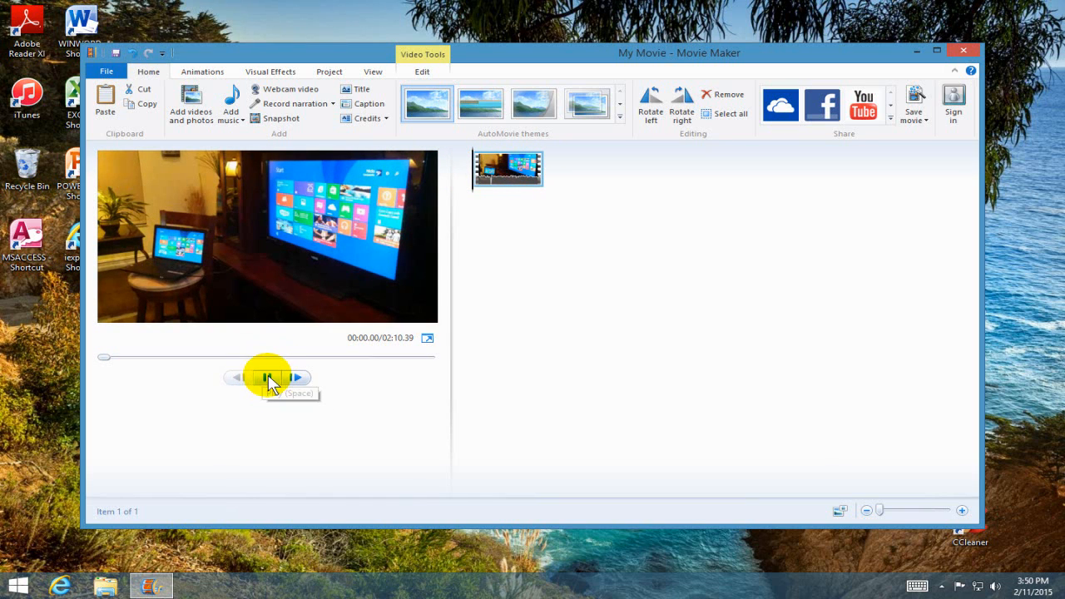
pyautogui.click(266, 376)
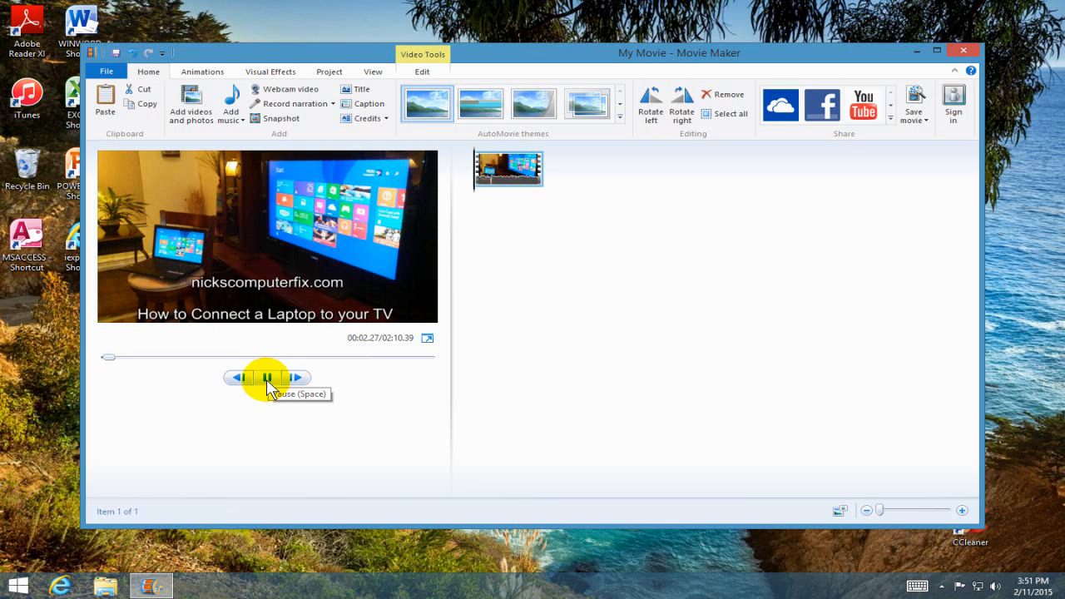
pyautogui.click(266, 378)
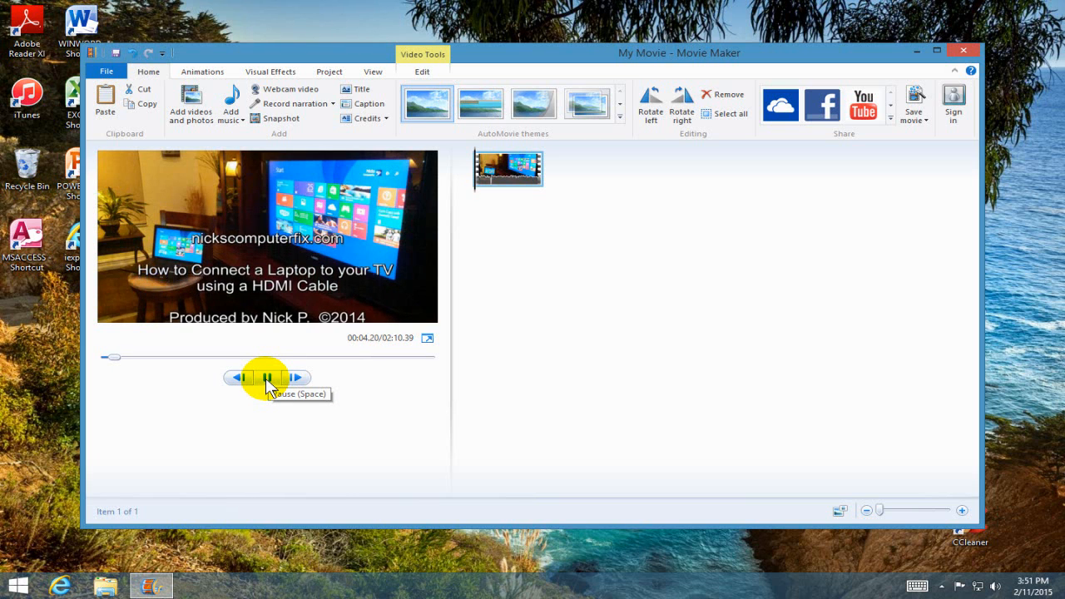
pyautogui.click(267, 377)
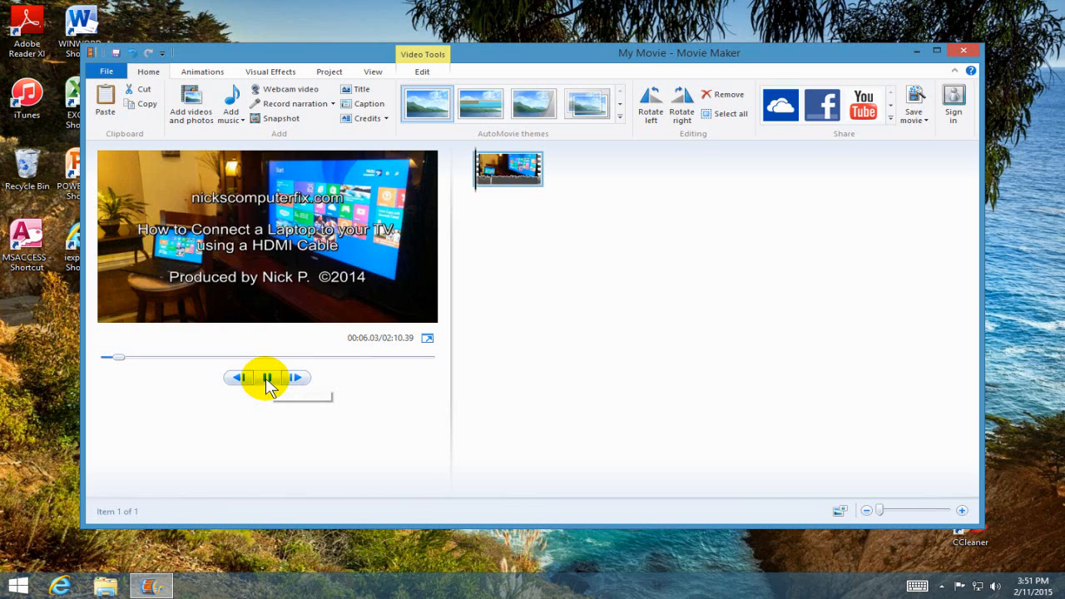
pyautogui.click(267, 377)
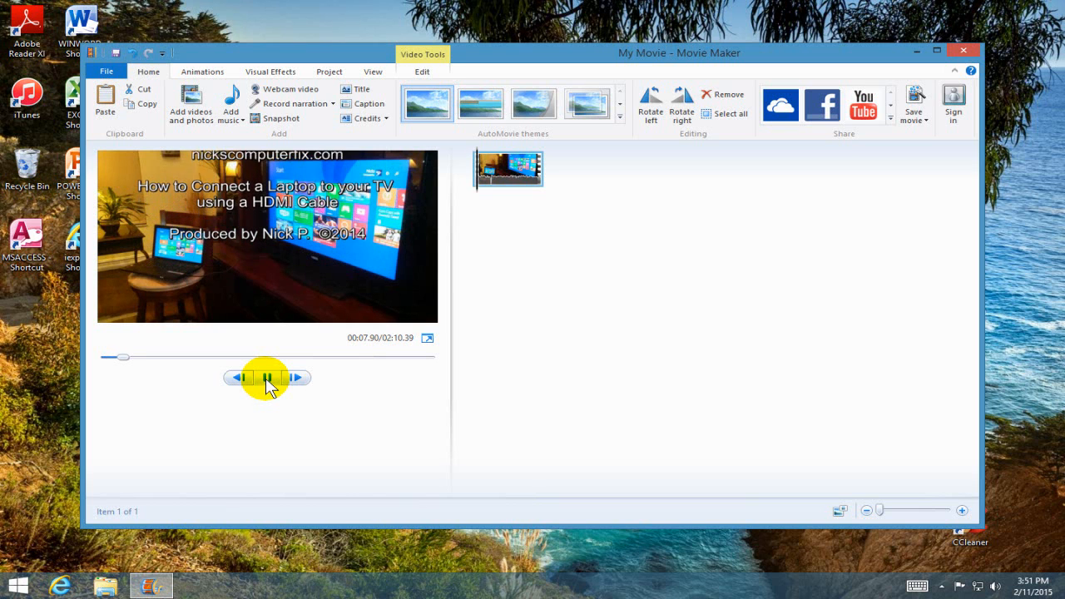
pyautogui.click(268, 376)
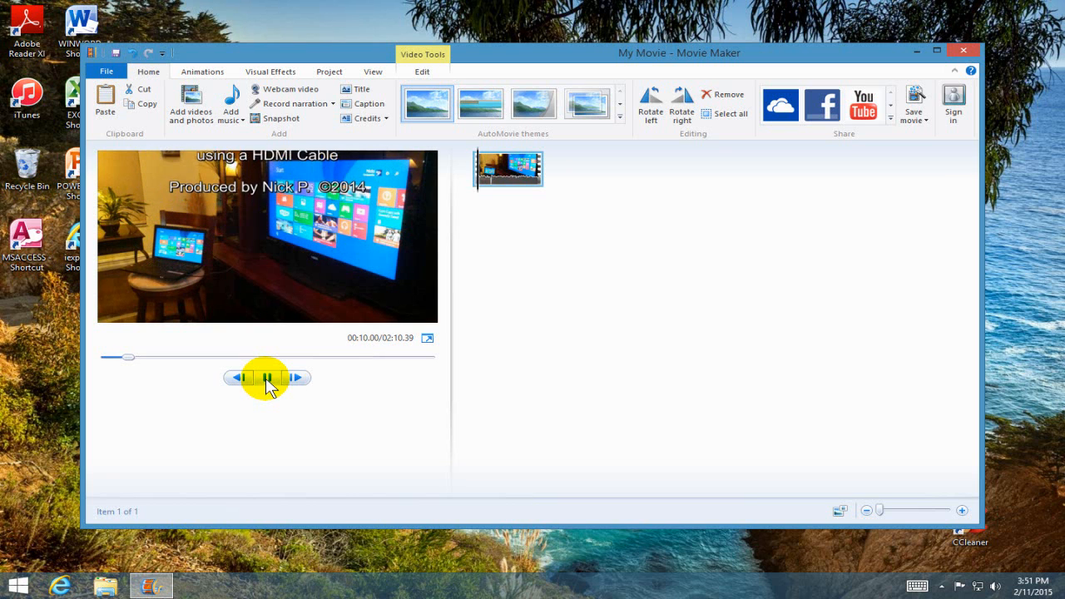
pyautogui.click(268, 377)
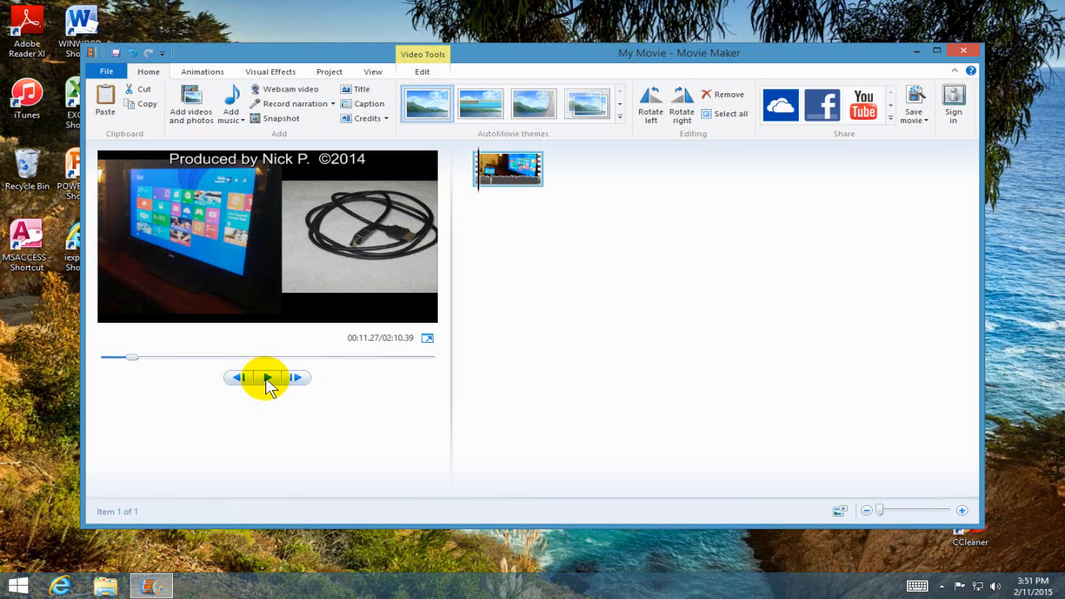
pyautogui.moveTo(532, 364)
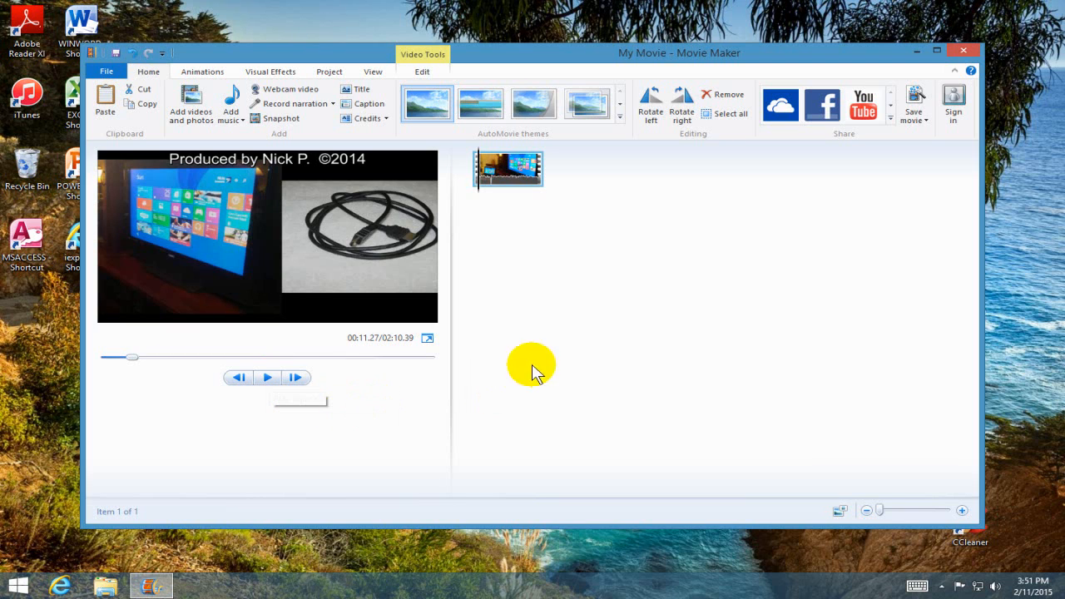
pyautogui.moveTo(508, 168)
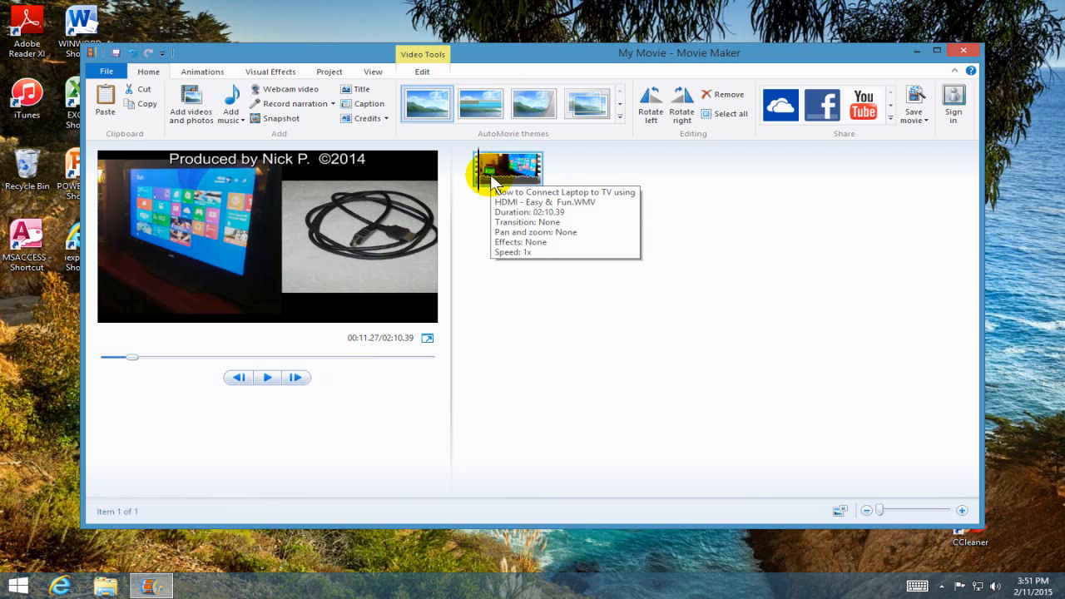
pyautogui.moveTo(731, 308)
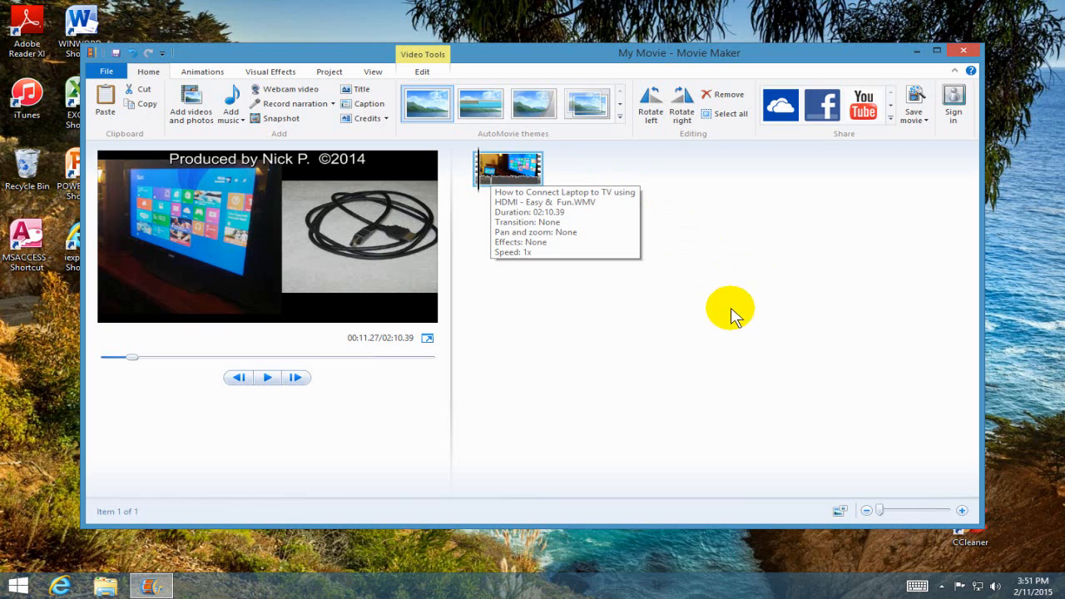
# - Show storyboard clips at large size and split the HDMI clip at about 1:06 into two items
pyautogui.click(840, 511)
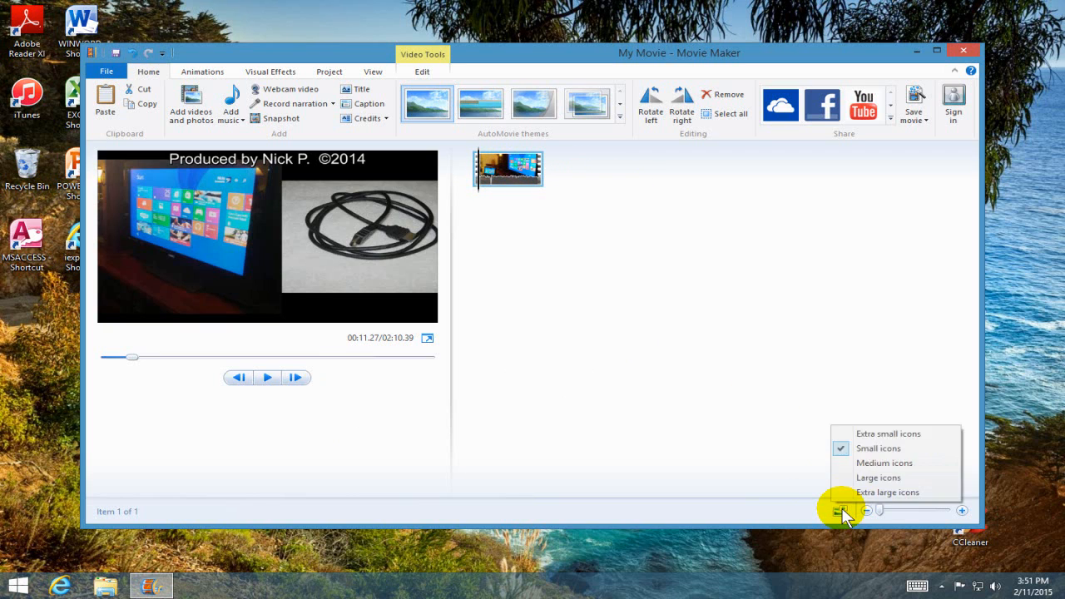
pyautogui.moveTo(878, 476)
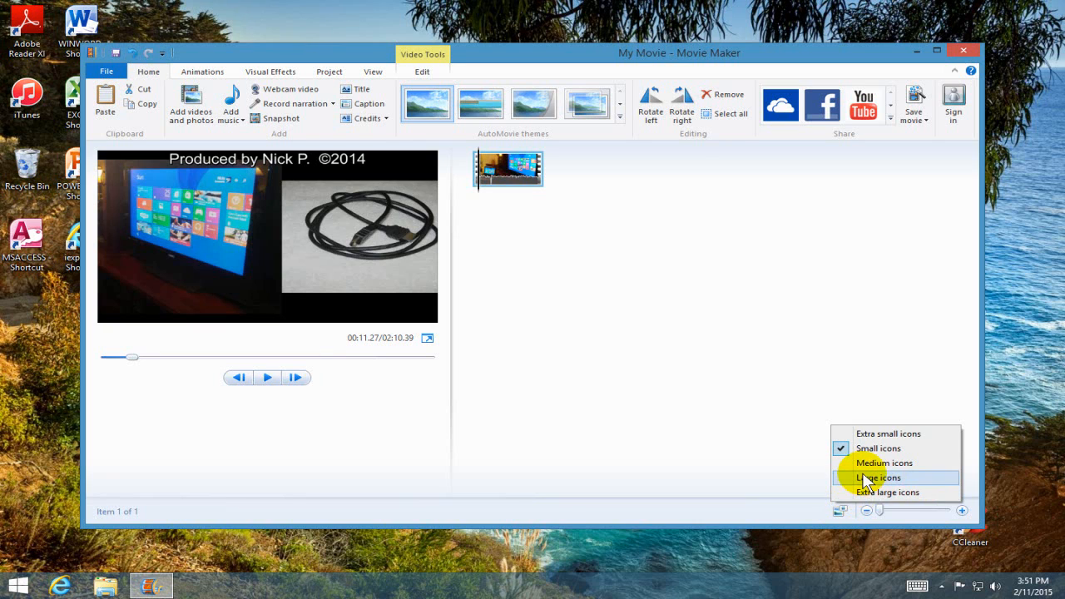
pyautogui.click(875, 476)
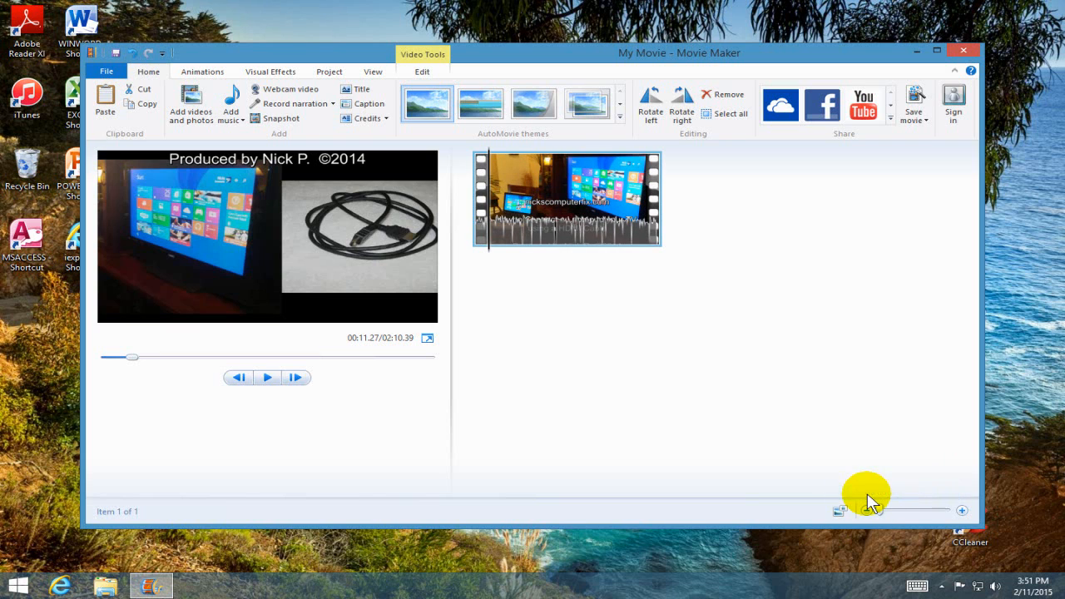
pyautogui.moveTo(508, 150)
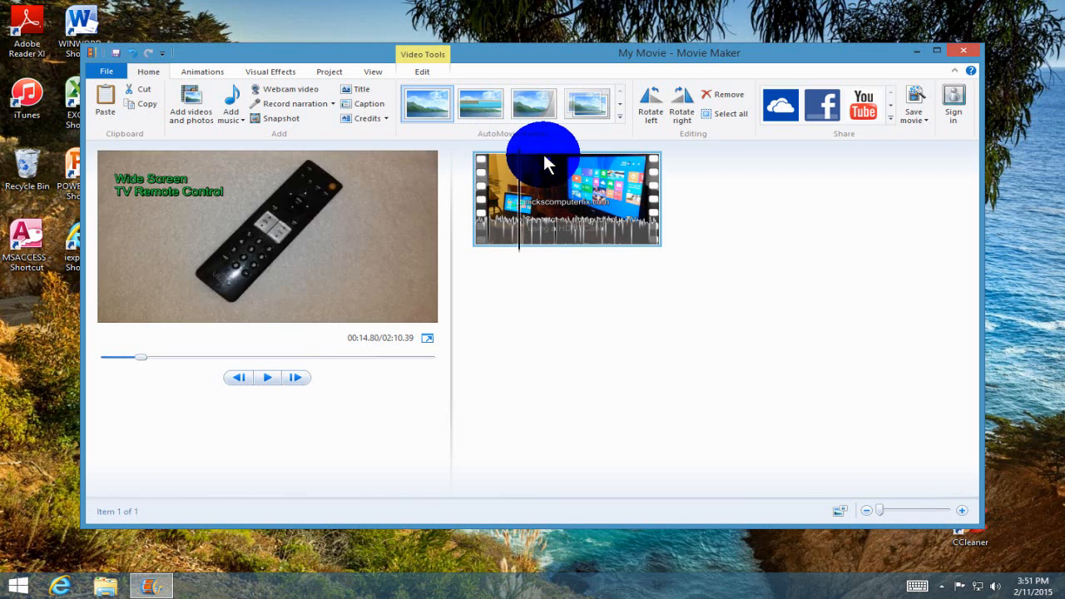
pyautogui.click(572, 200)
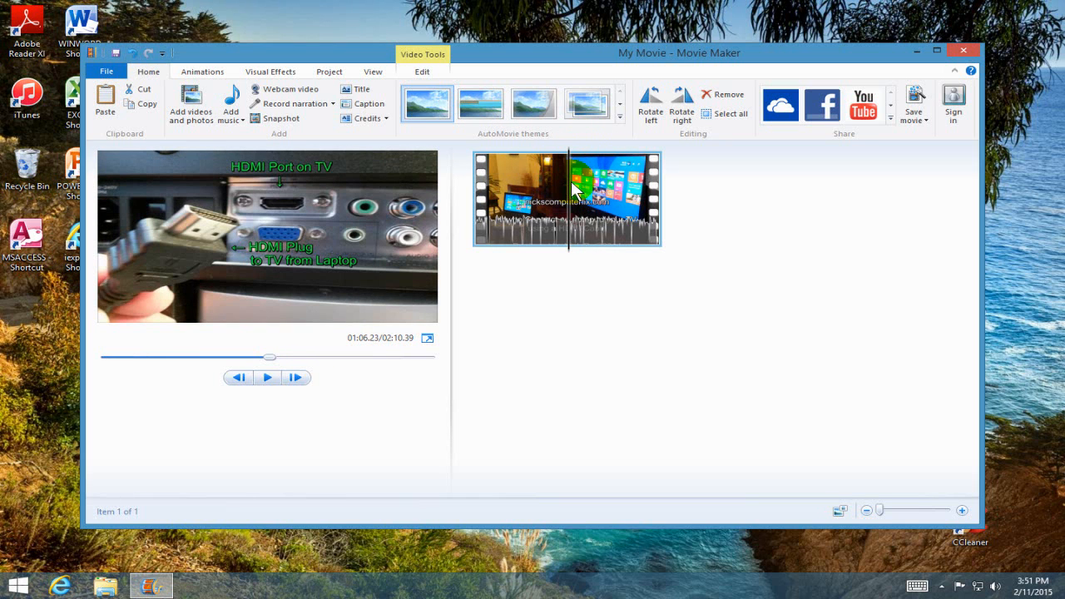
pyautogui.rightClick(569, 191)
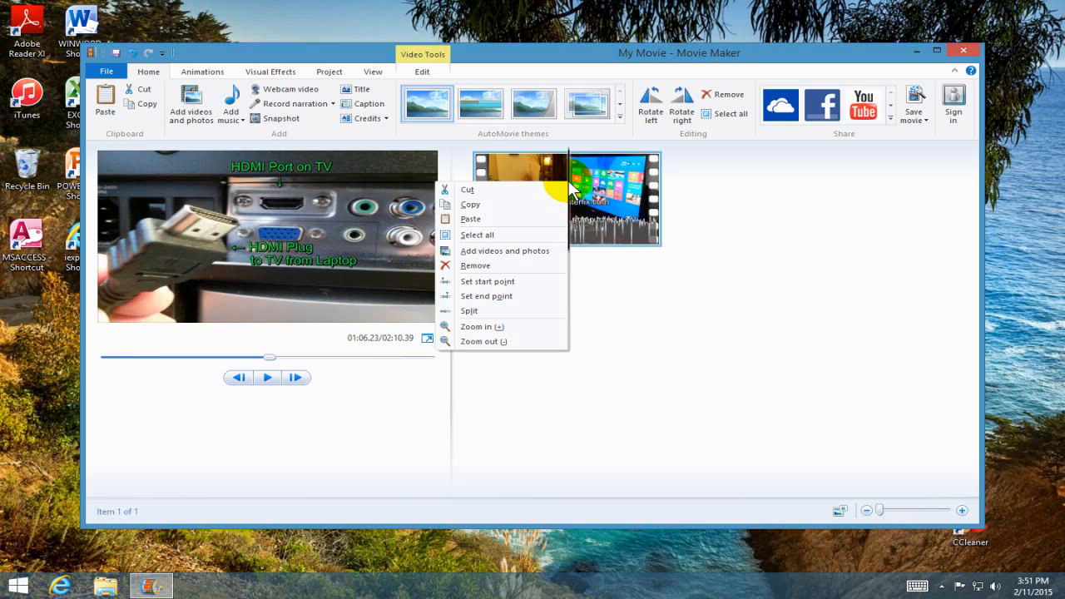
pyautogui.moveTo(499, 220)
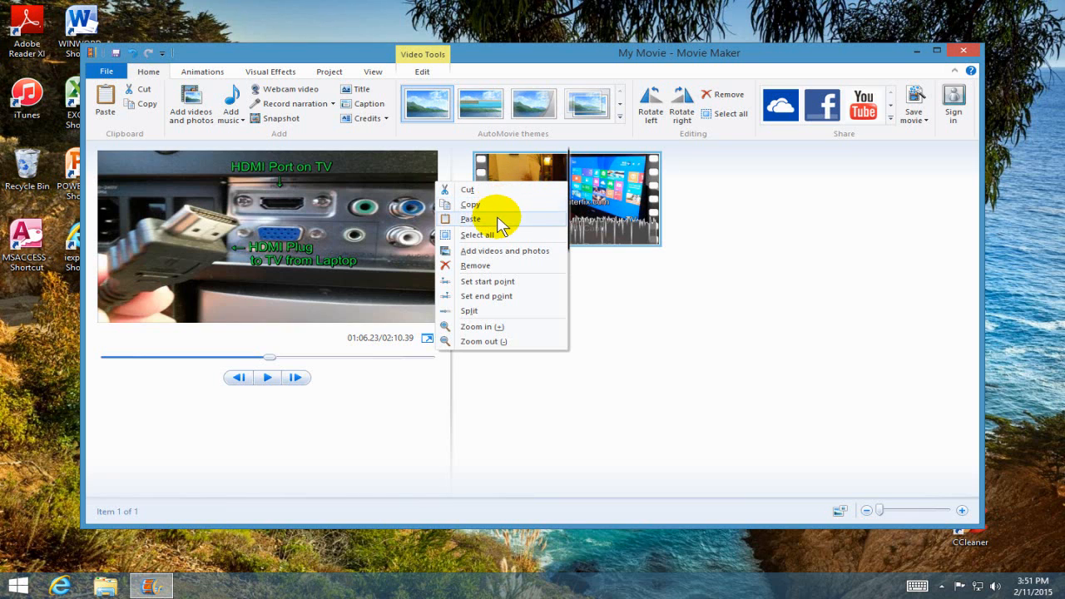
pyautogui.moveTo(496, 269)
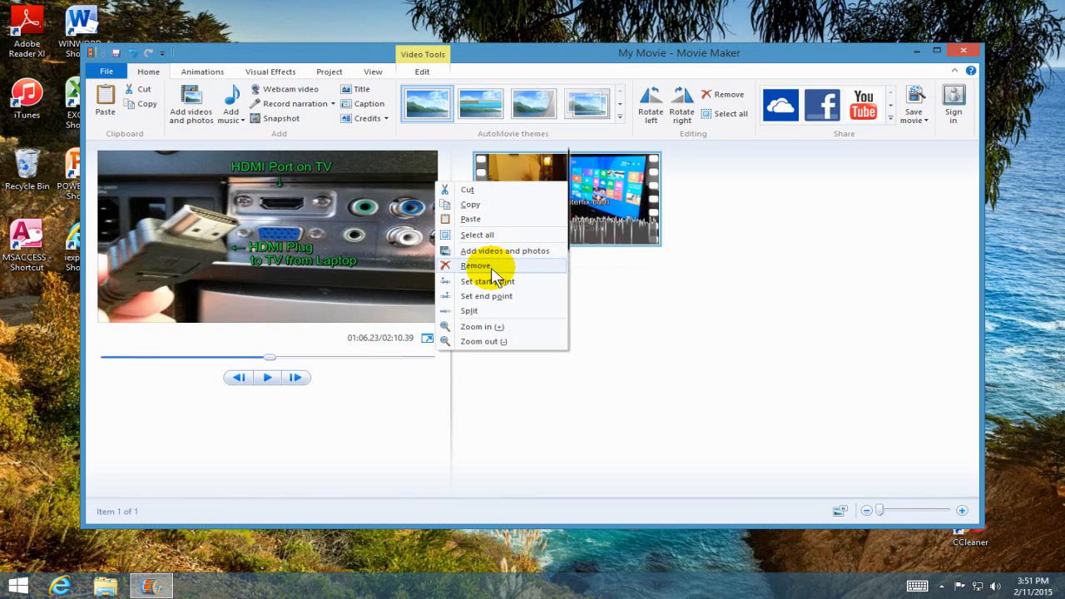
pyautogui.moveTo(479, 341)
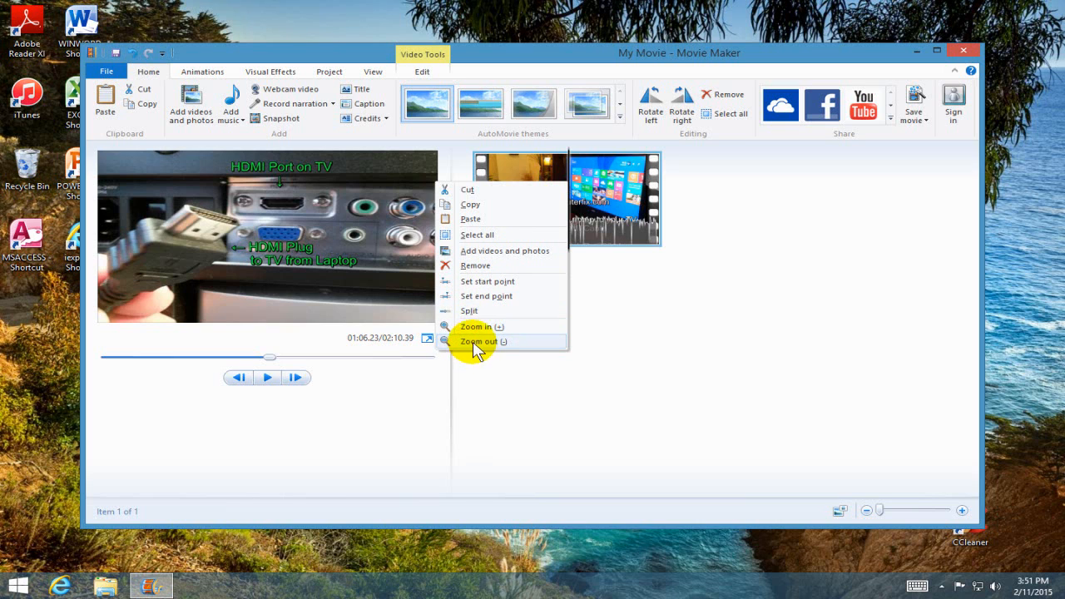
pyautogui.click(469, 311)
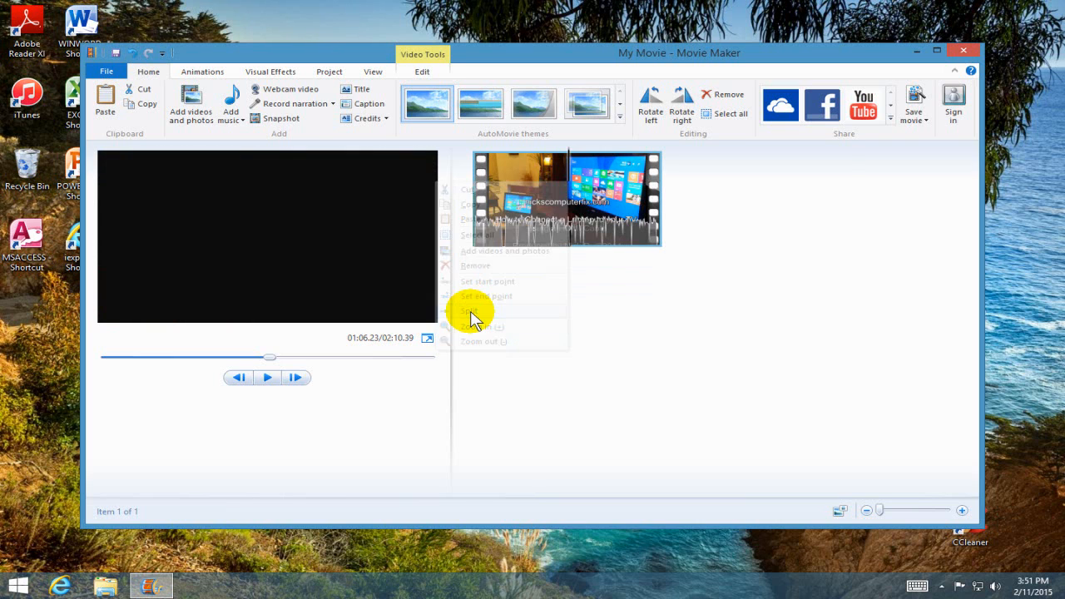
pyautogui.click(469, 311)
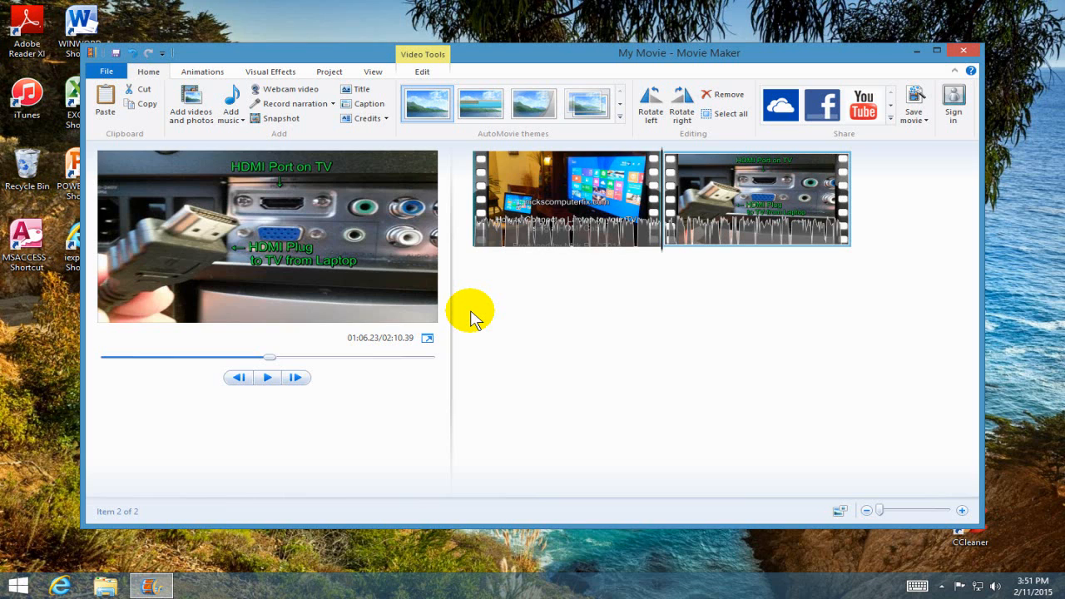
pyautogui.moveTo(519, 286)
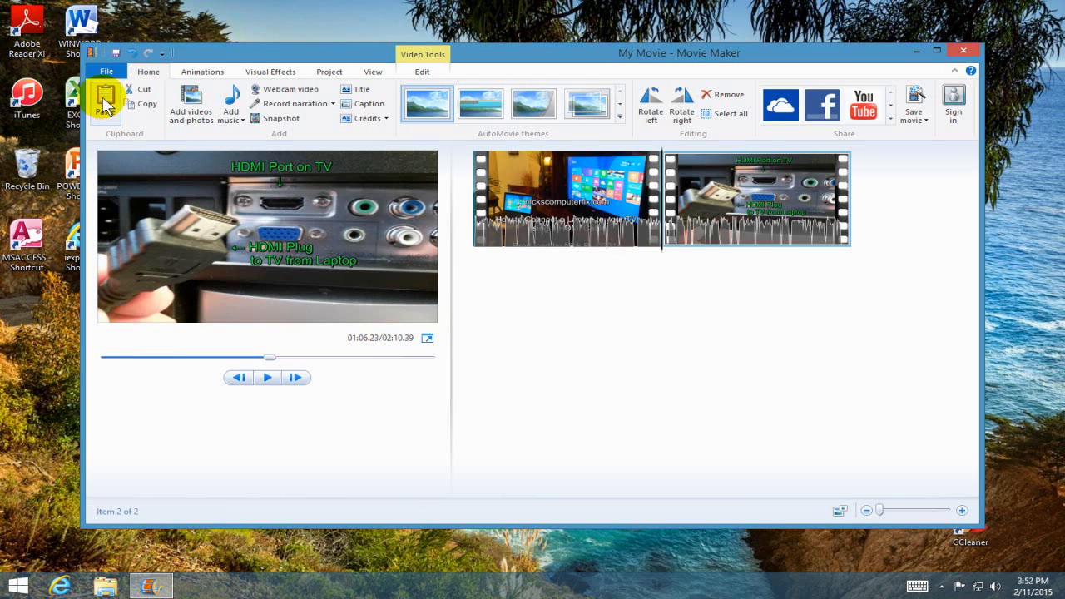
pyautogui.moveTo(103, 99)
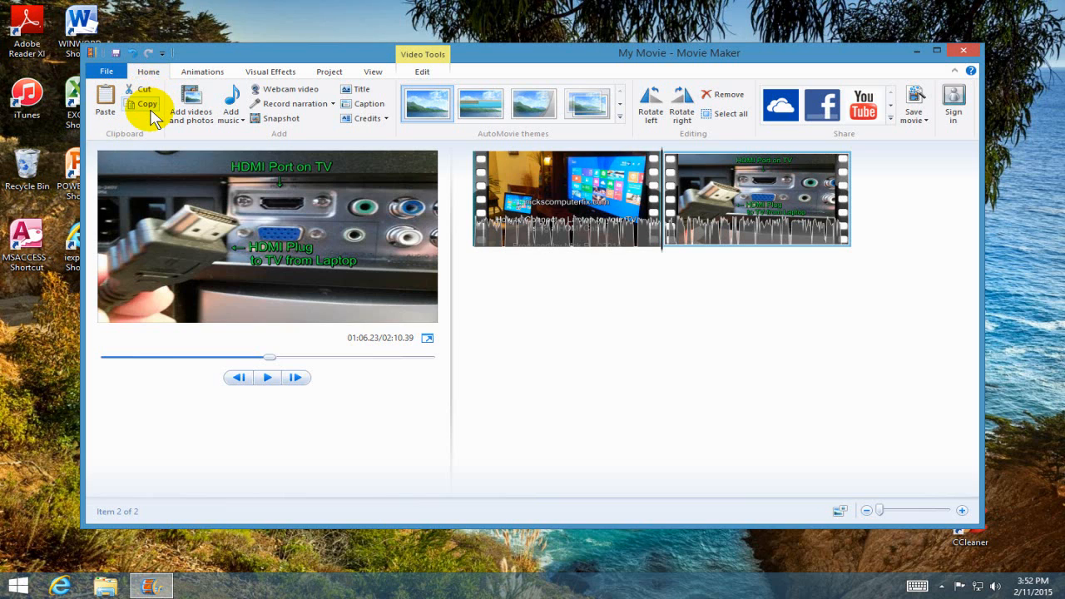
pyautogui.moveTo(200, 100)
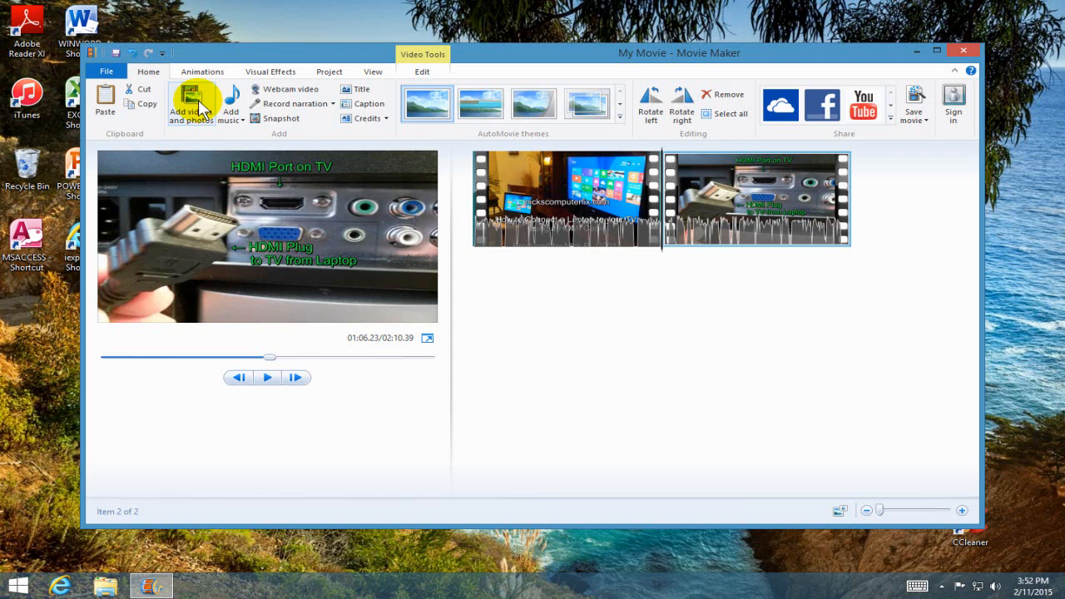
pyautogui.moveTo(190, 99)
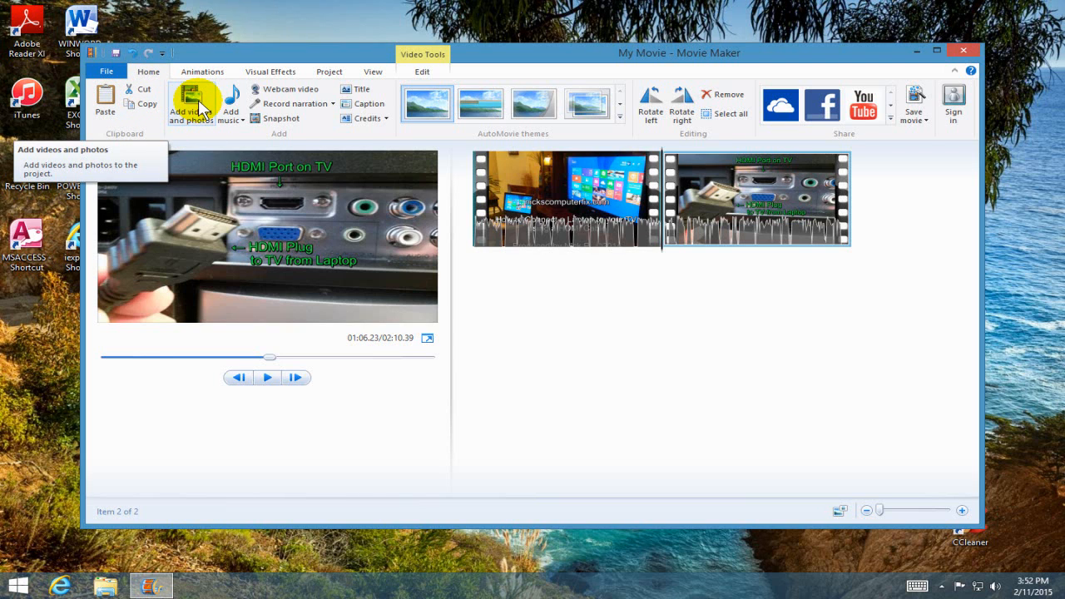
# - Add the Snapshot 1 picture from Pictures as the third storyboard item
pyautogui.click(186, 100)
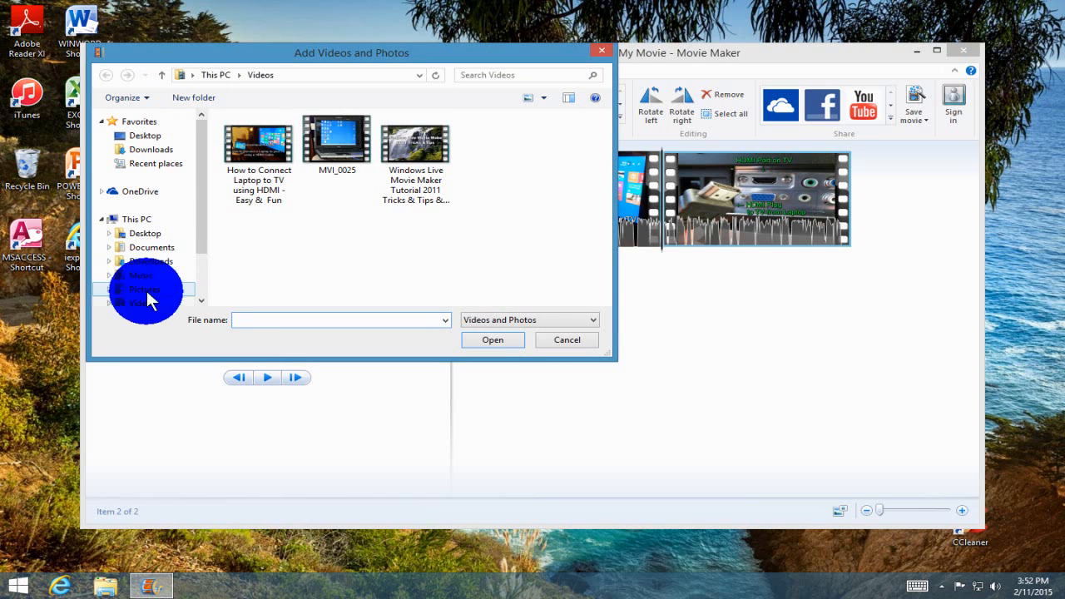
pyautogui.click(145, 289)
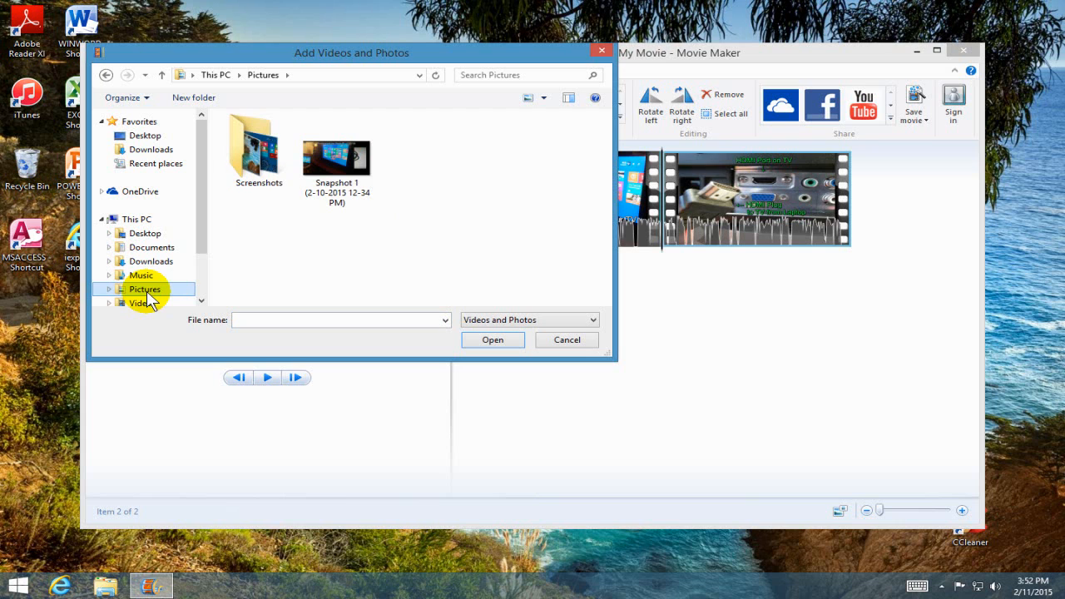
pyautogui.click(336, 153)
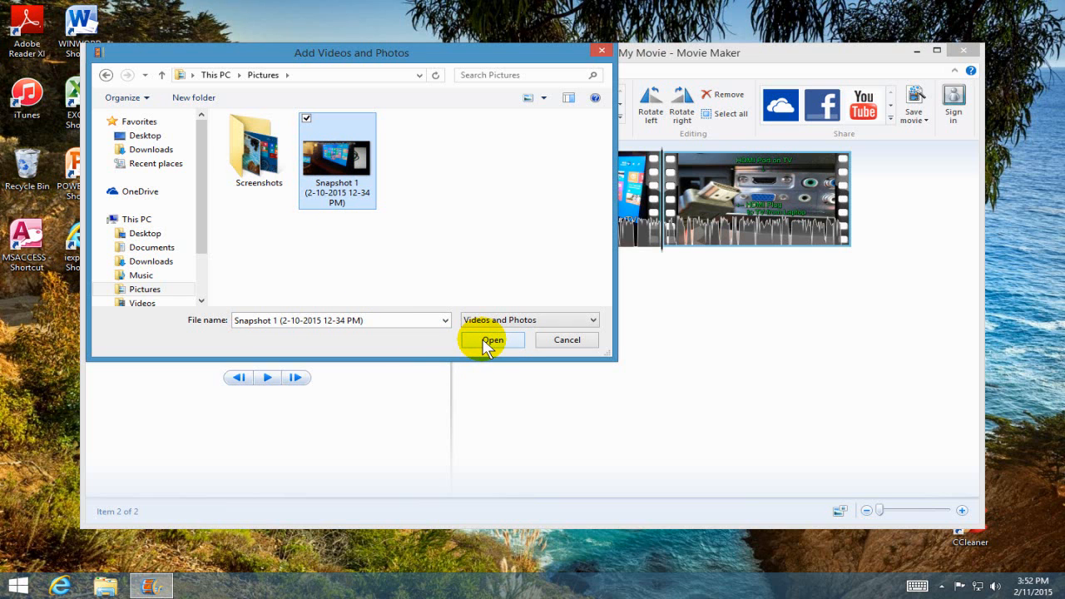
pyautogui.click(493, 339)
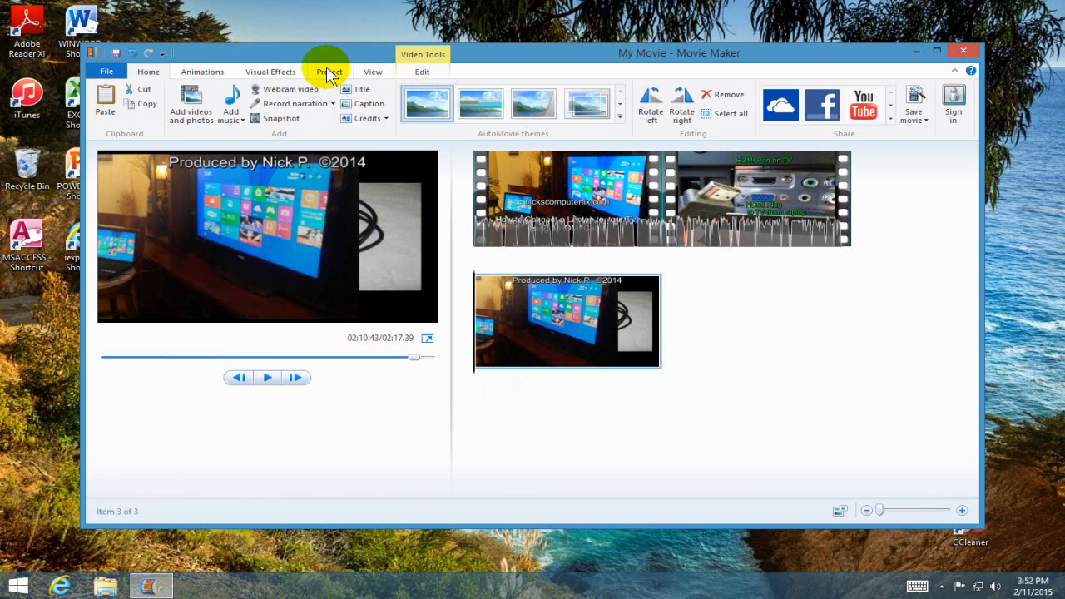
pyautogui.moveTo(282, 119)
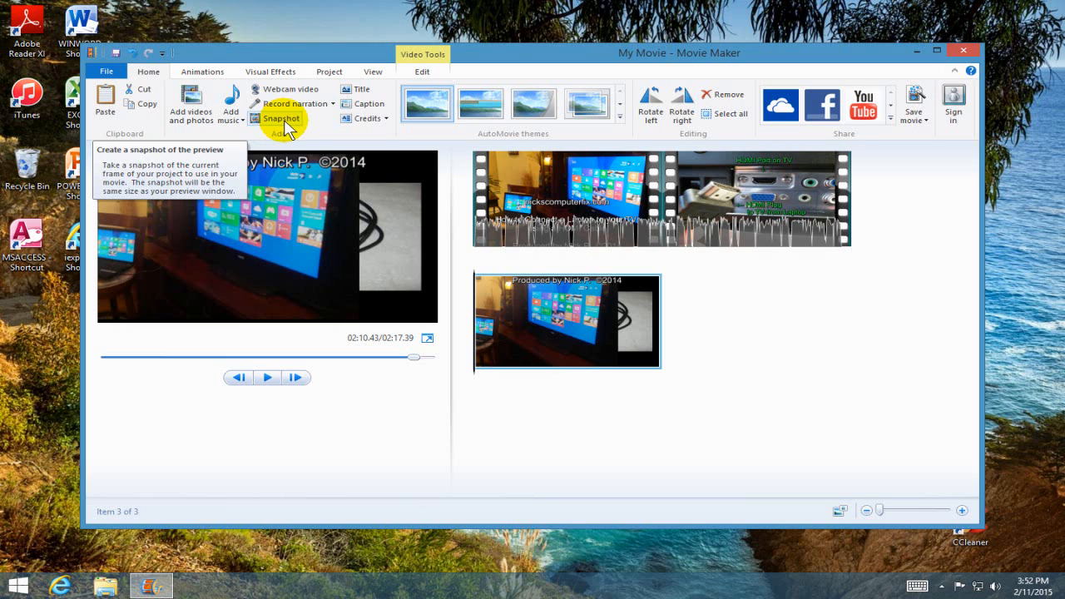
pyautogui.moveTo(333, 104)
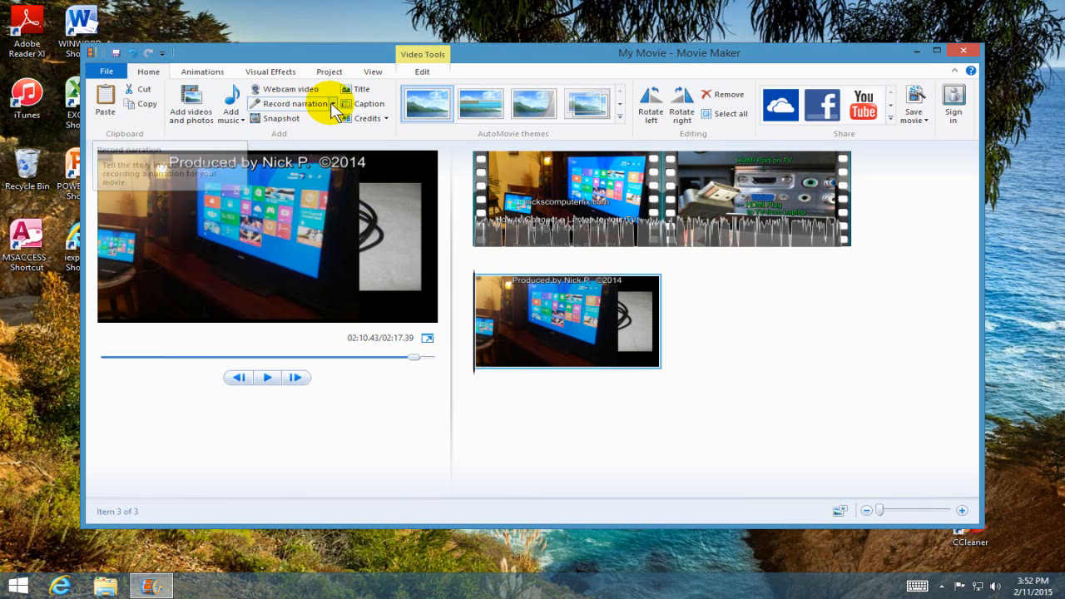
pyautogui.click(324, 103)
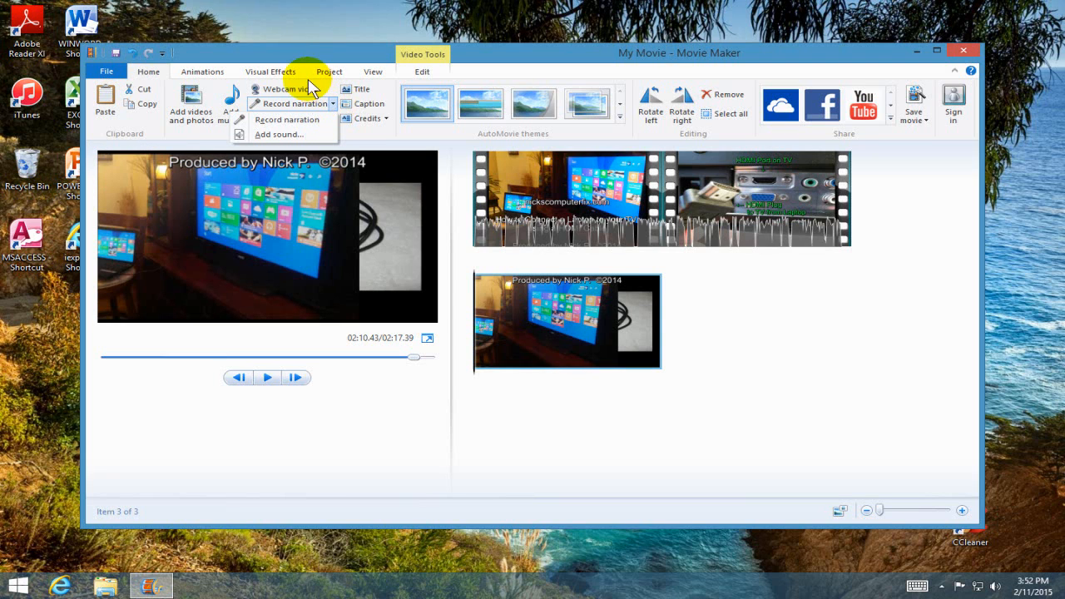
pyautogui.click(286, 90)
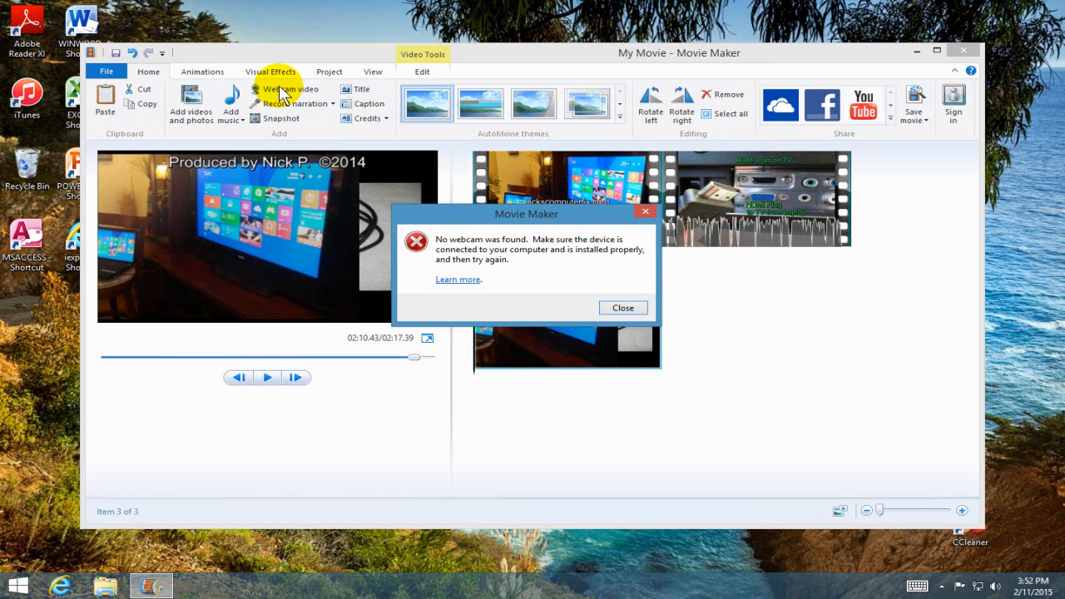
pyautogui.moveTo(646, 303)
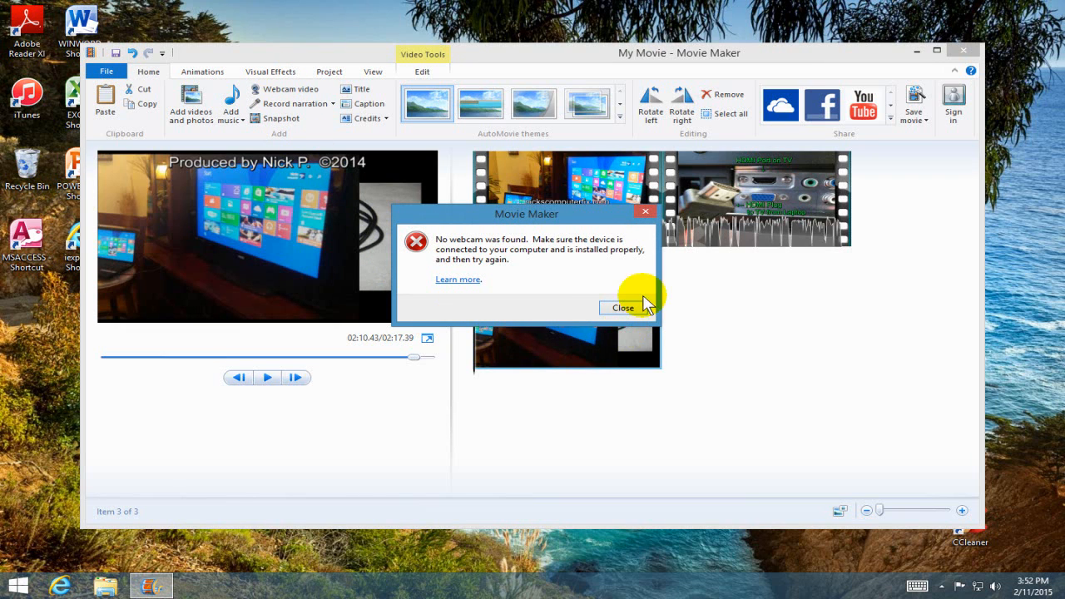
pyautogui.moveTo(617, 313)
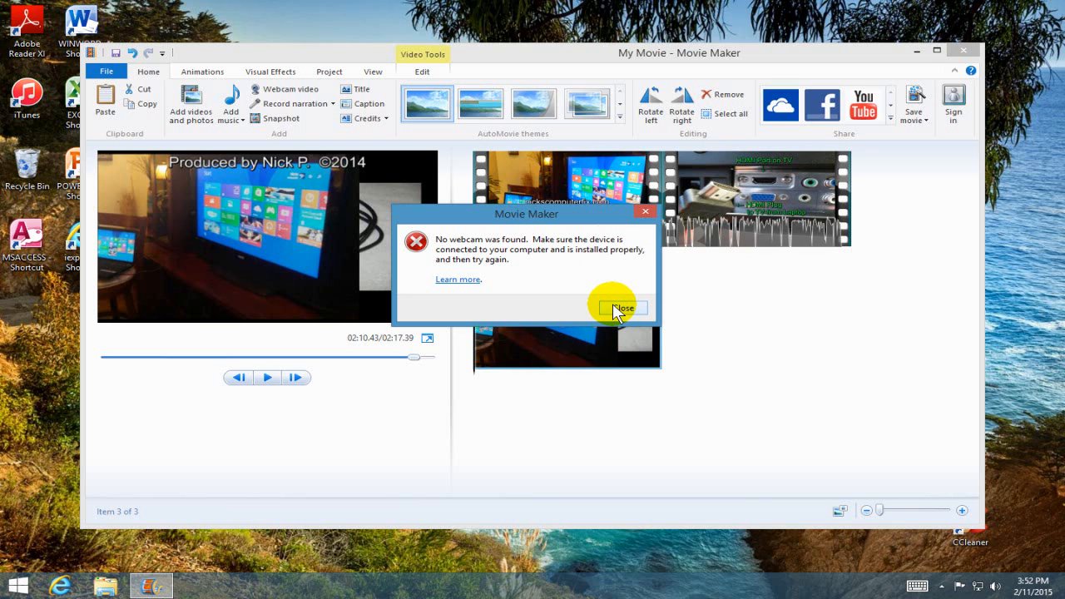
pyautogui.click(622, 308)
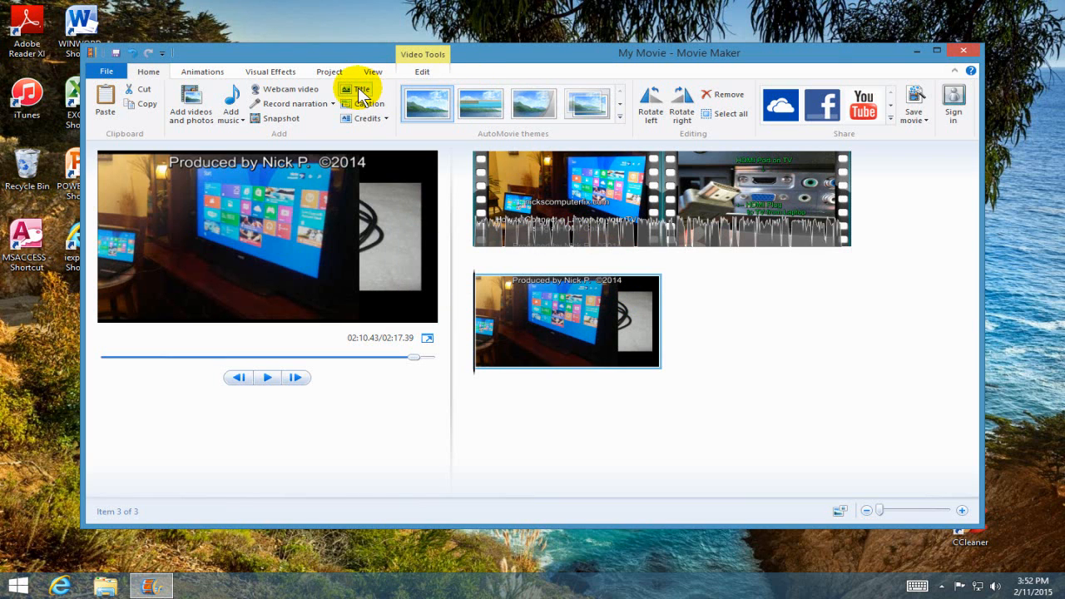
# - Insert a title card reading 'Laptop to TV HDMI' before the snapshot picture
pyautogui.click(359, 90)
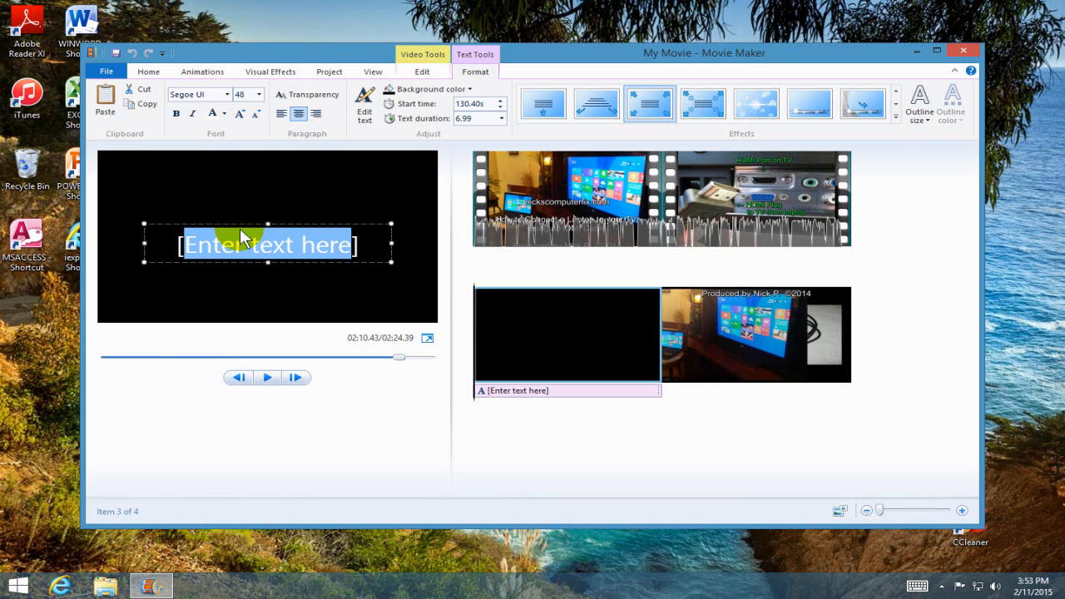
pyautogui.write('La]')
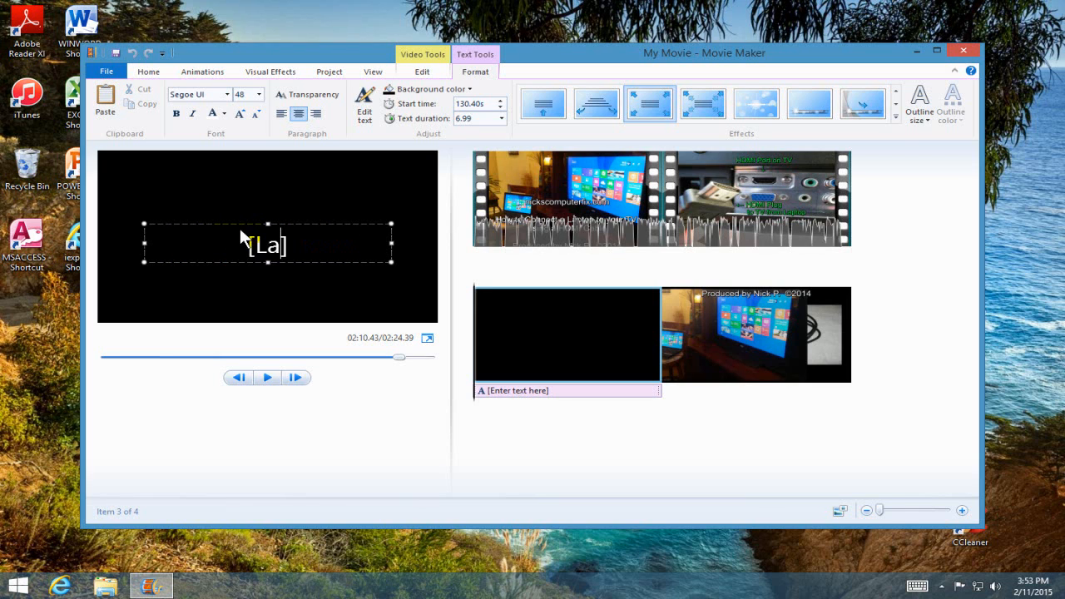
pyautogui.write('ptop to T')
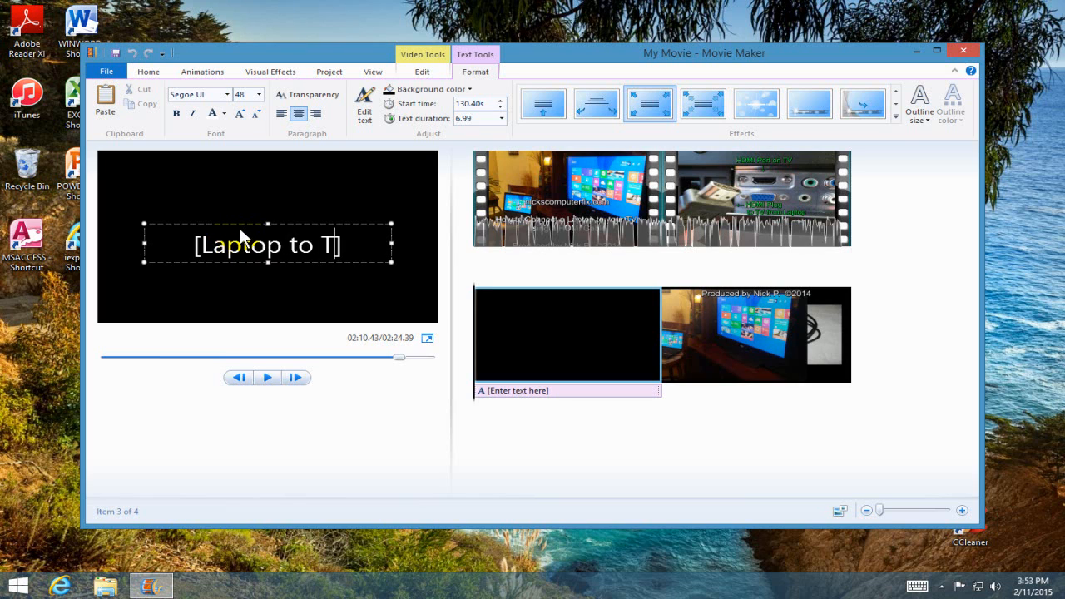
pyautogui.write('V')
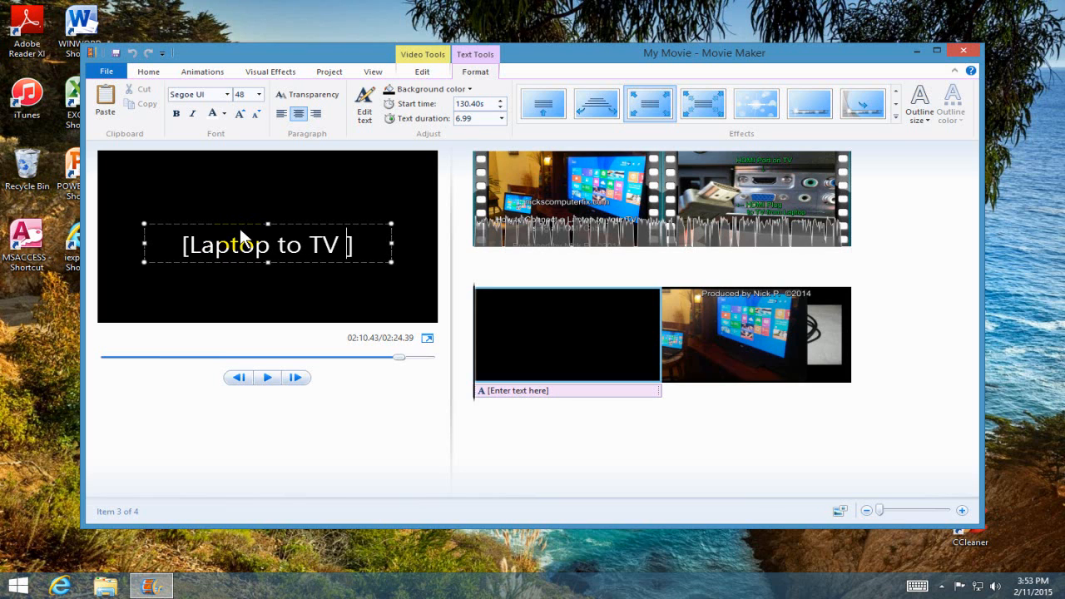
pyautogui.write('HDMI')
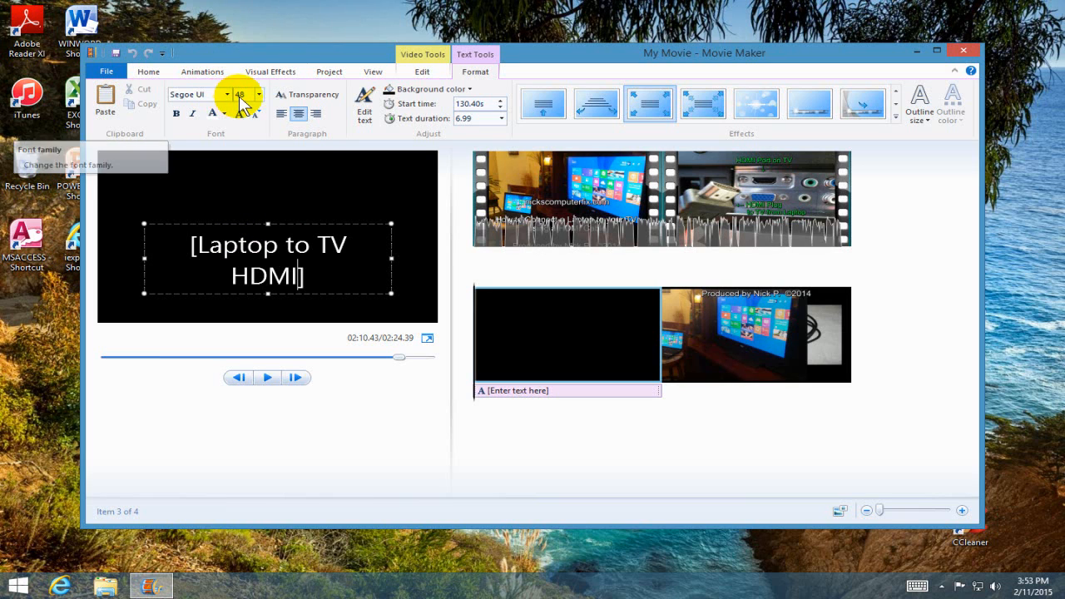
pyautogui.click(259, 93)
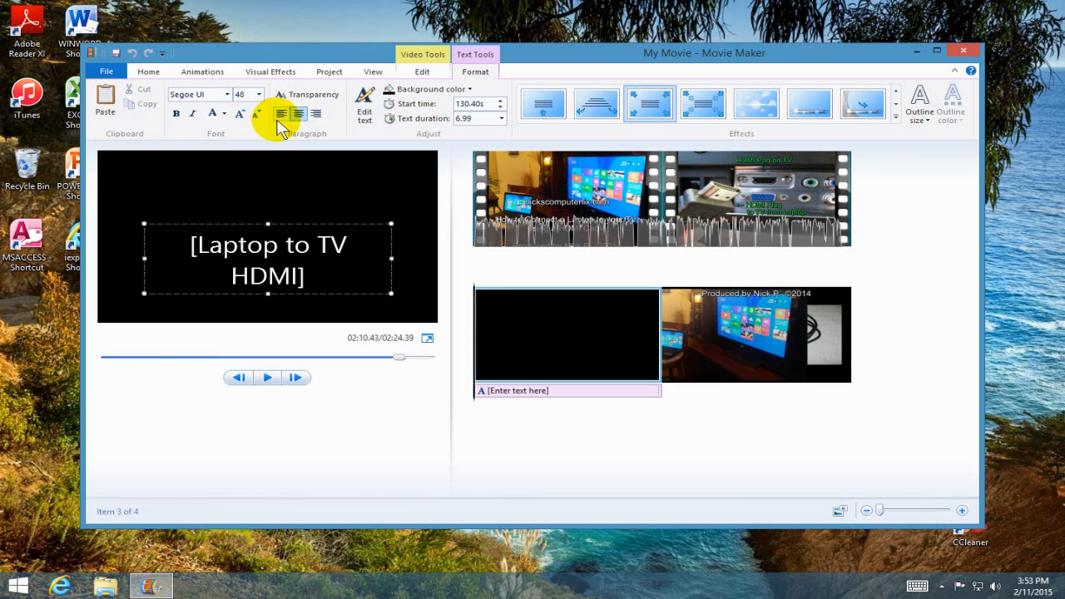
pyautogui.moveTo(280, 113)
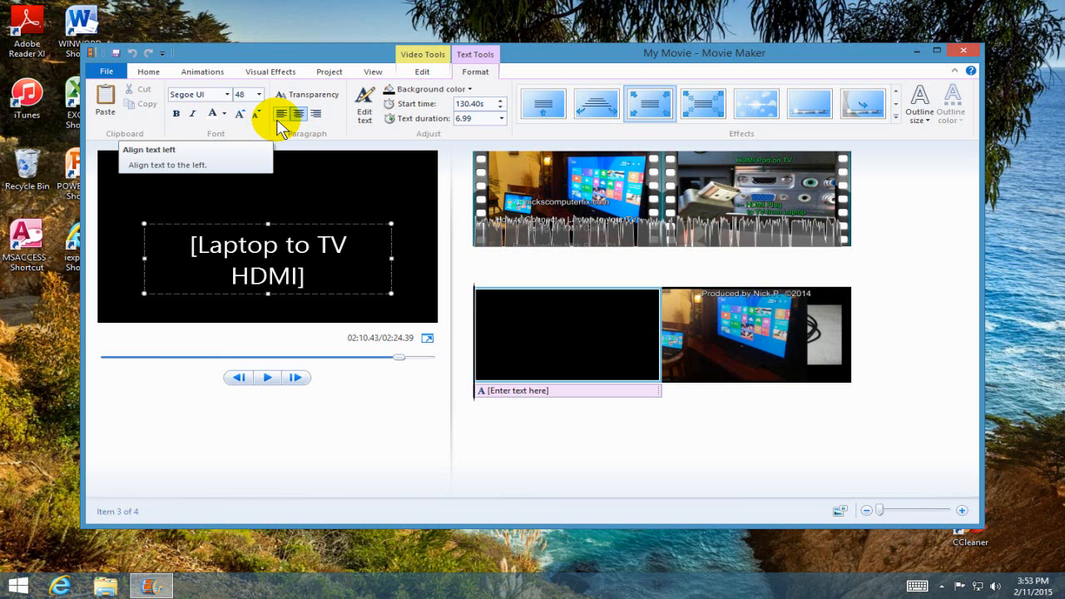
pyautogui.moveTo(341, 99)
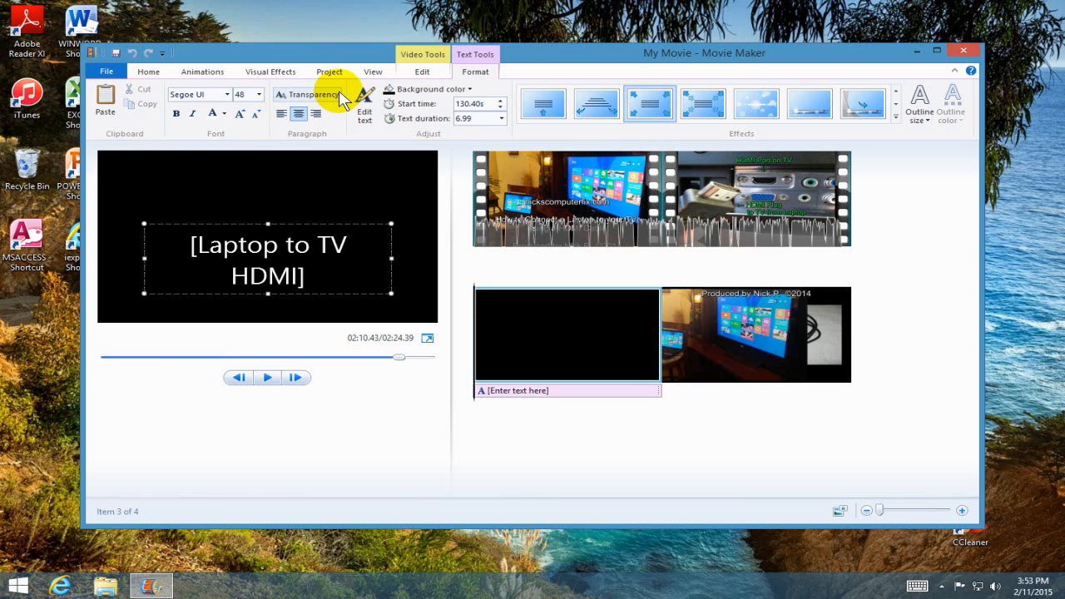
pyautogui.moveTo(364, 103)
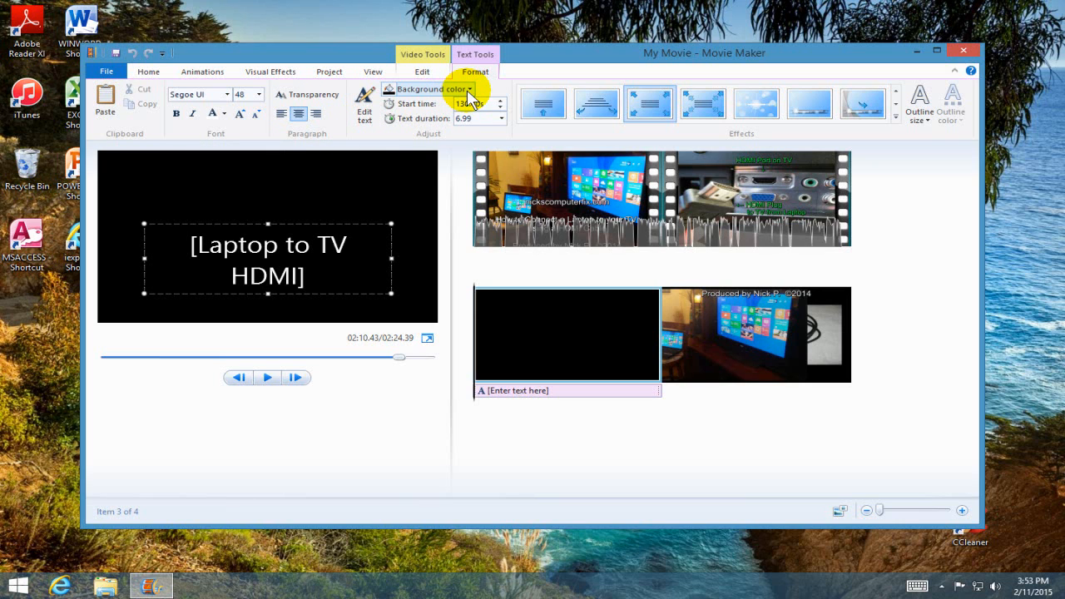
pyautogui.moveTo(429, 108)
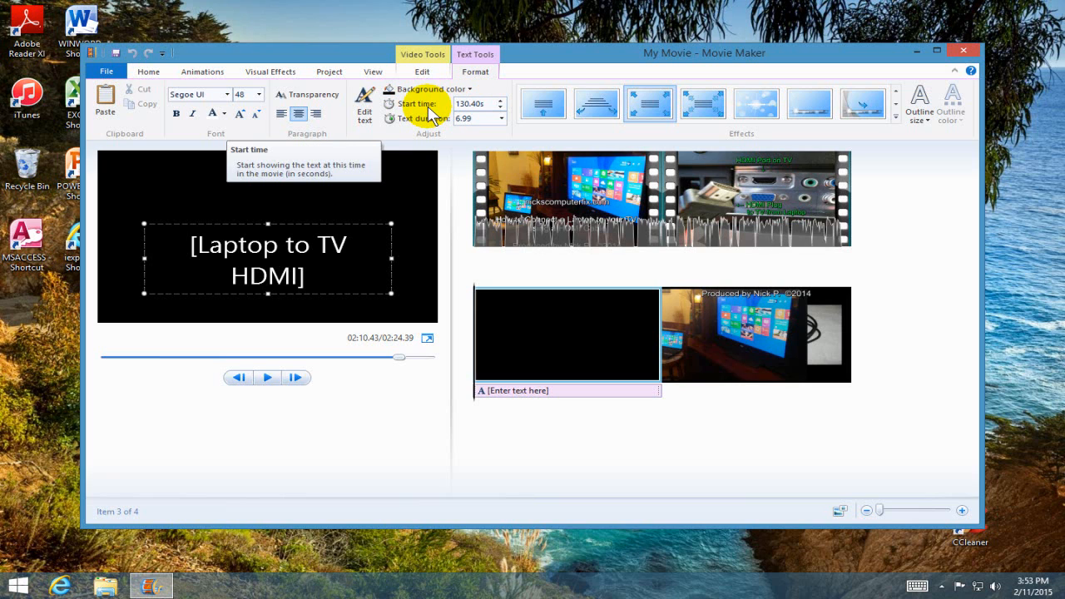
pyautogui.moveTo(432, 130)
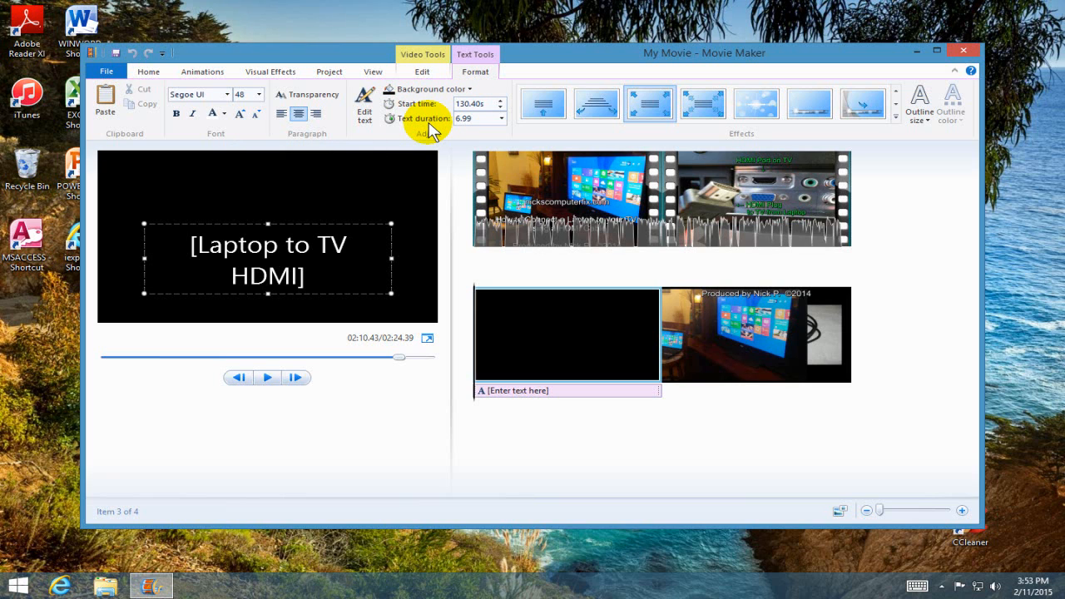
pyautogui.moveTo(432, 116)
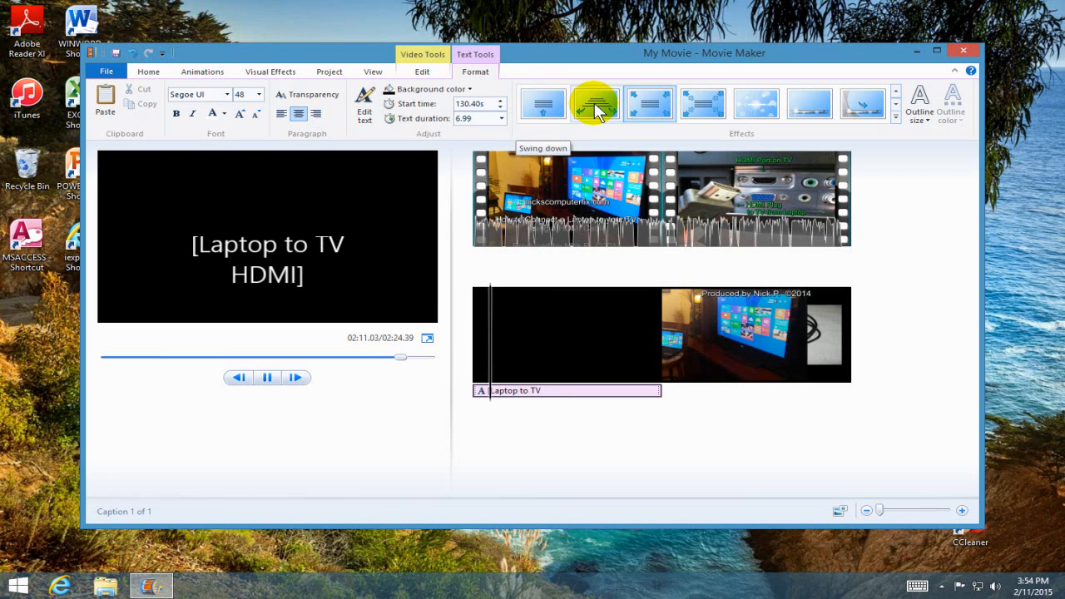
# - Apply animated text effects to the 'Laptop to TV HDMI' caption and preview them
pyautogui.click(595, 103)
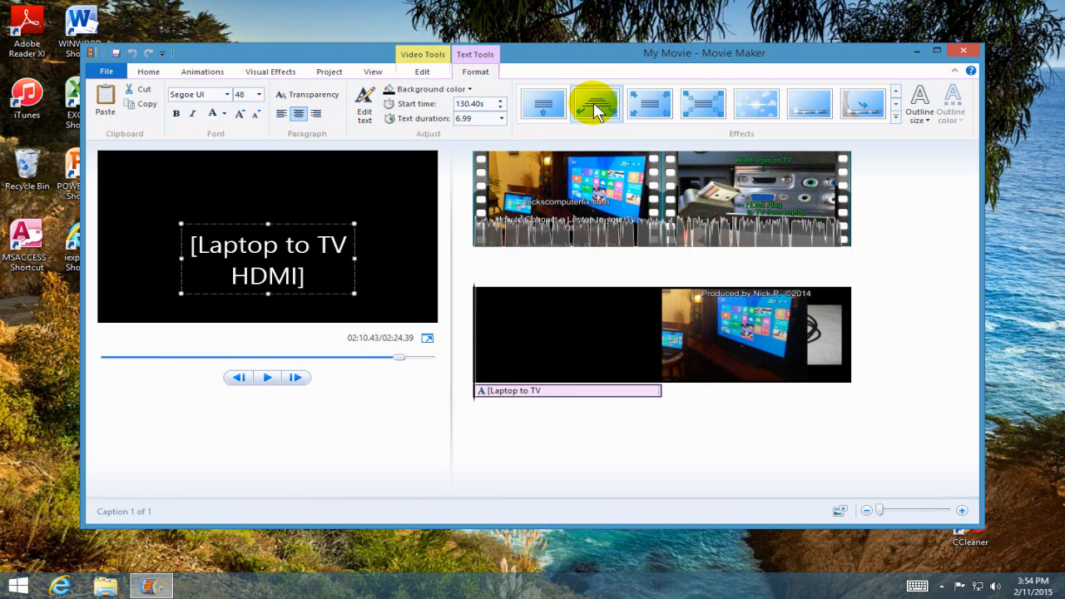
pyautogui.click(266, 376)
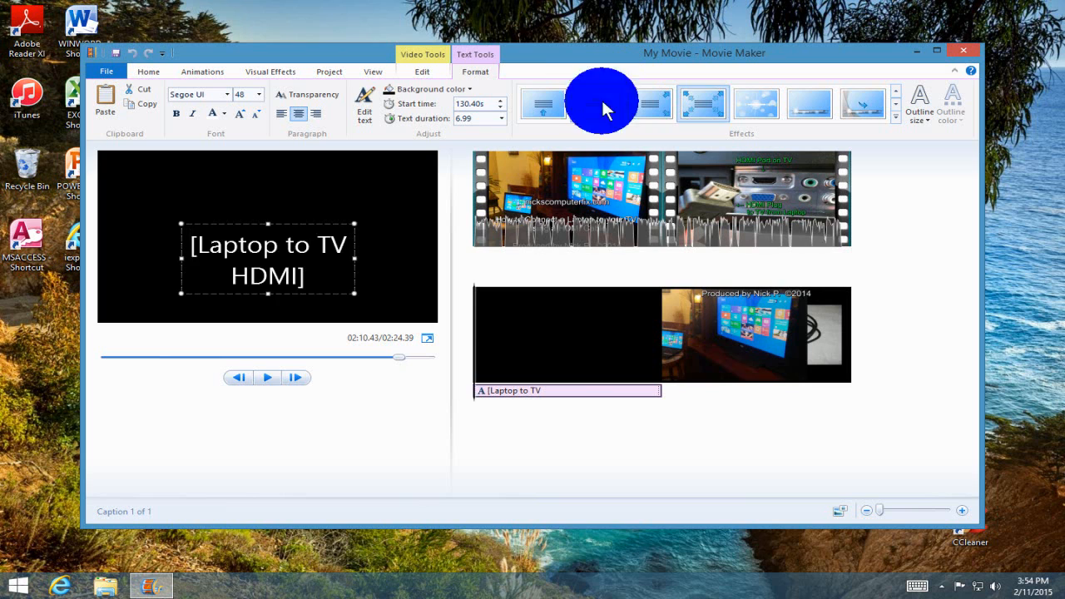
pyautogui.click(266, 375)
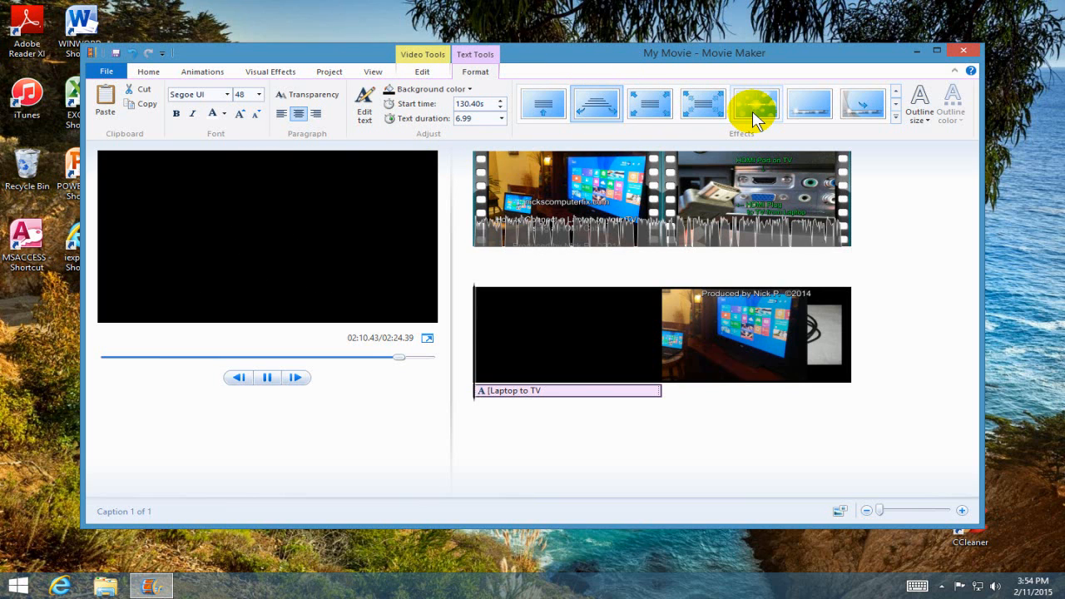
pyautogui.moveTo(824, 108)
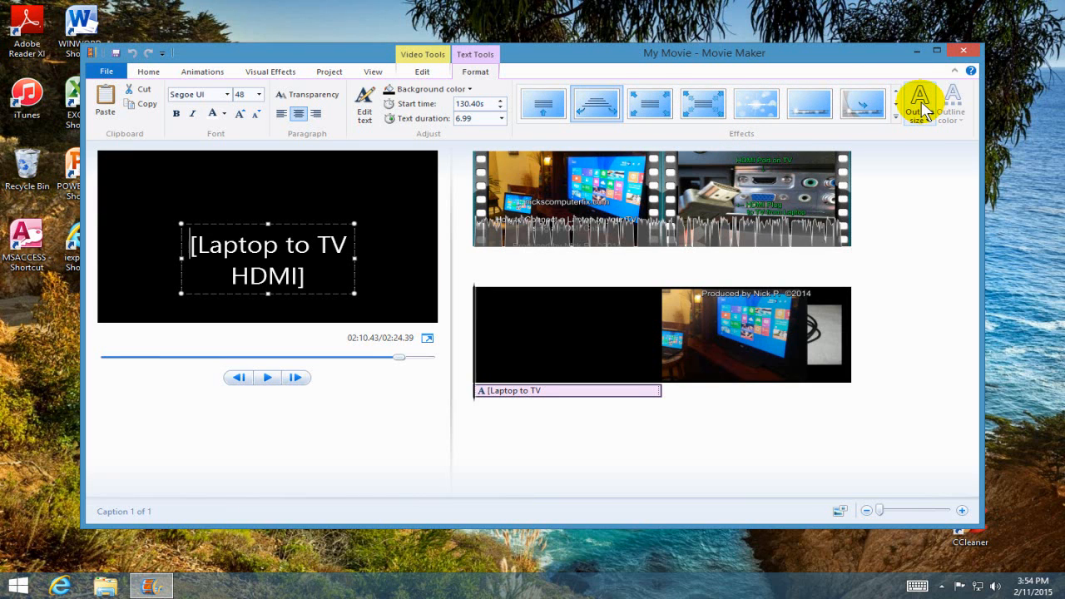
pyautogui.moveTo(948, 108)
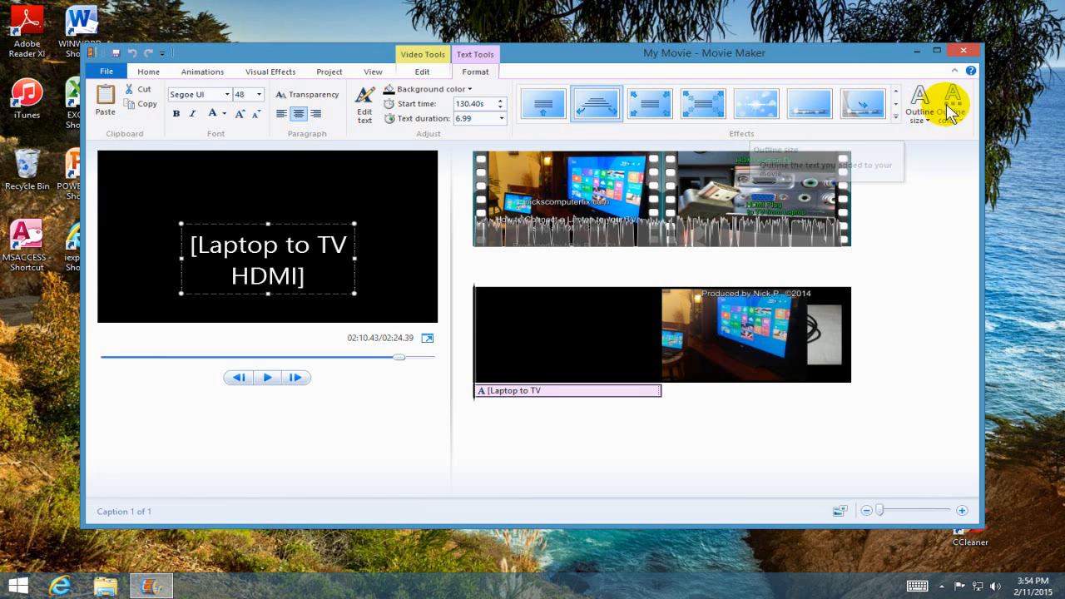
pyautogui.moveTo(812, 58)
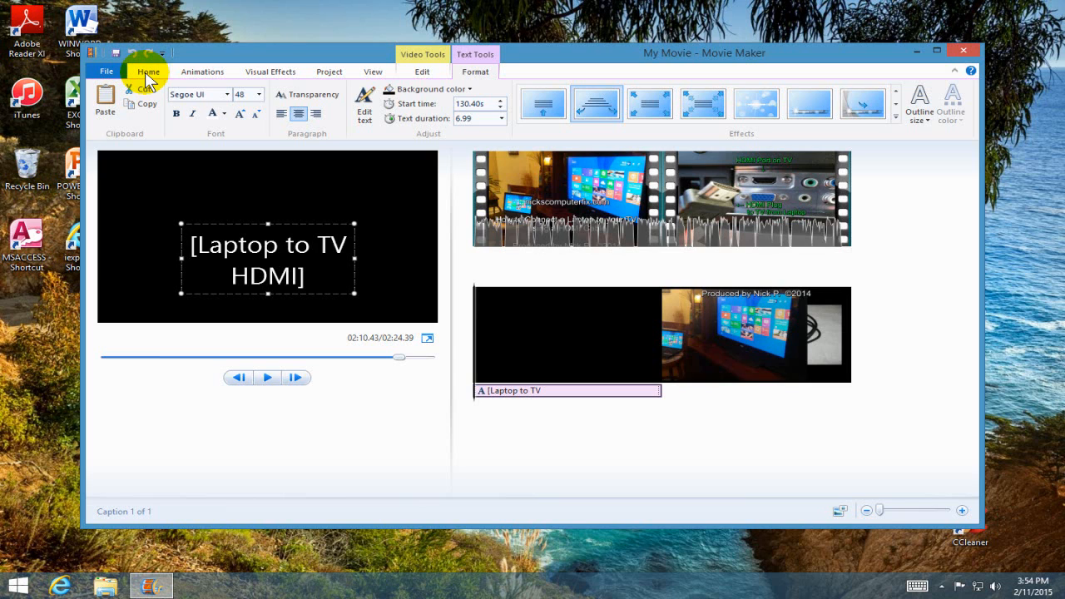
pyautogui.click(106, 70)
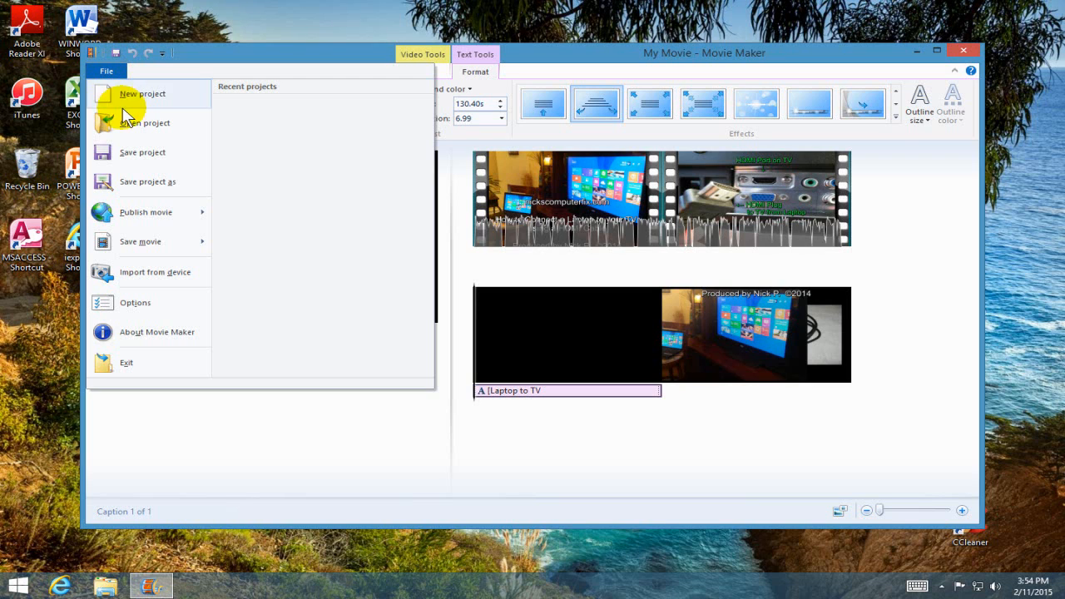
pyautogui.moveTo(148, 181)
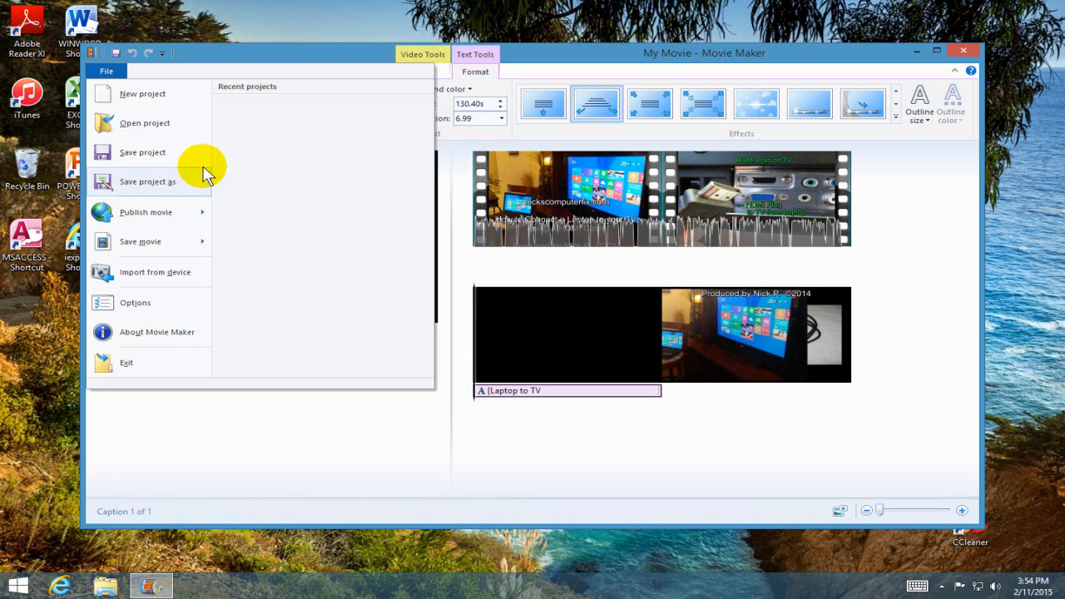
pyautogui.moveTo(190, 58)
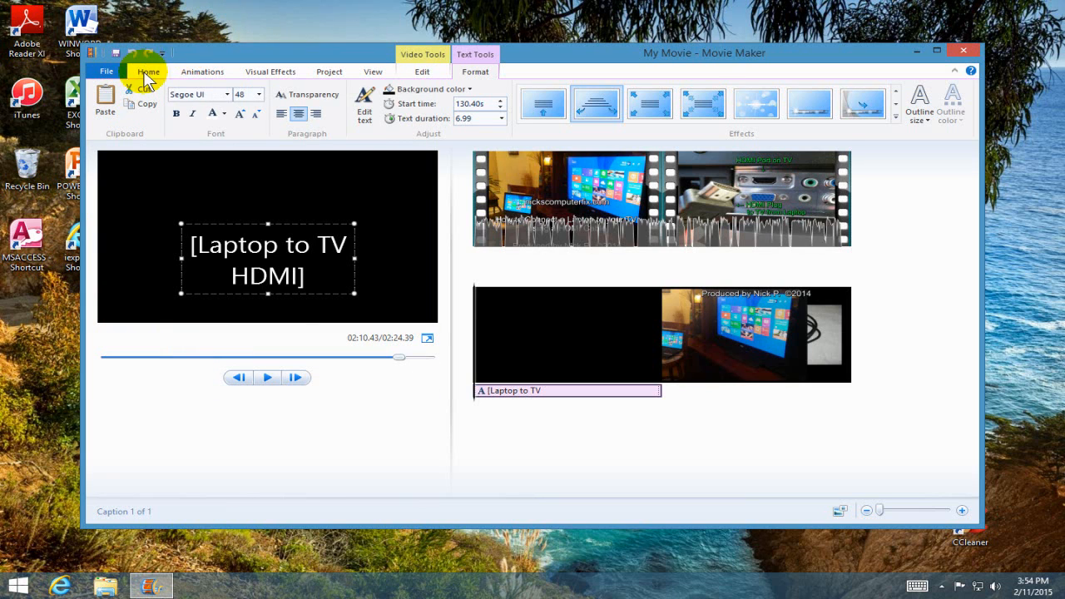
# - Return to the Home commands and preview an AutoMovie theme on the project
pyautogui.click(147, 70)
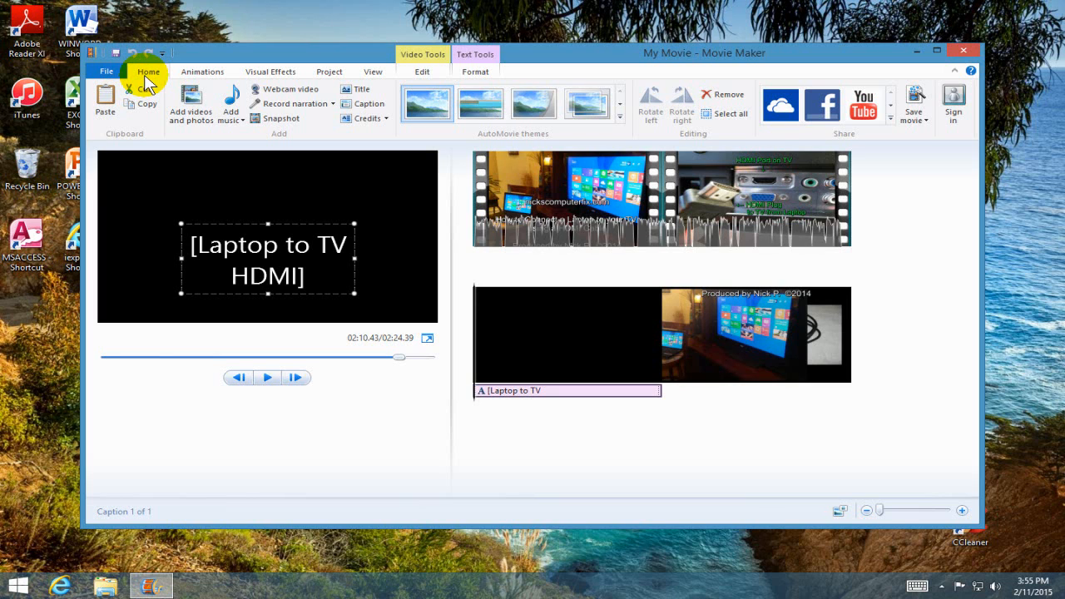
pyautogui.moveTo(148, 90)
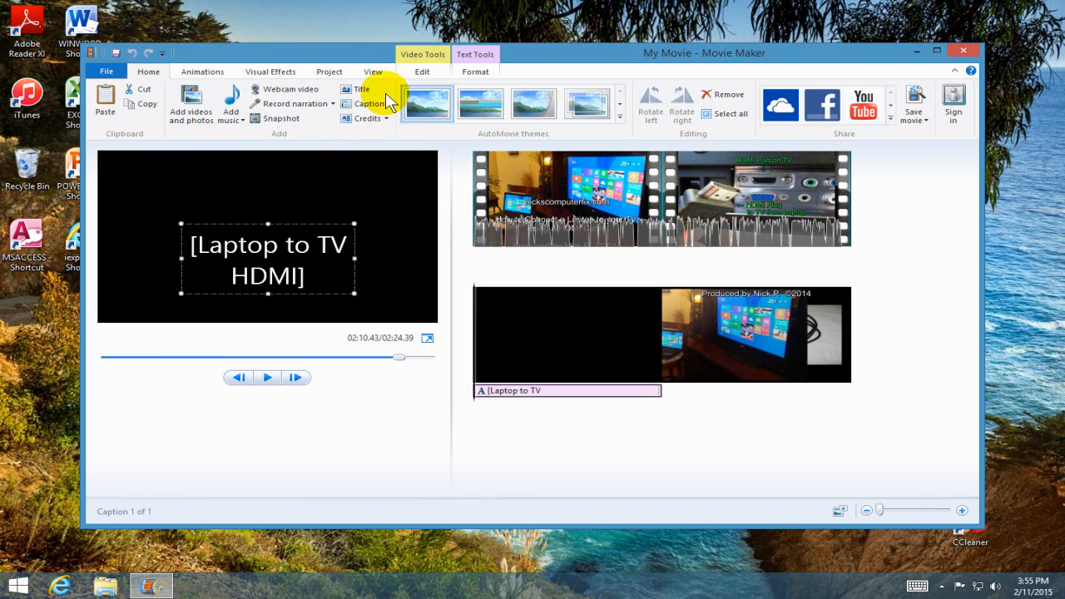
pyautogui.moveTo(359, 91)
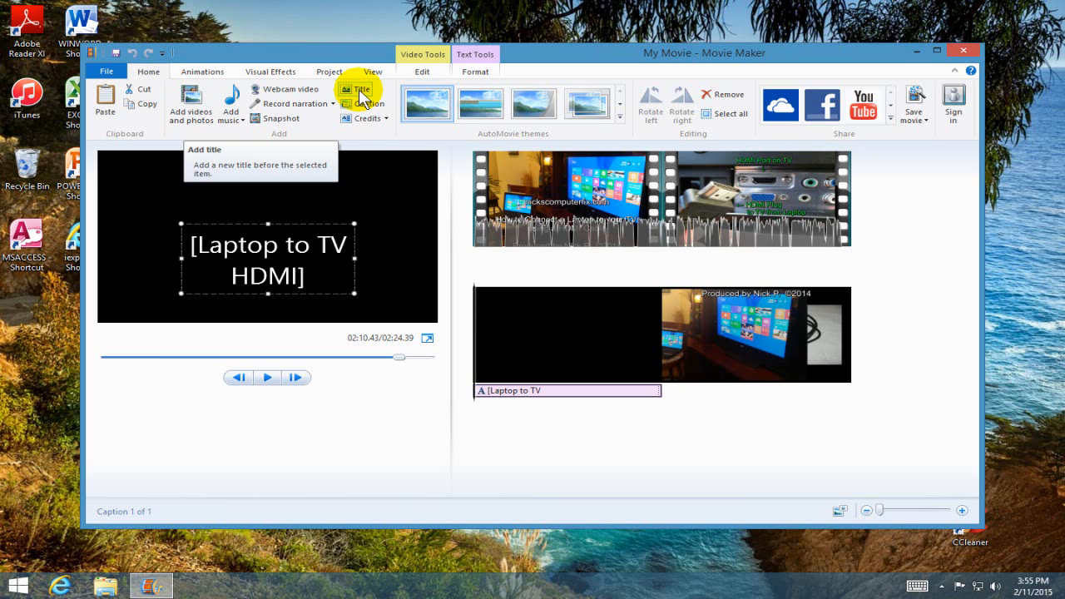
pyautogui.moveTo(365, 103)
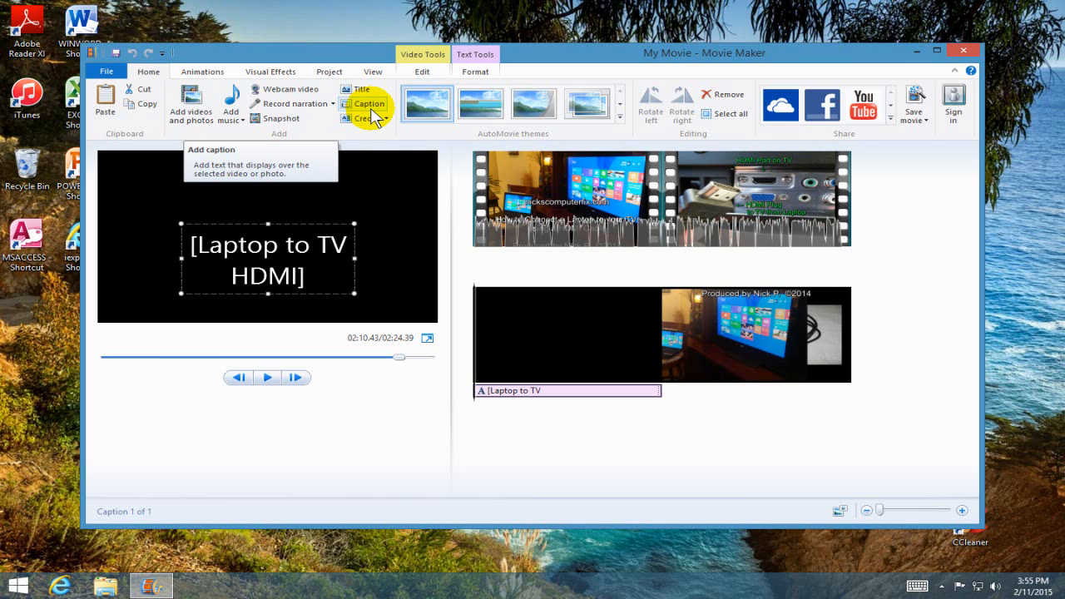
pyautogui.moveTo(368, 118)
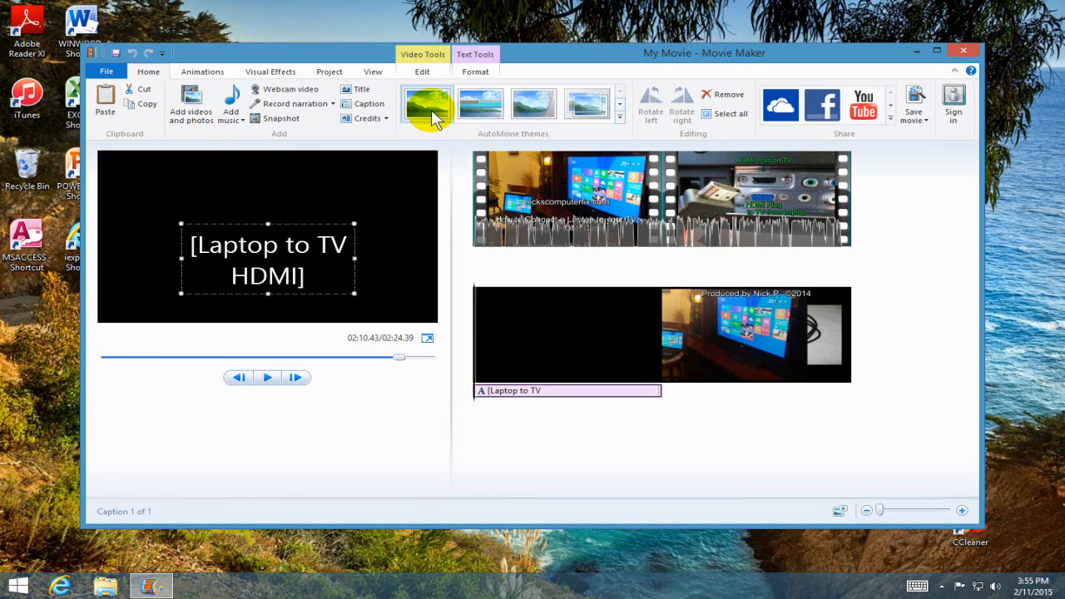
pyautogui.click(266, 376)
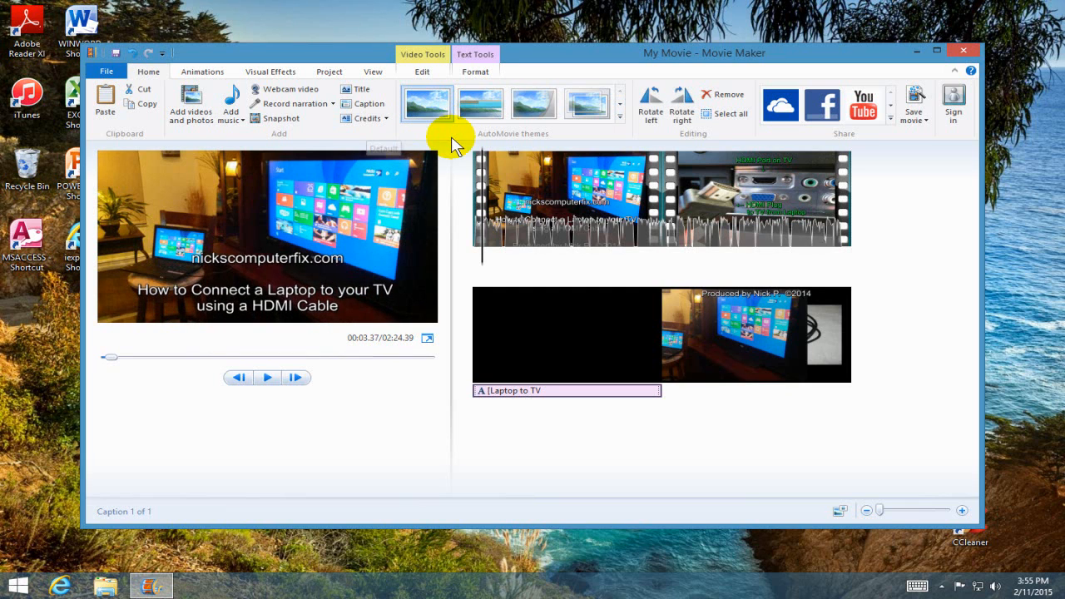
pyautogui.click(479, 103)
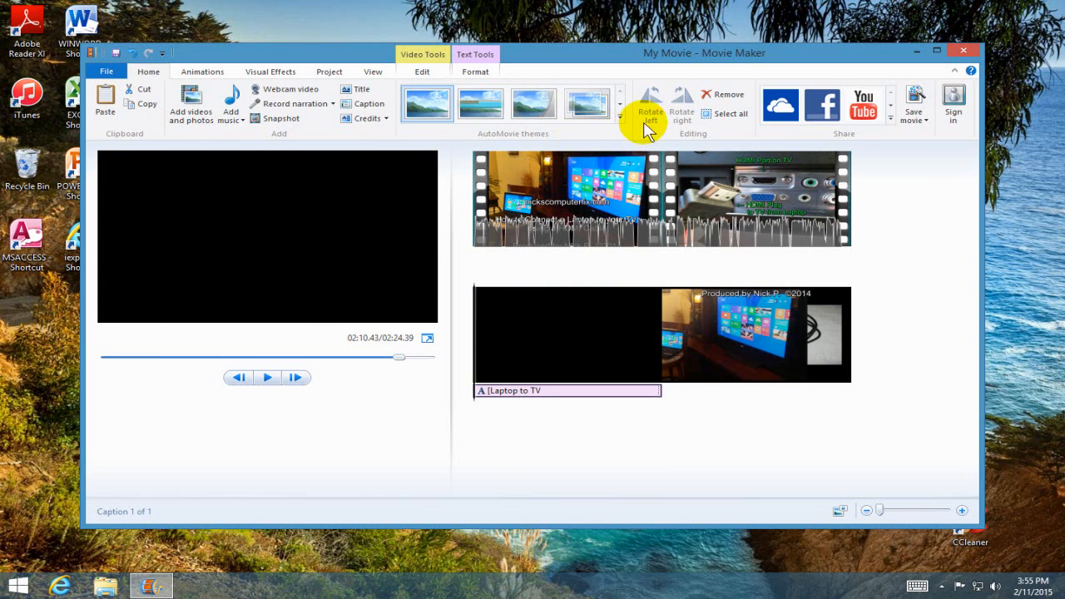
pyautogui.moveTo(650, 100)
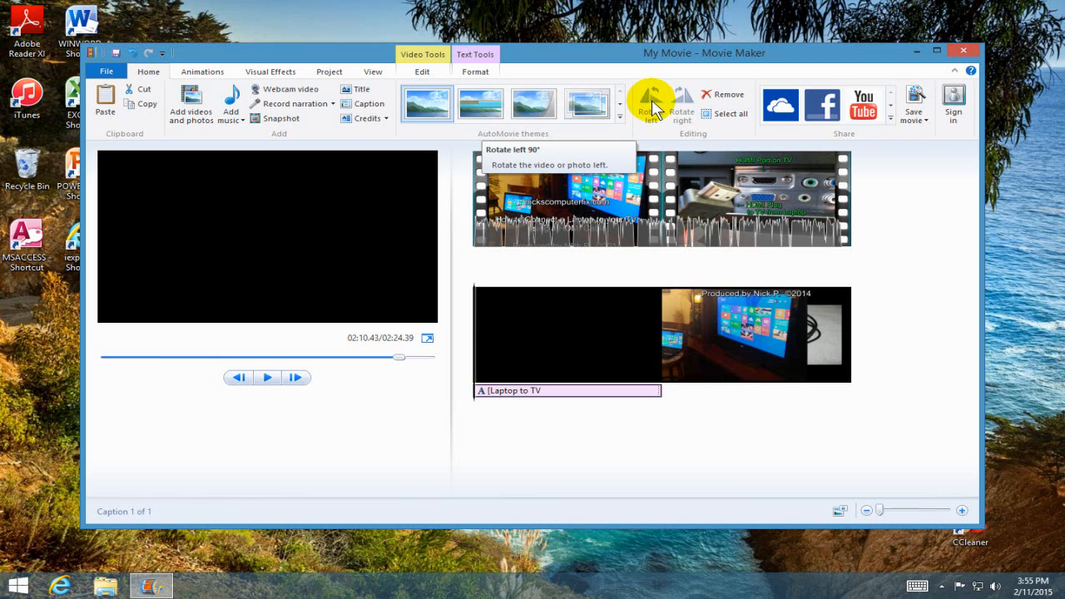
pyautogui.moveTo(718, 103)
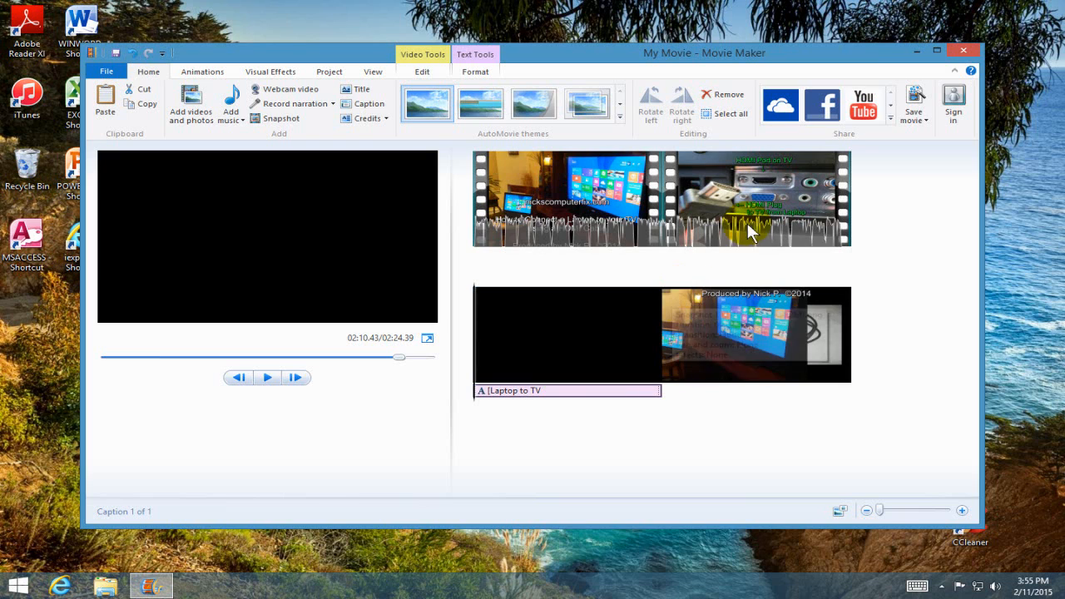
pyautogui.moveTo(780, 103)
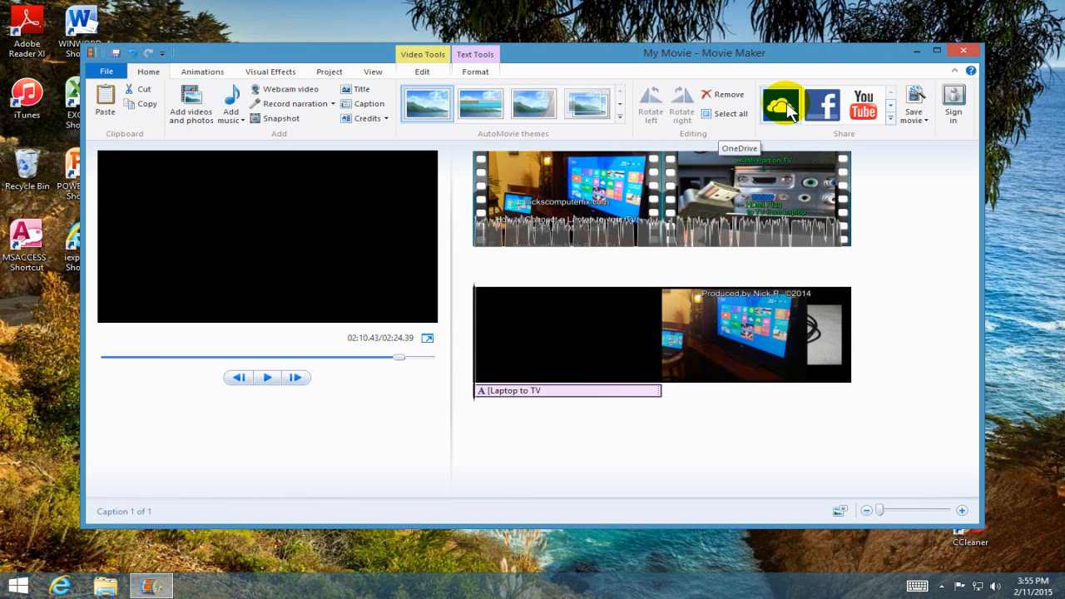
pyautogui.moveTo(822, 106)
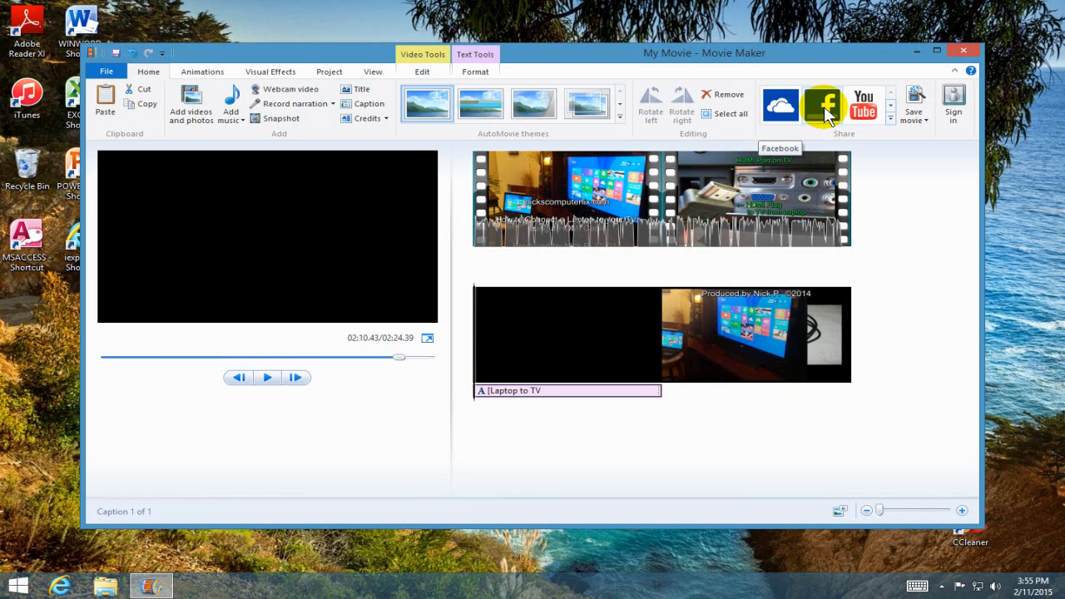
pyautogui.moveTo(871, 103)
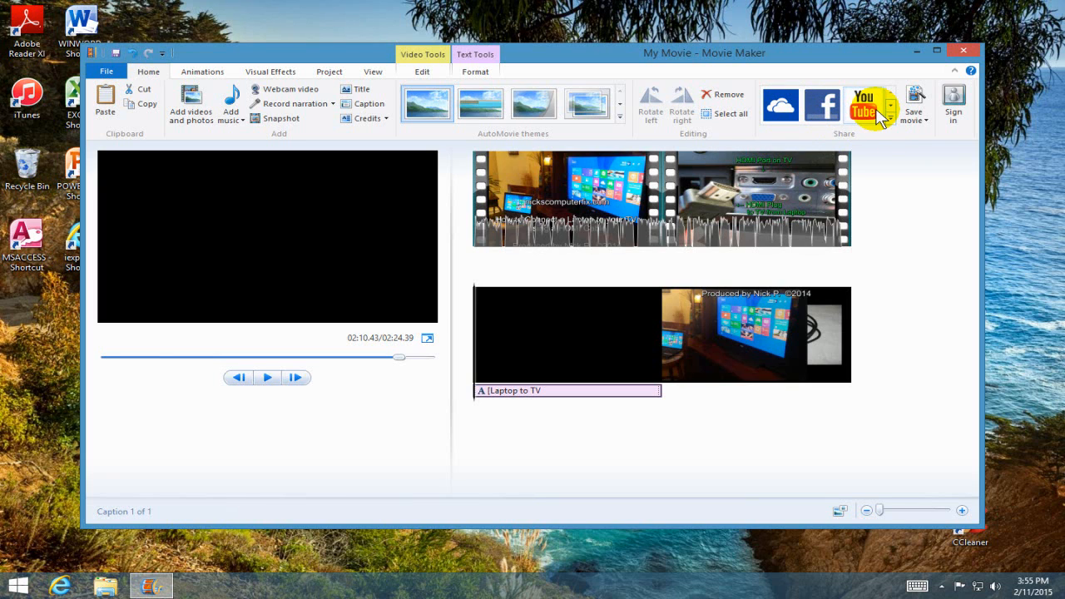
pyautogui.moveTo(868, 100)
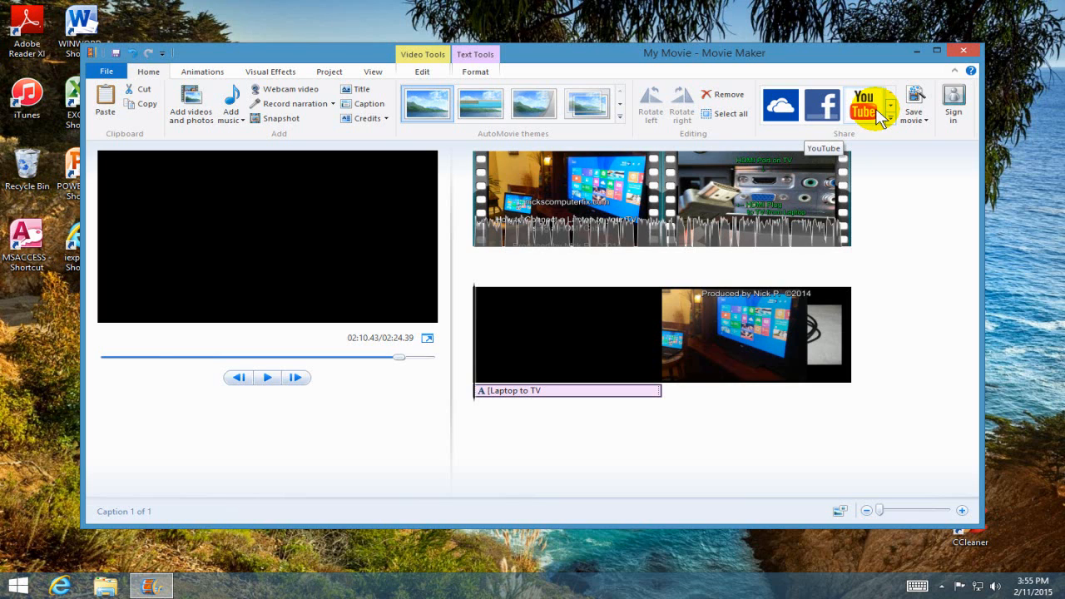
pyautogui.moveTo(895, 113)
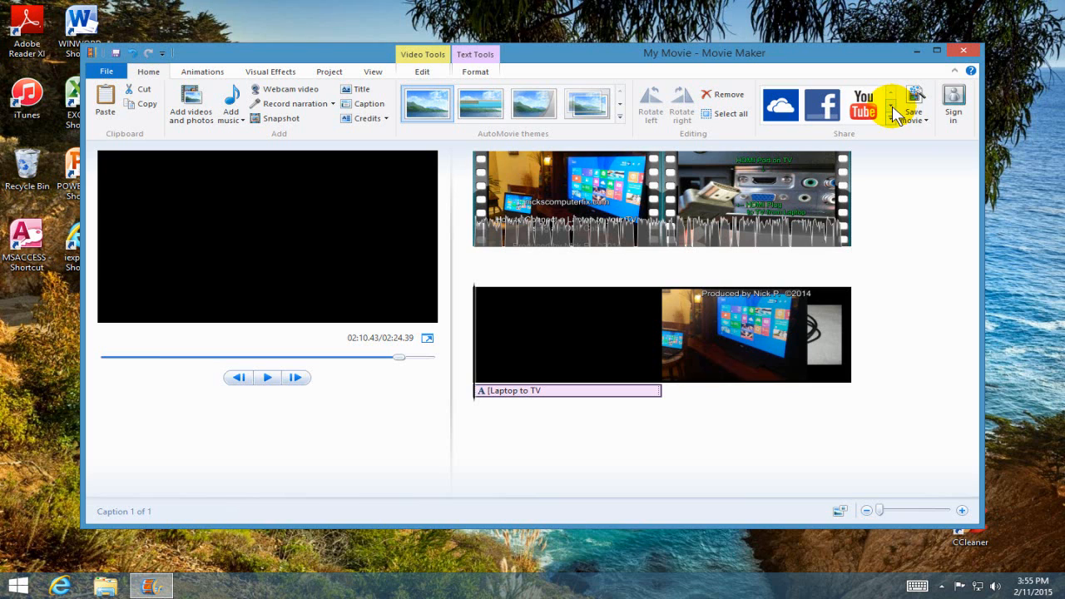
pyautogui.moveTo(912, 103)
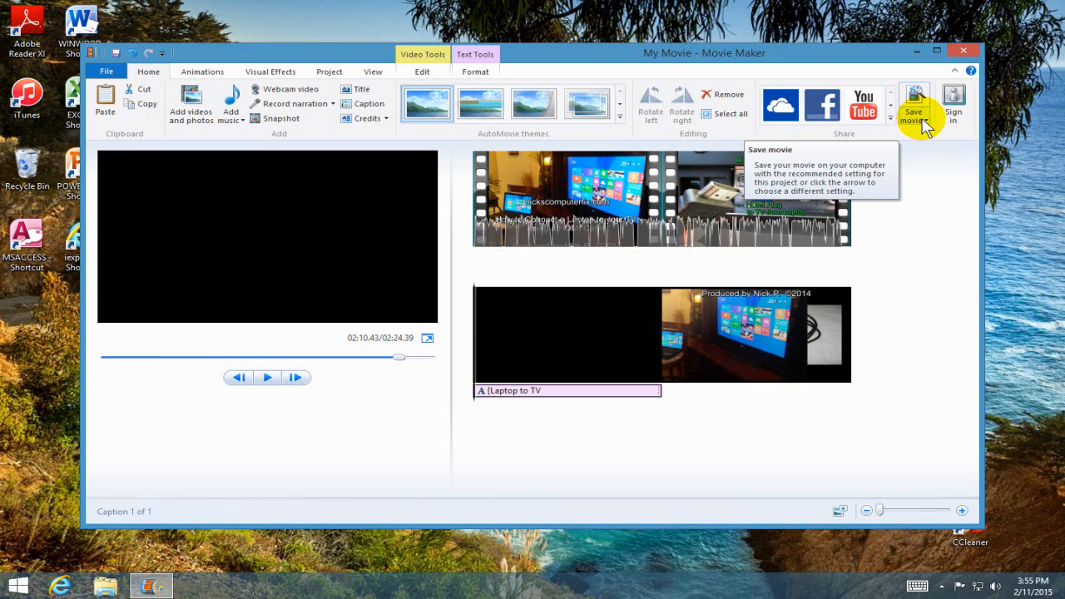
# - Expand the Save movie settings list for recommended, computer, email and device formats
pyautogui.click(911, 113)
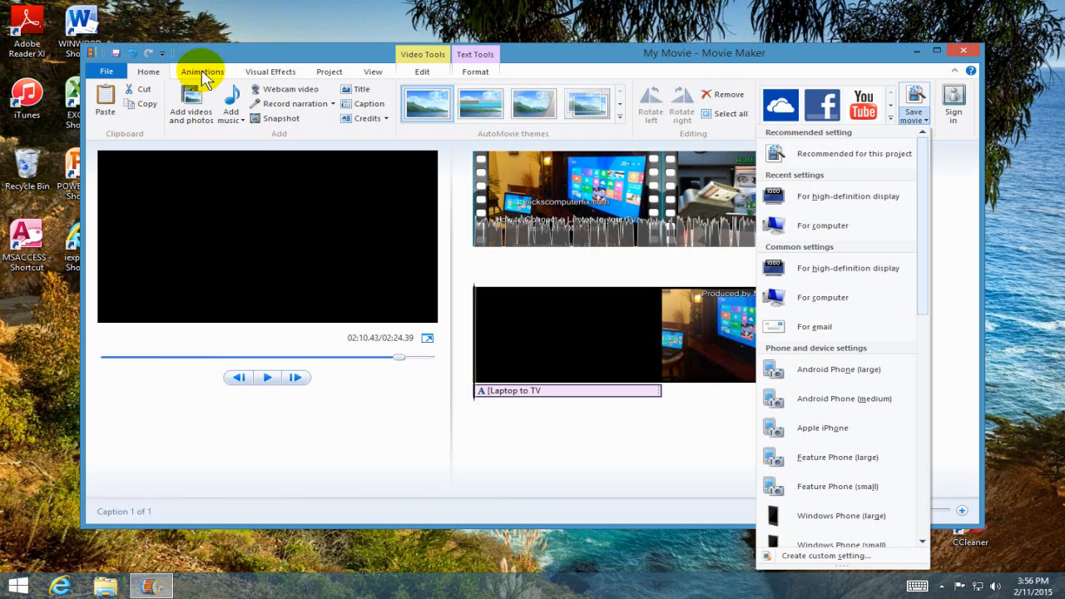
# - Switch to the Animations transitions gallery, trying a transition on the title card
pyautogui.click(203, 72)
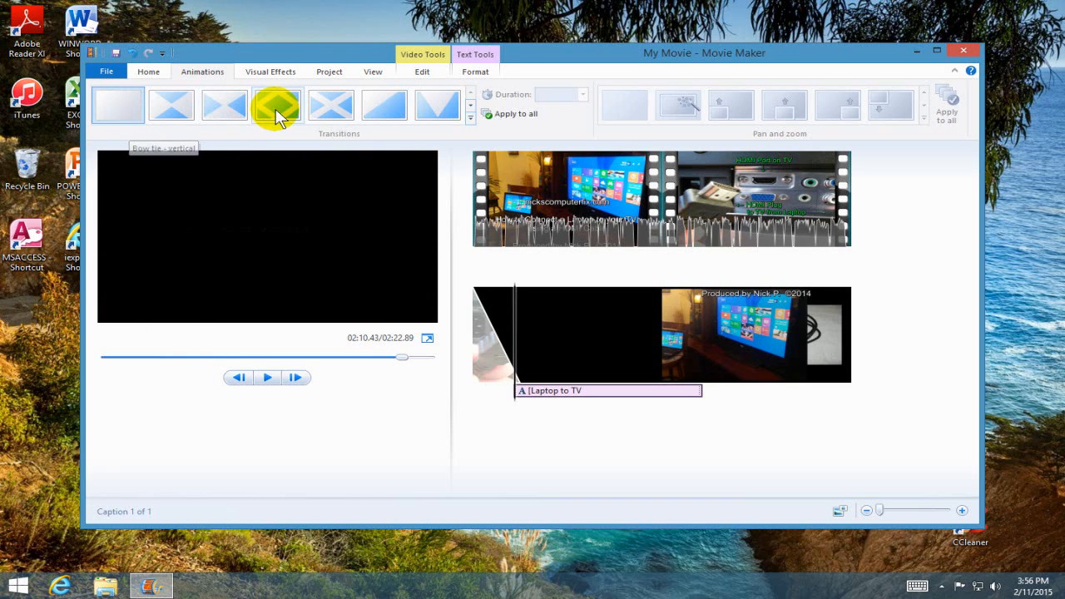
pyautogui.moveTo(278, 103)
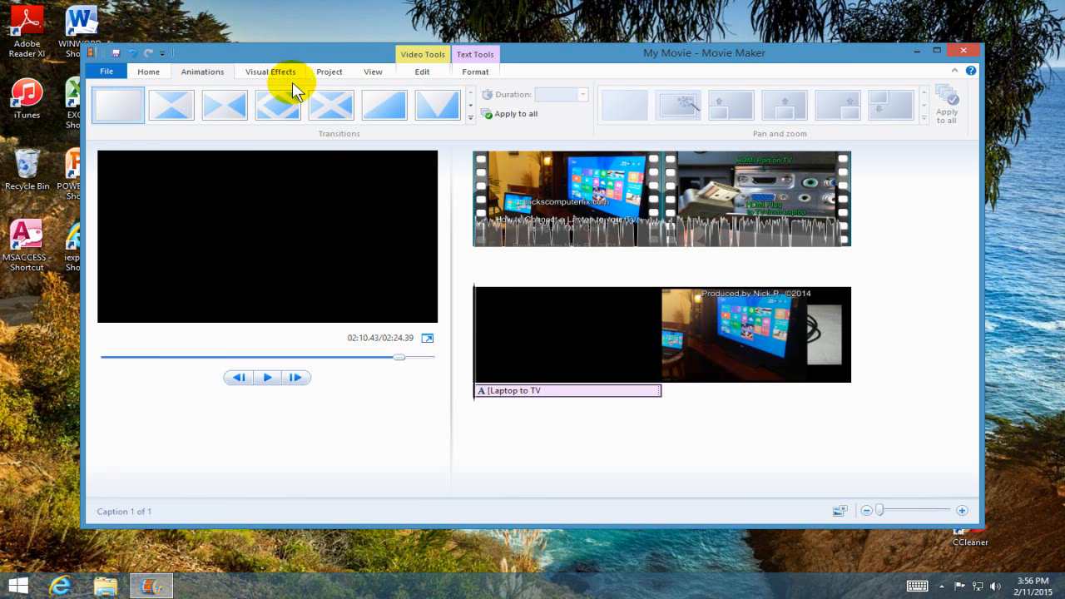
pyautogui.moveTo(519, 113)
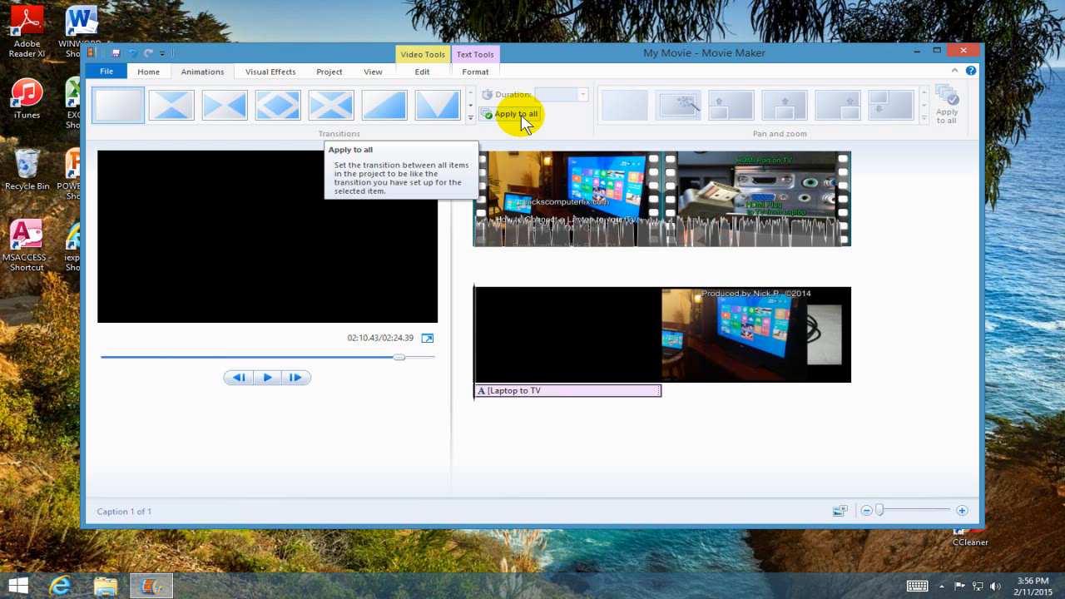
pyautogui.moveTo(270, 72)
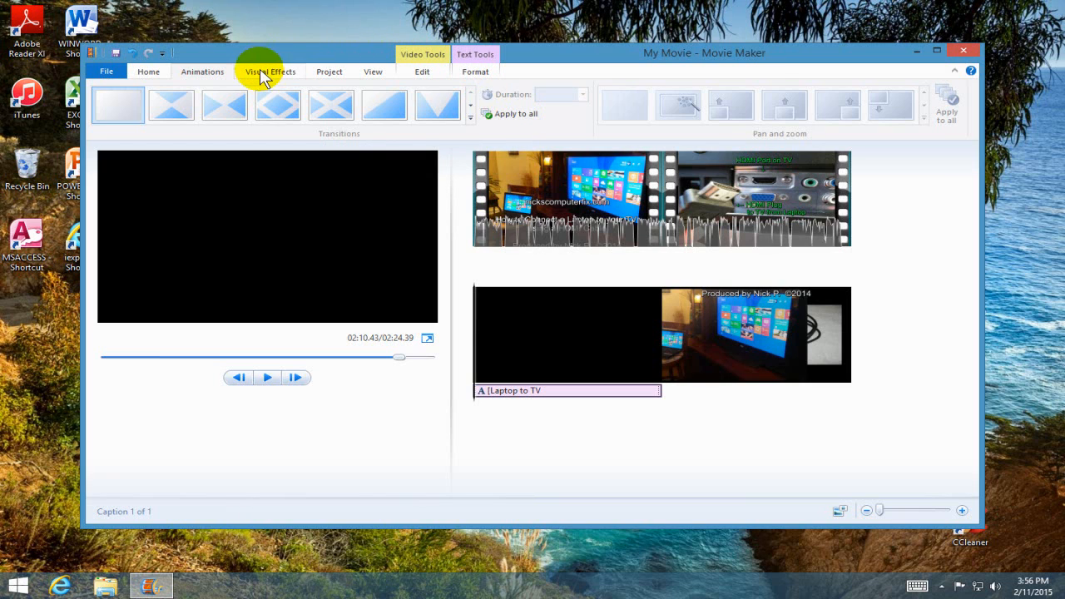
# - Show the Visual Effects gallery for the first video clip without applying any effect
pyautogui.click(269, 72)
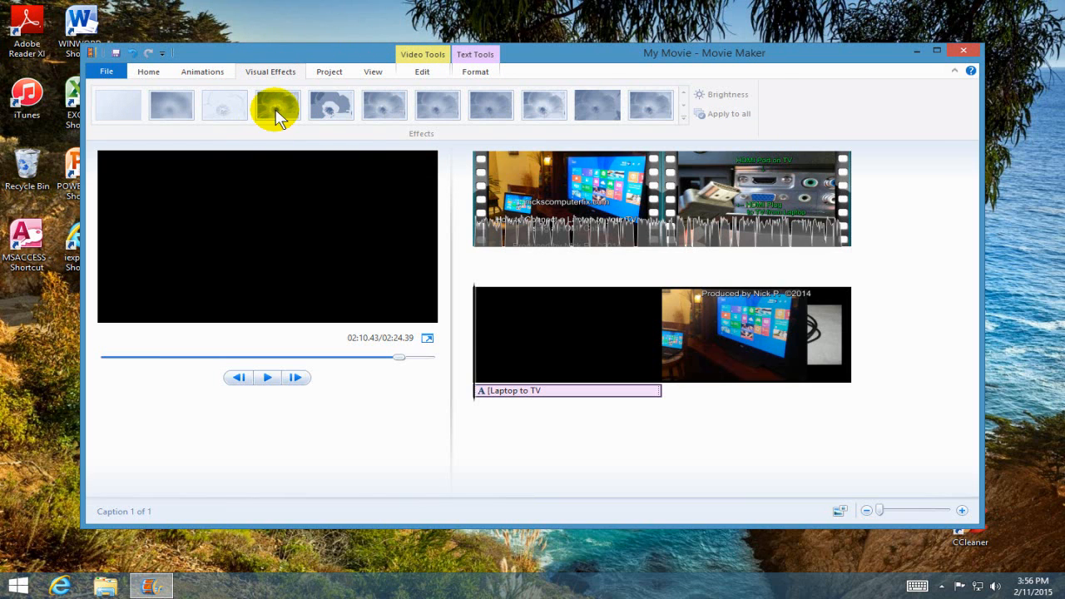
pyautogui.moveTo(276, 107)
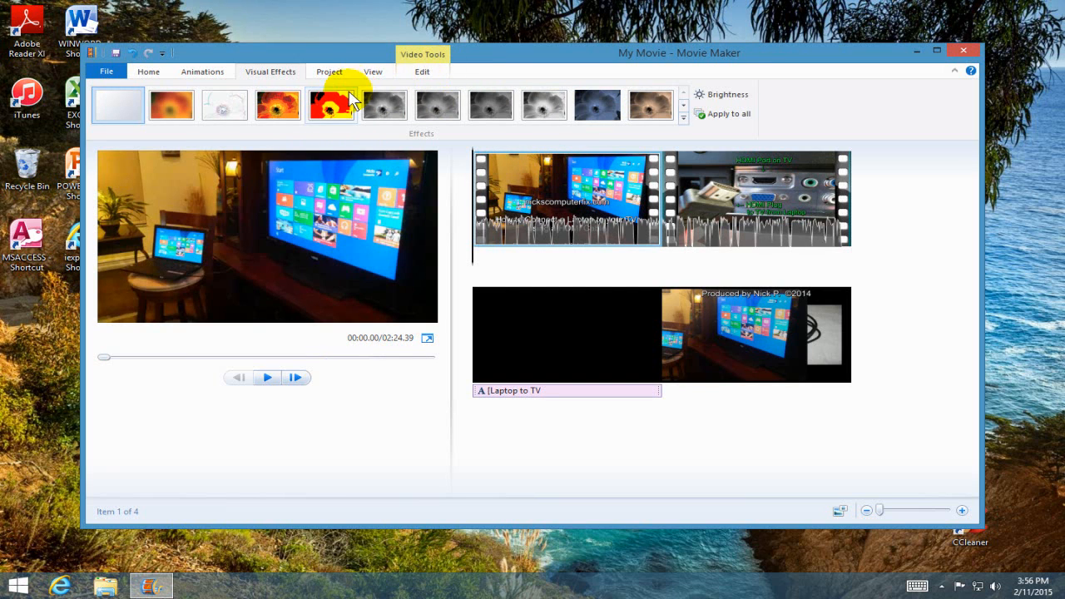
pyautogui.click(329, 103)
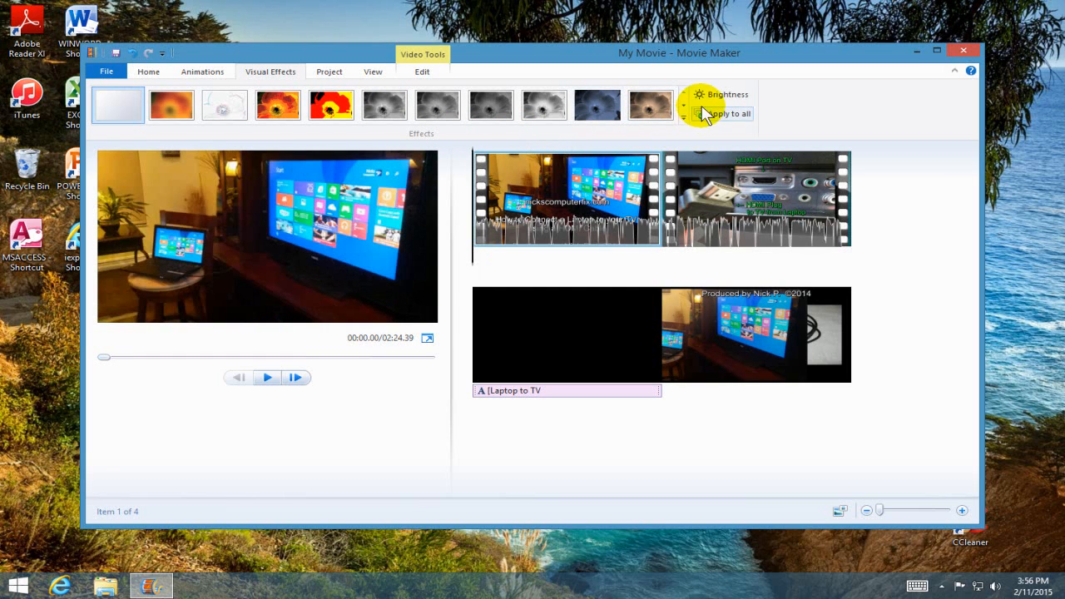
pyautogui.moveTo(709, 100)
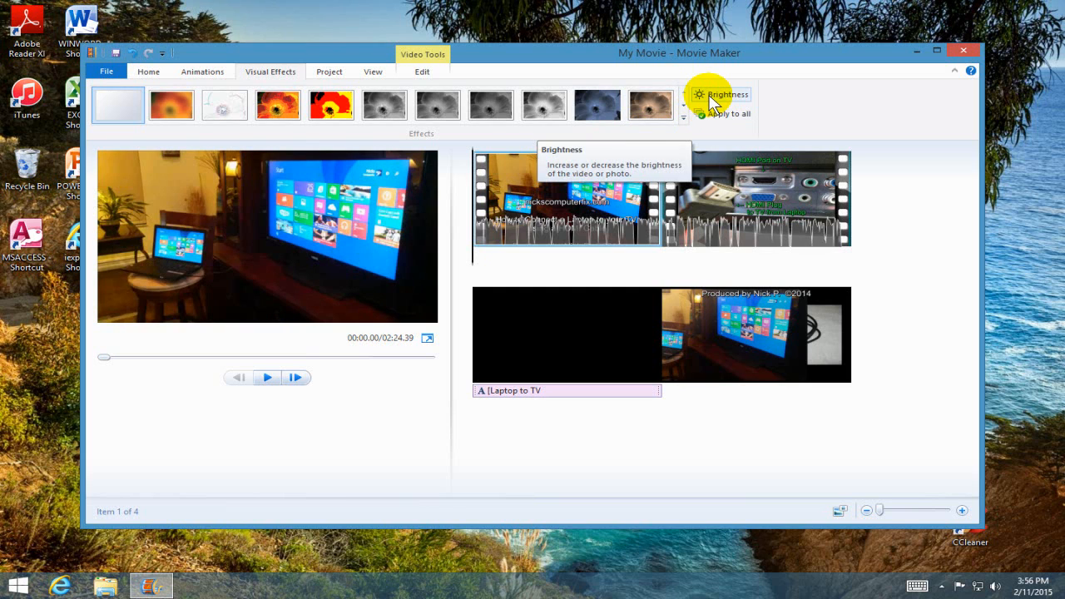
pyautogui.moveTo(705, 113)
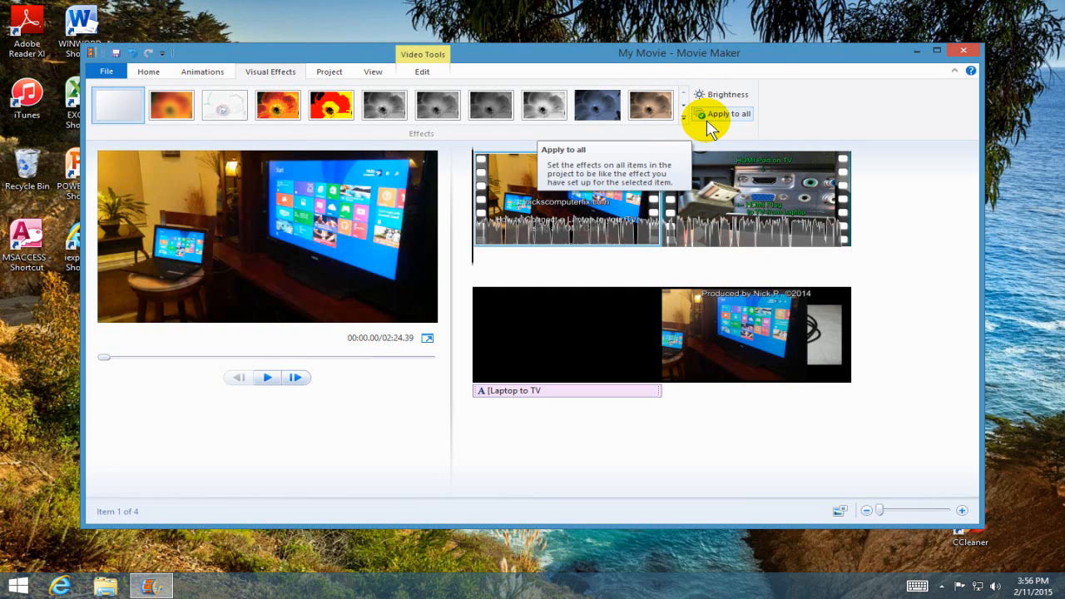
pyautogui.moveTo(320, 74)
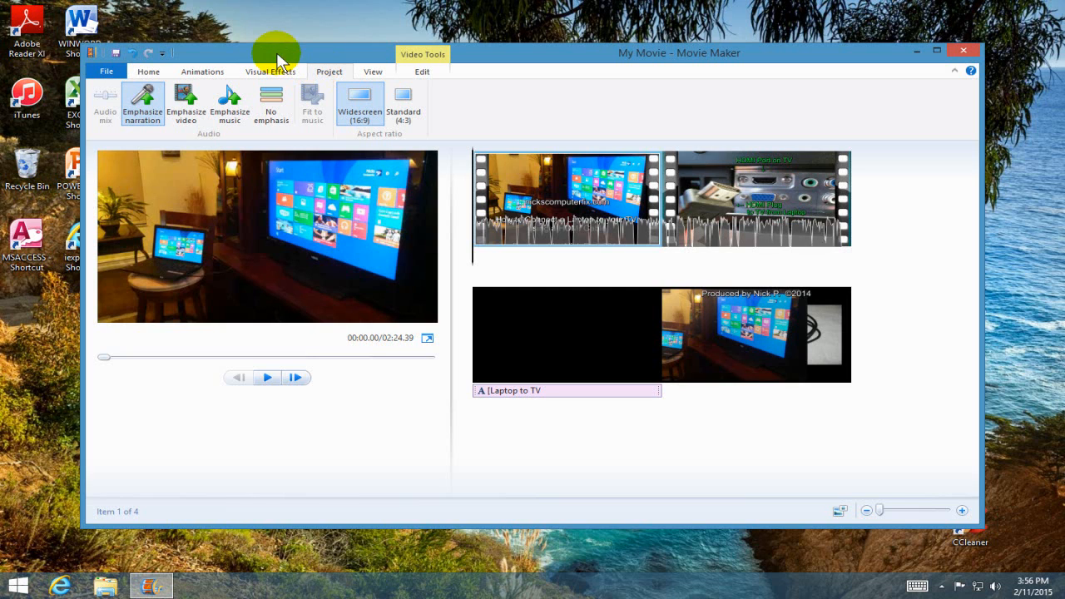
pyautogui.moveTo(142, 100)
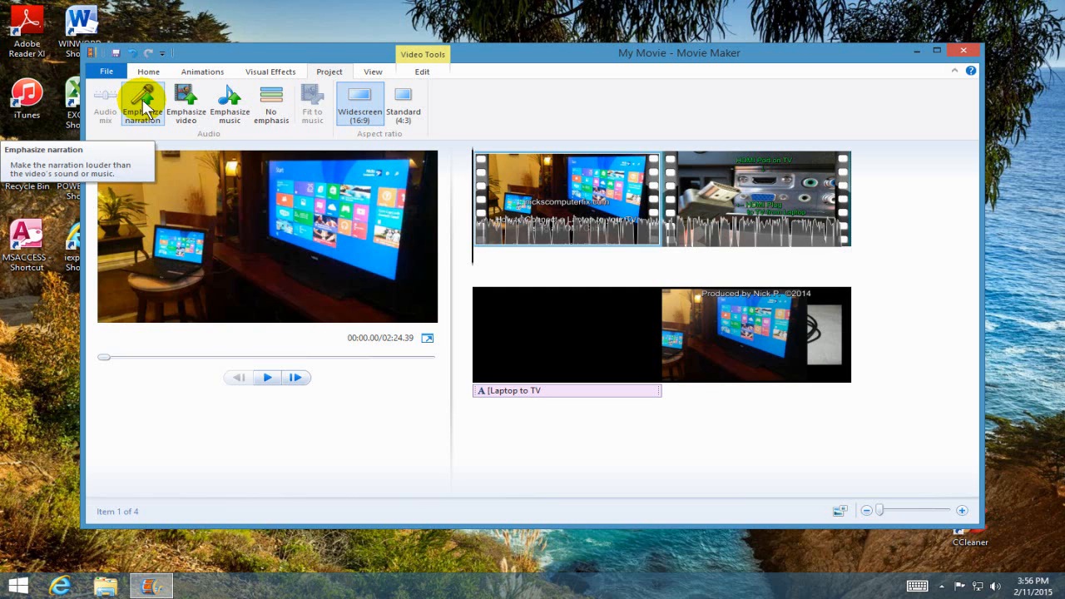
pyautogui.moveTo(190, 103)
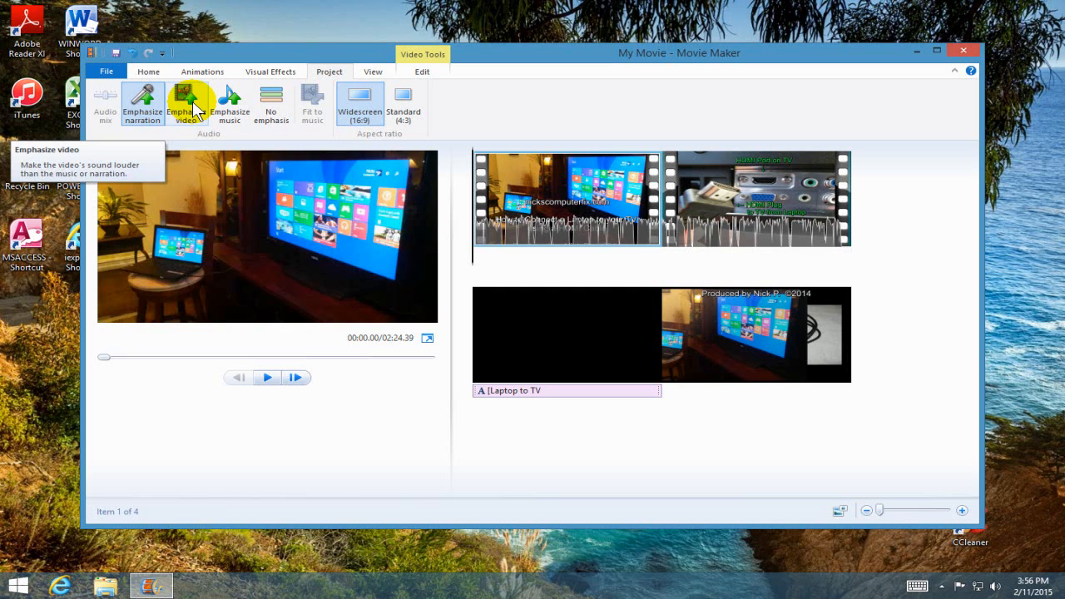
pyautogui.moveTo(223, 130)
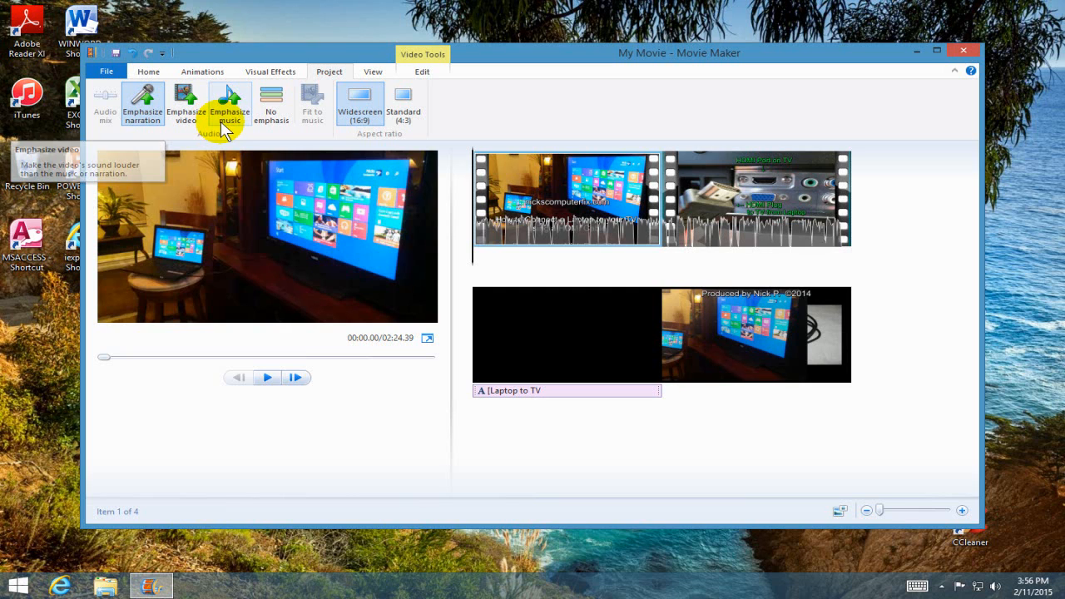
pyautogui.moveTo(230, 103)
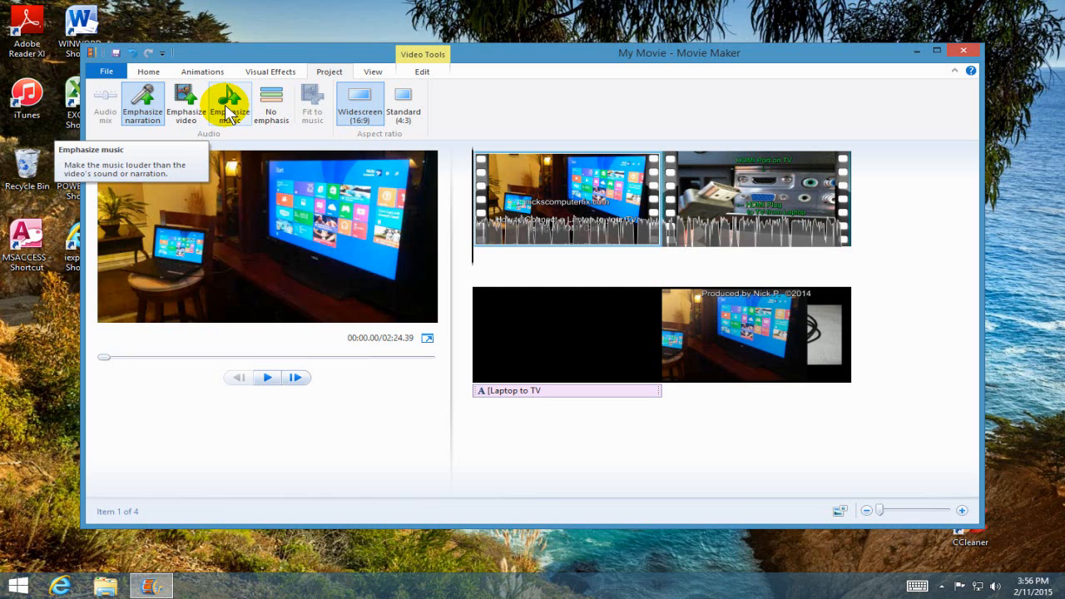
pyautogui.moveTo(243, 130)
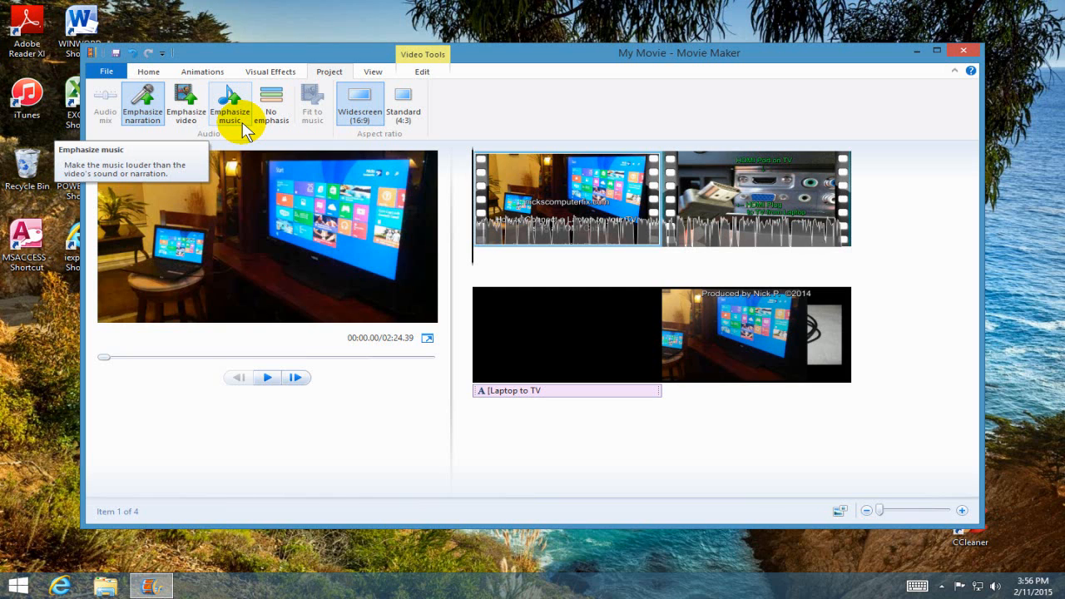
pyautogui.moveTo(272, 103)
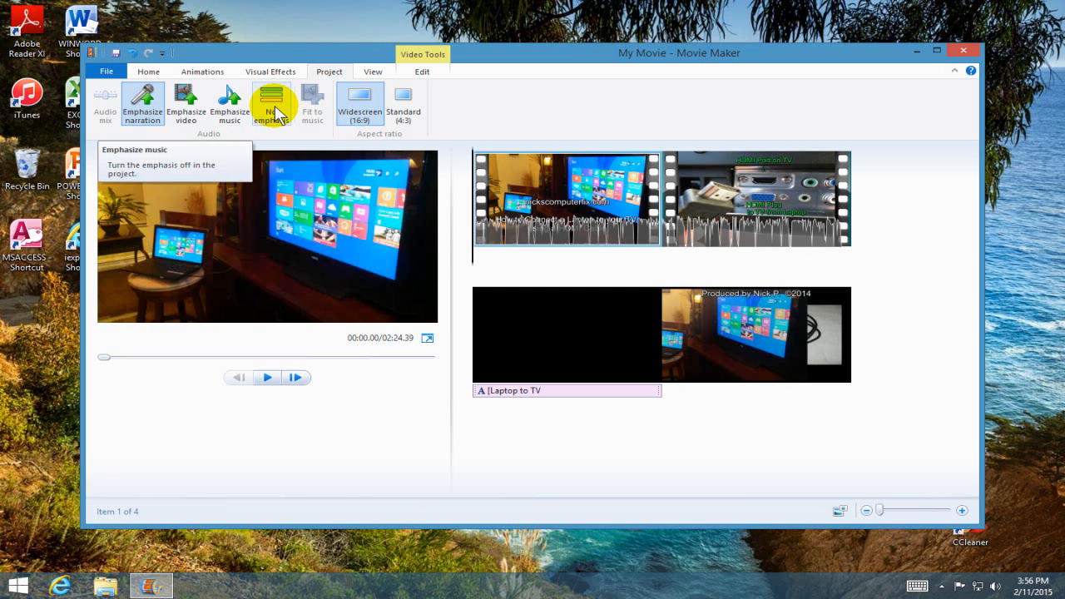
pyautogui.moveTo(359, 113)
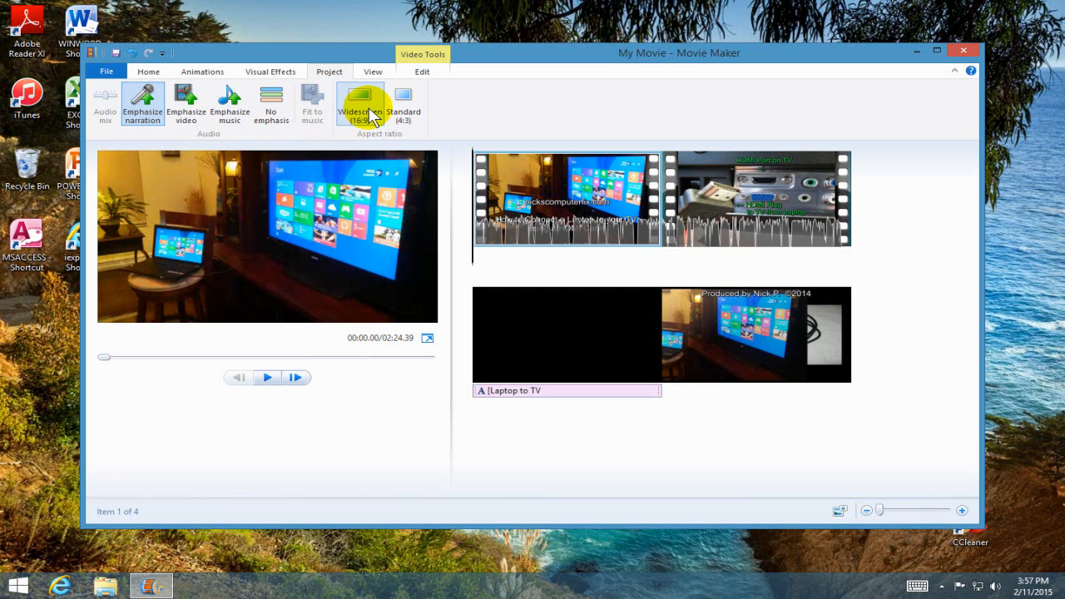
# - Try the Standard (4:3) aspect ratio, then return the project to Widescreen (16:9)
pyautogui.click(403, 100)
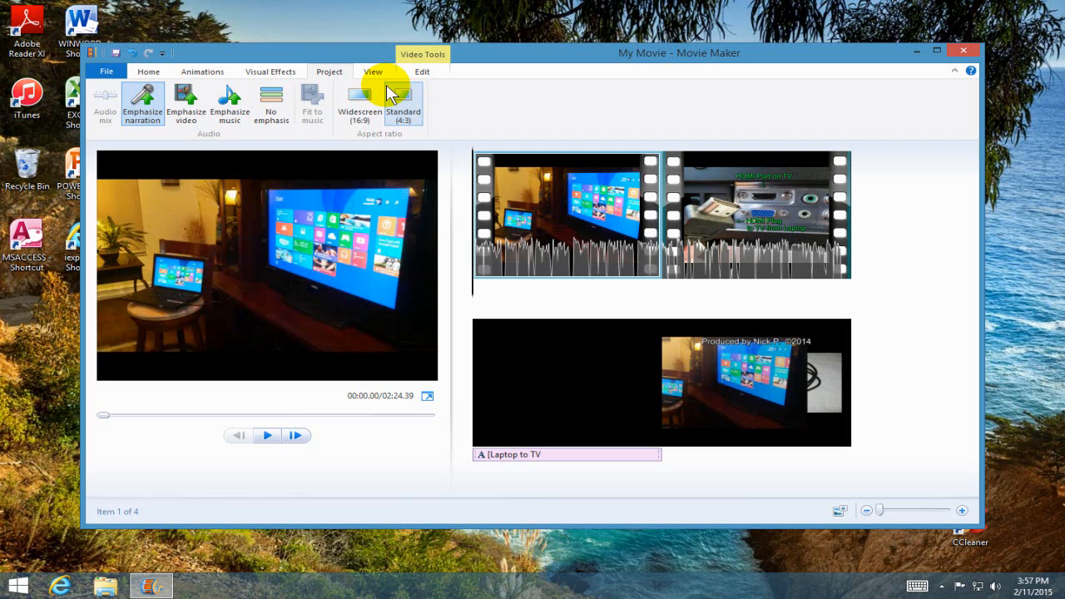
pyautogui.moveTo(359, 98)
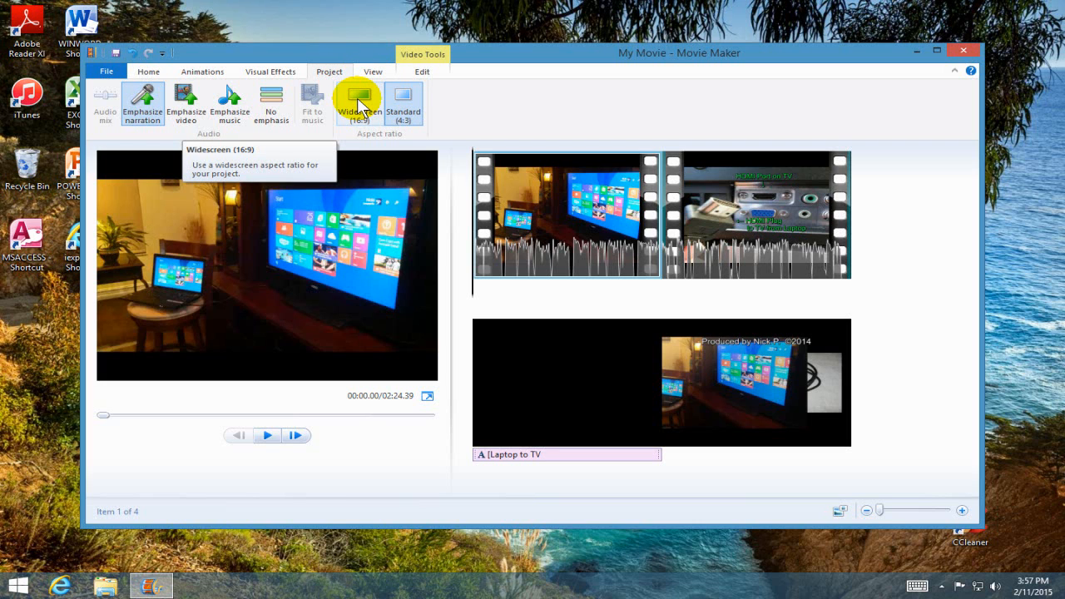
pyautogui.click(356, 98)
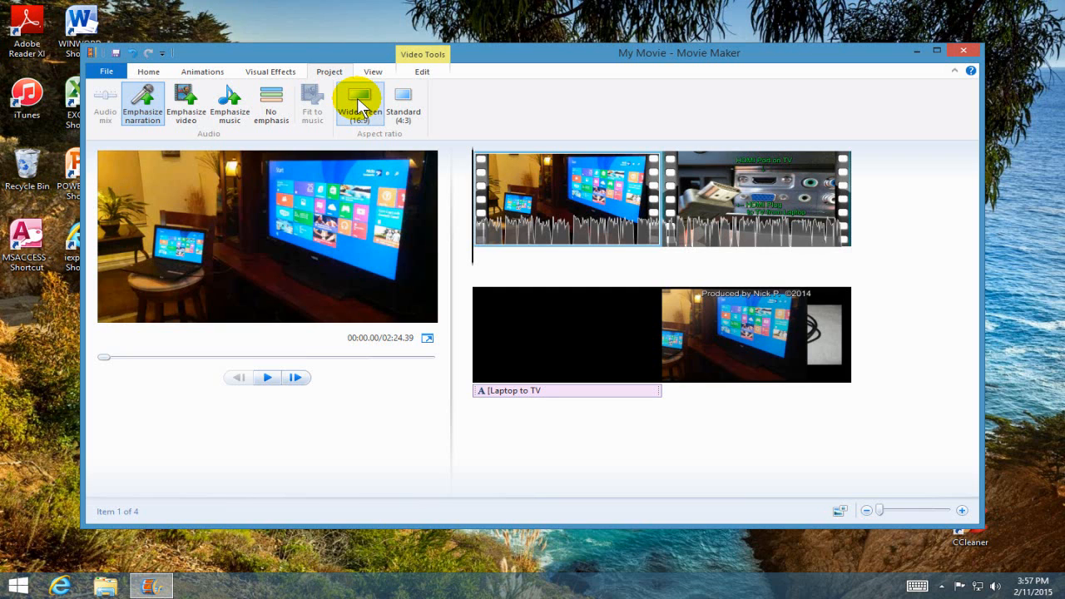
pyautogui.moveTo(373, 73)
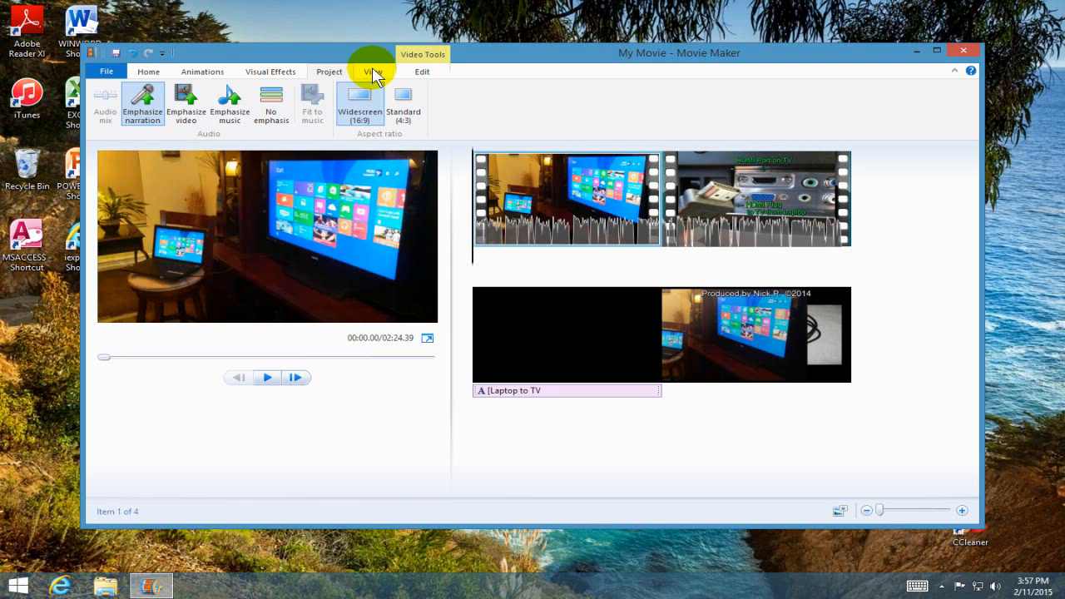
# - Try Small icons for the storyboard thumbnails, then restore them to Large icons
pyautogui.click(372, 71)
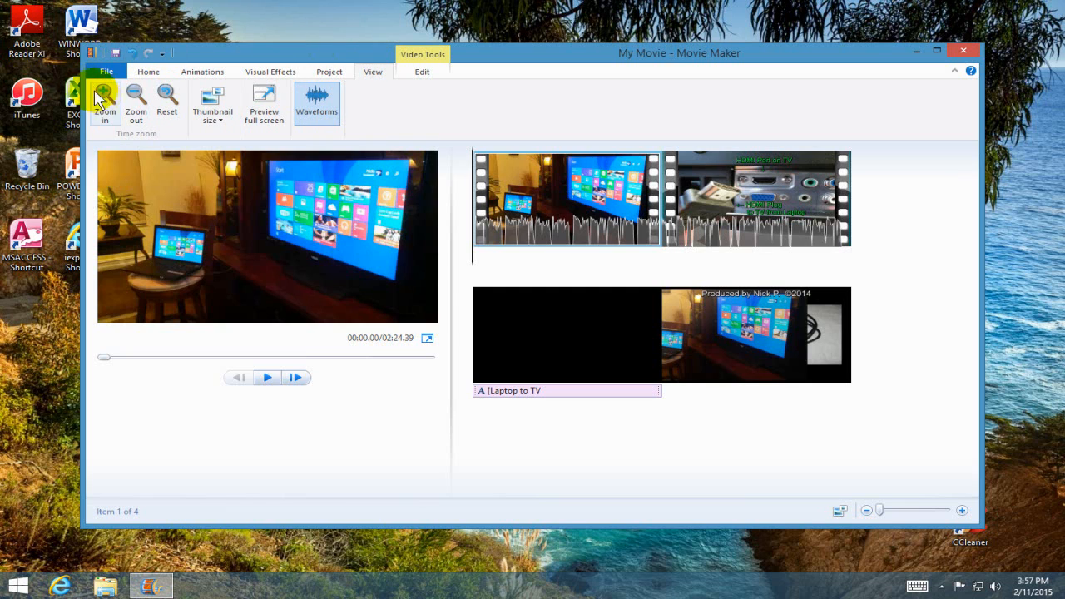
pyautogui.moveTo(146, 174)
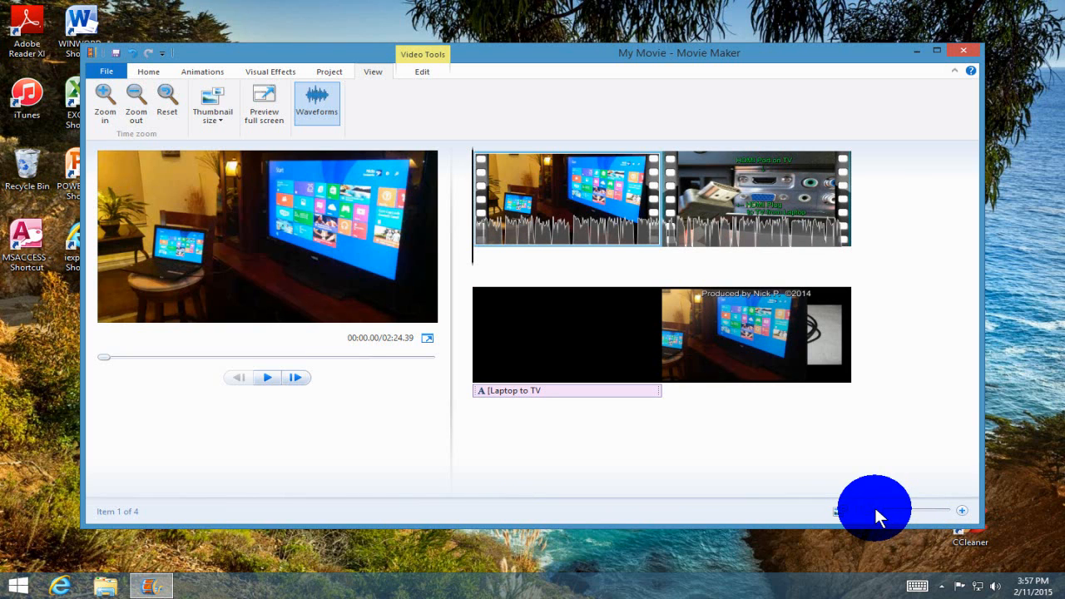
pyautogui.moveTo(396, 53)
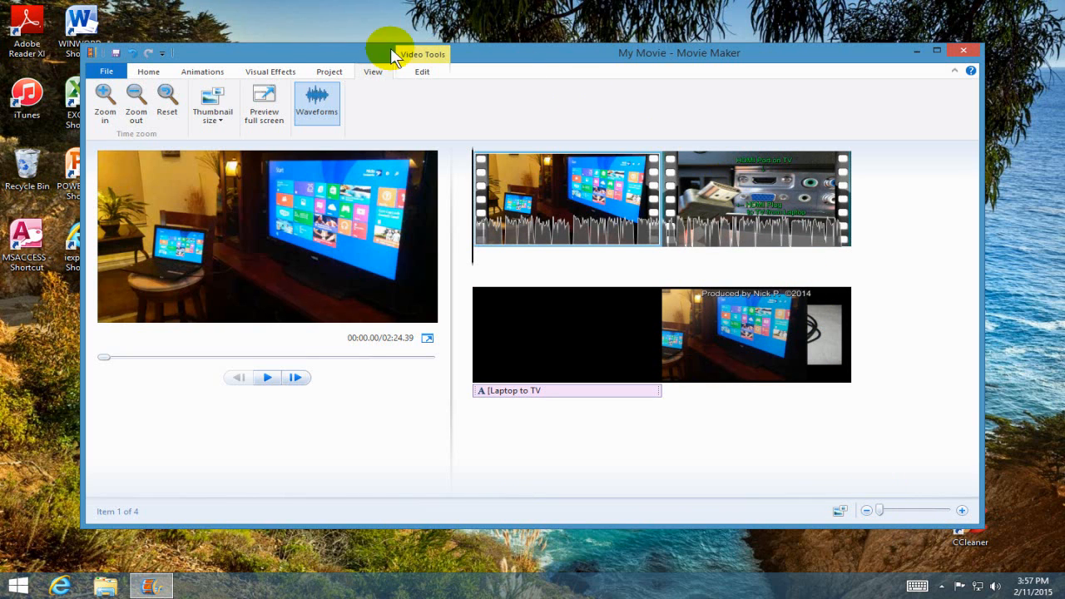
pyautogui.click(213, 103)
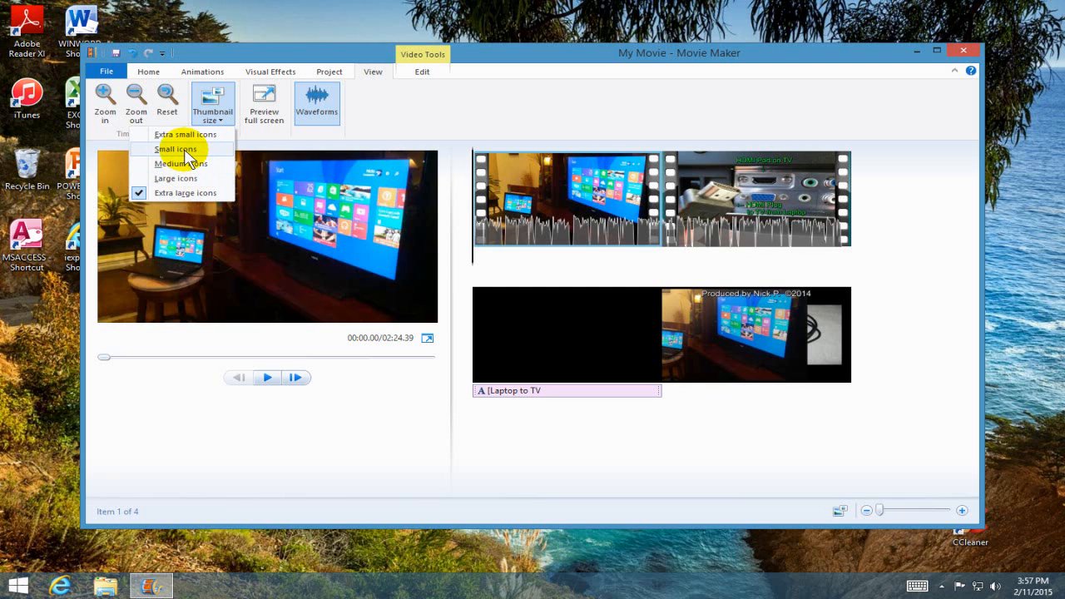
pyautogui.click(176, 150)
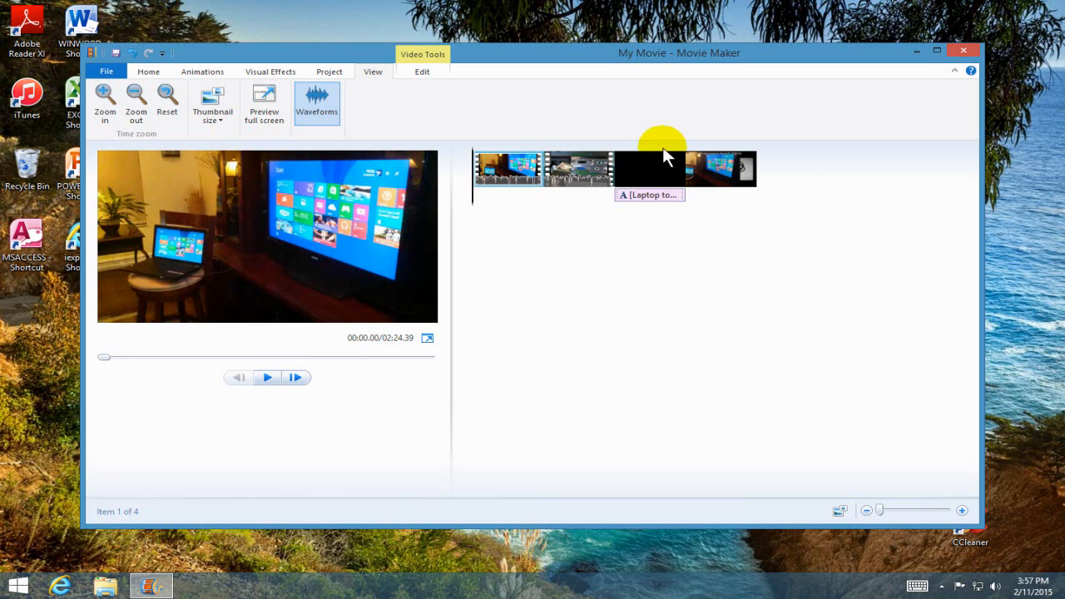
pyautogui.click(842, 509)
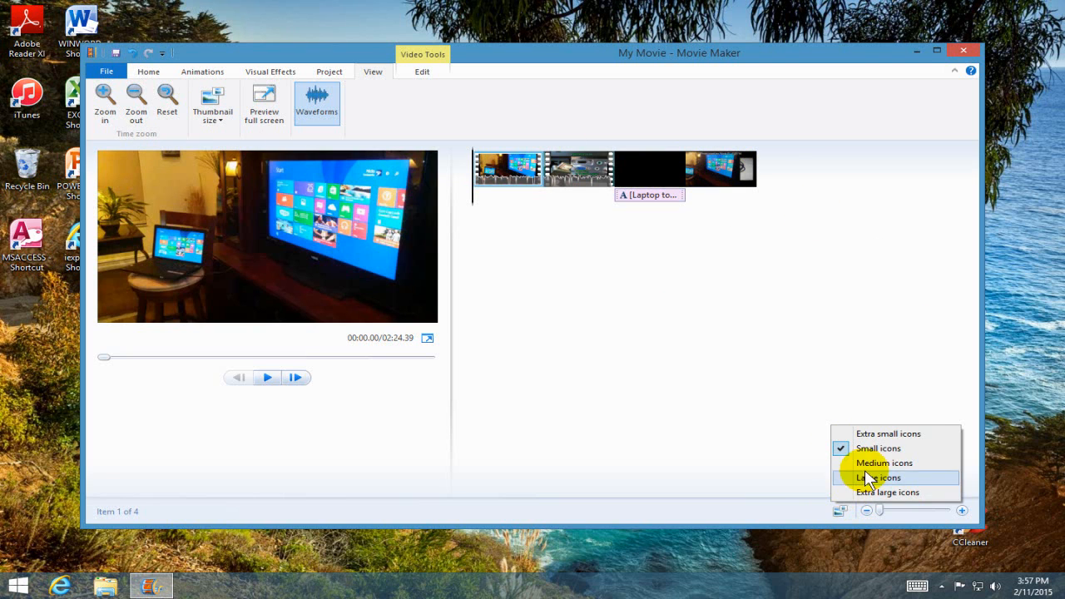
pyautogui.click(875, 476)
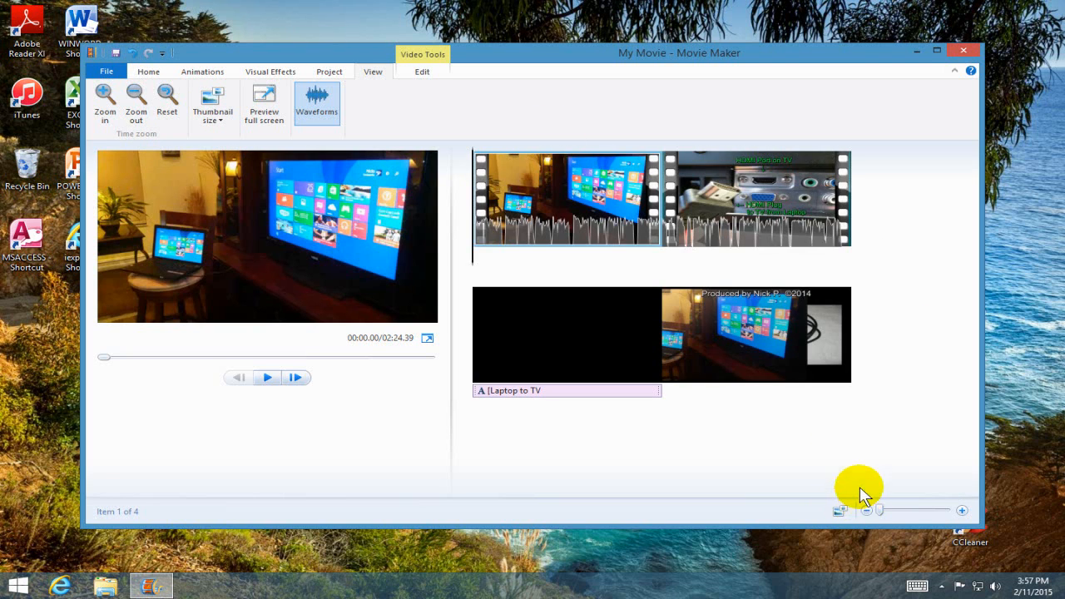
pyautogui.moveTo(363, 107)
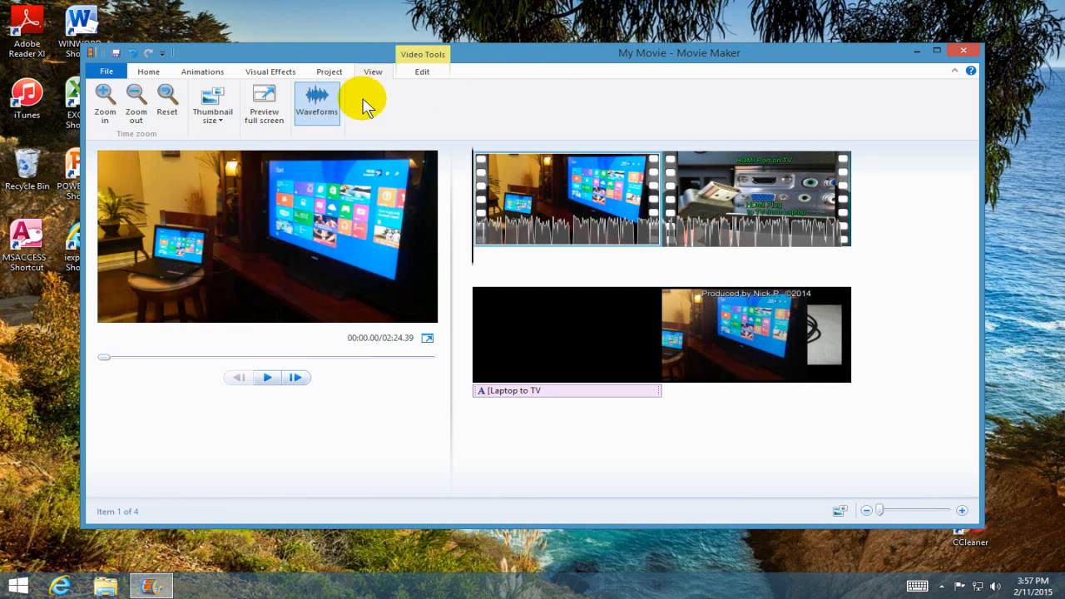
pyautogui.moveTo(317, 104)
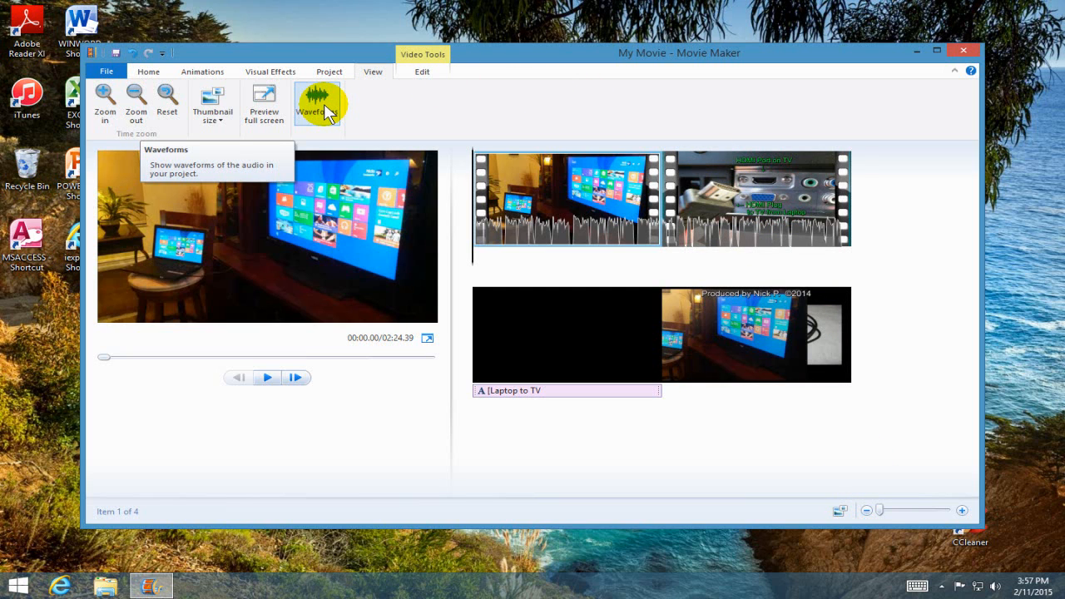
pyautogui.moveTo(366, 176)
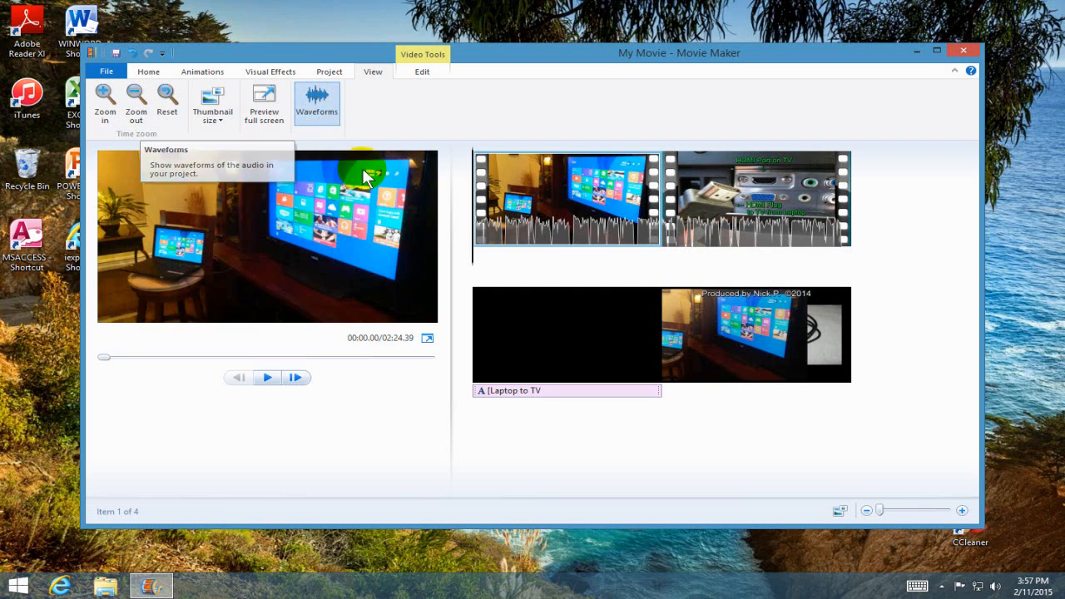
pyautogui.moveTo(546, 241)
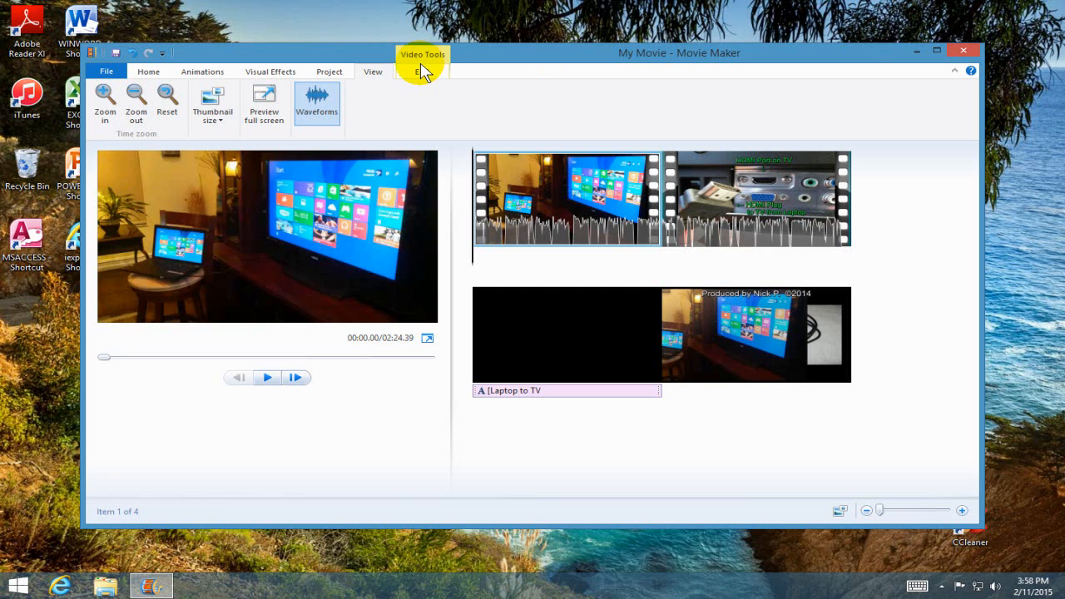
# - Review the opening clip's Video Tools Edit options and return to the Home commands
pyautogui.click(423, 70)
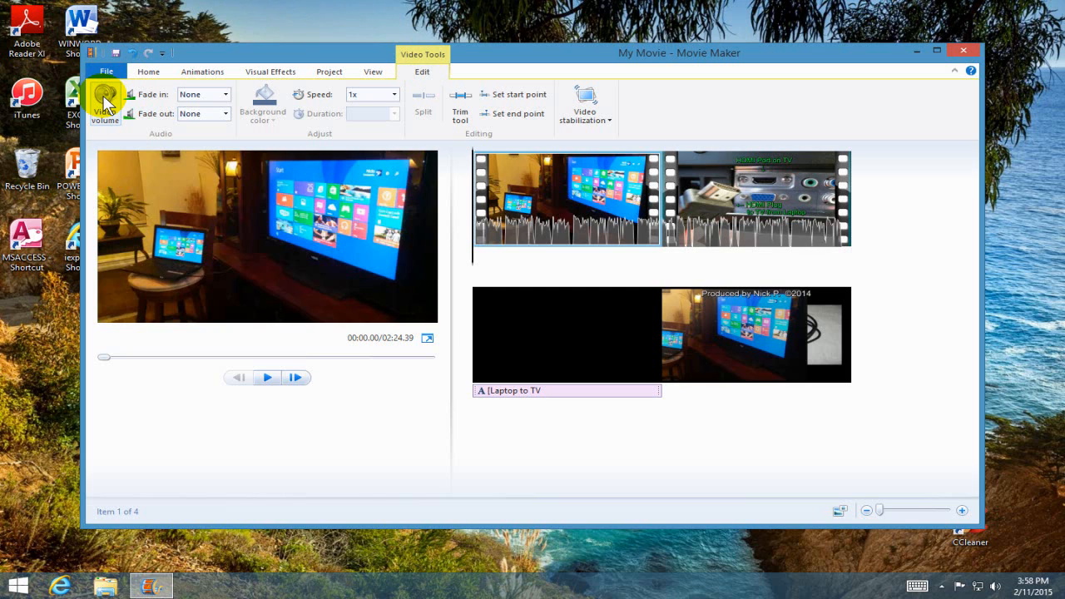
pyautogui.moveTo(105, 103)
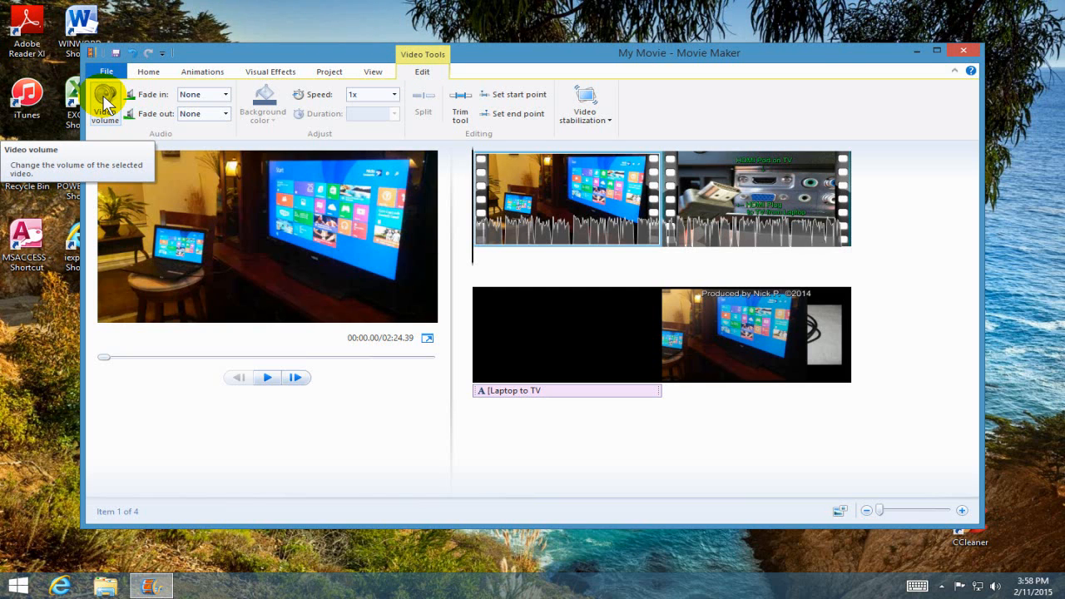
pyautogui.moveTo(158, 94)
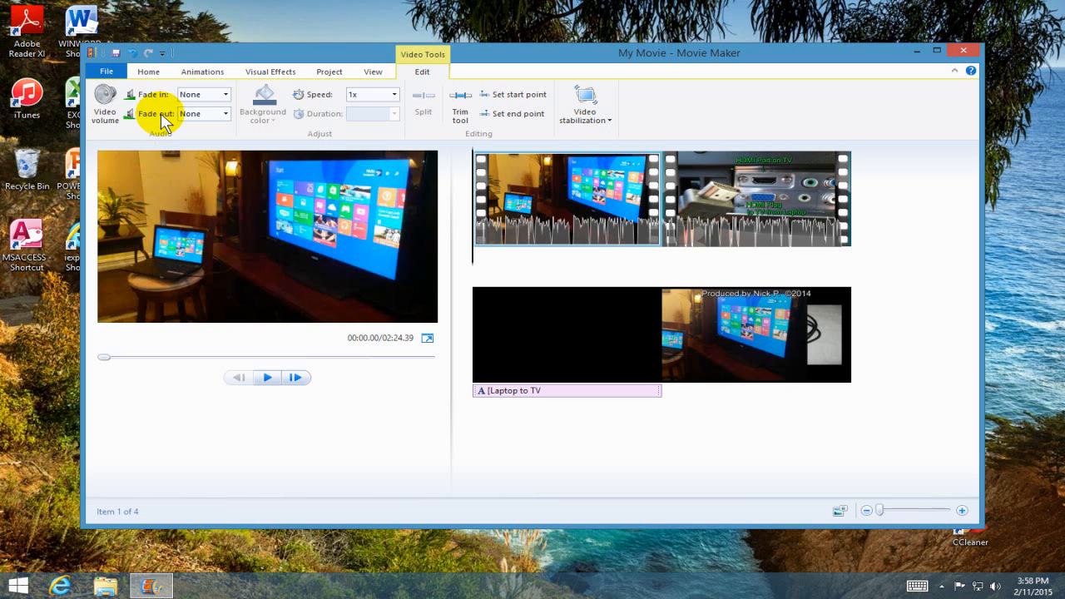
pyautogui.moveTo(153, 113)
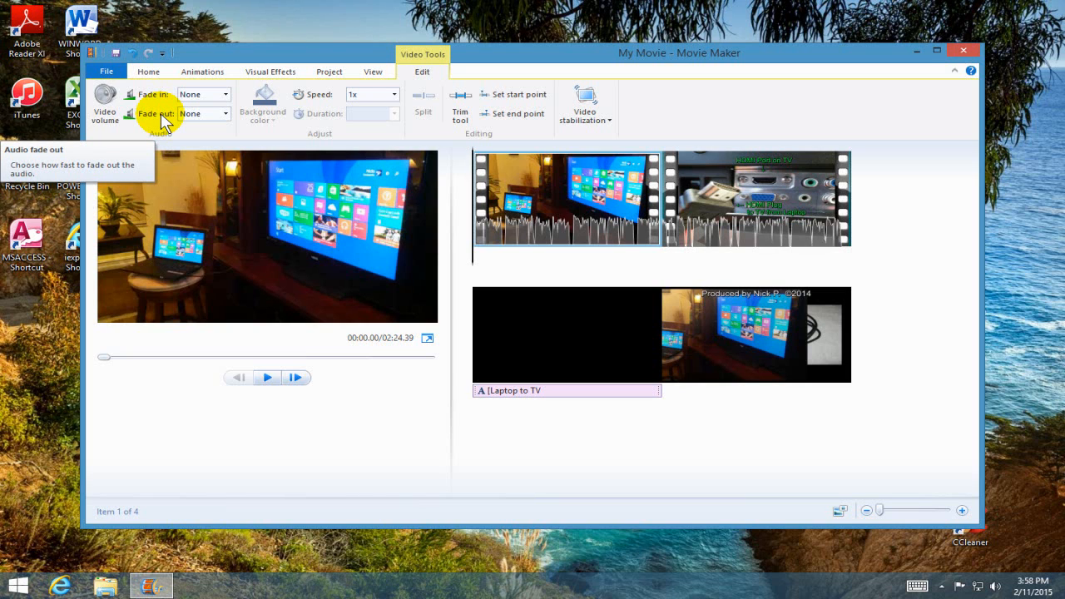
pyautogui.moveTo(430, 165)
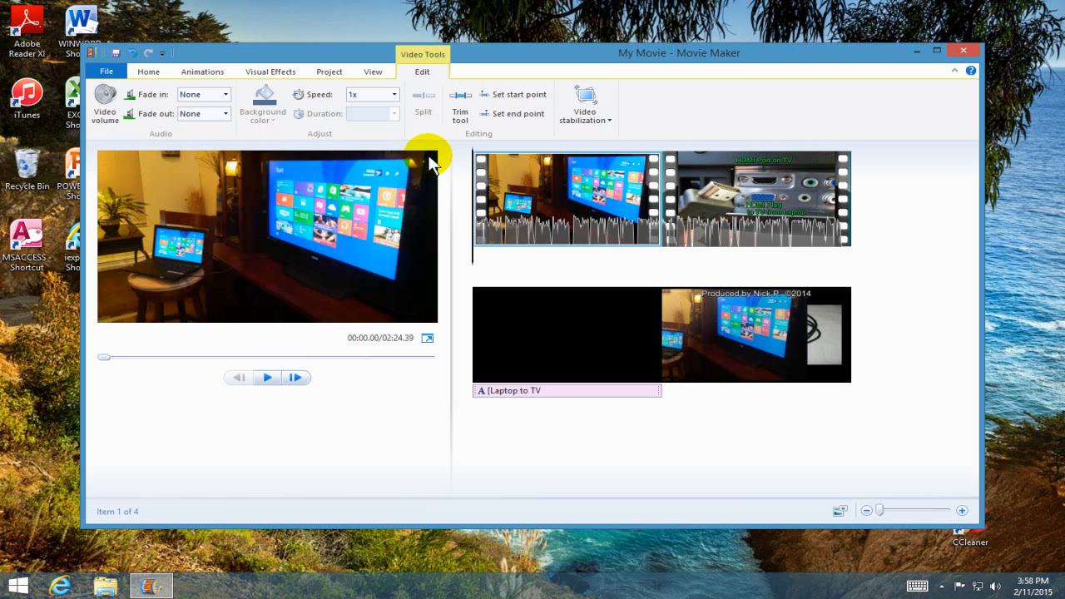
pyautogui.click(393, 93)
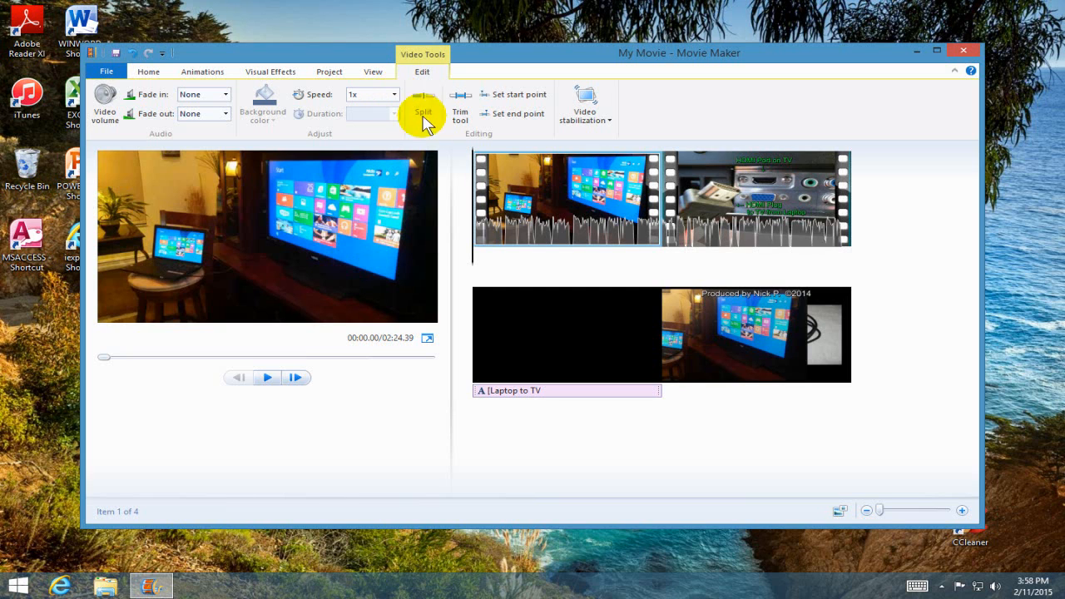
pyautogui.moveTo(459, 108)
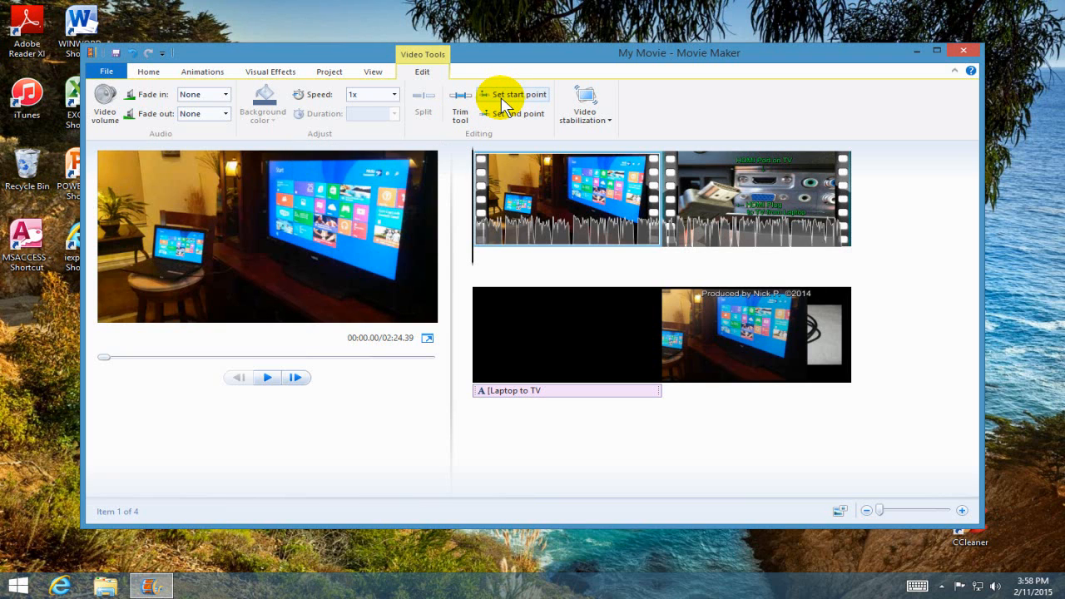
pyautogui.moveTo(498, 113)
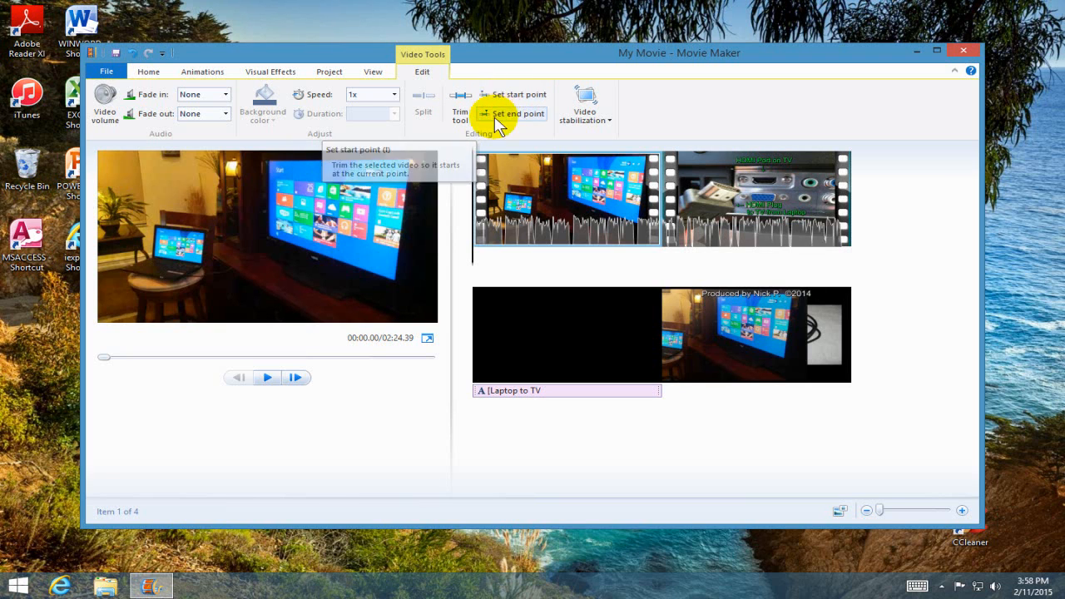
pyautogui.moveTo(499, 114)
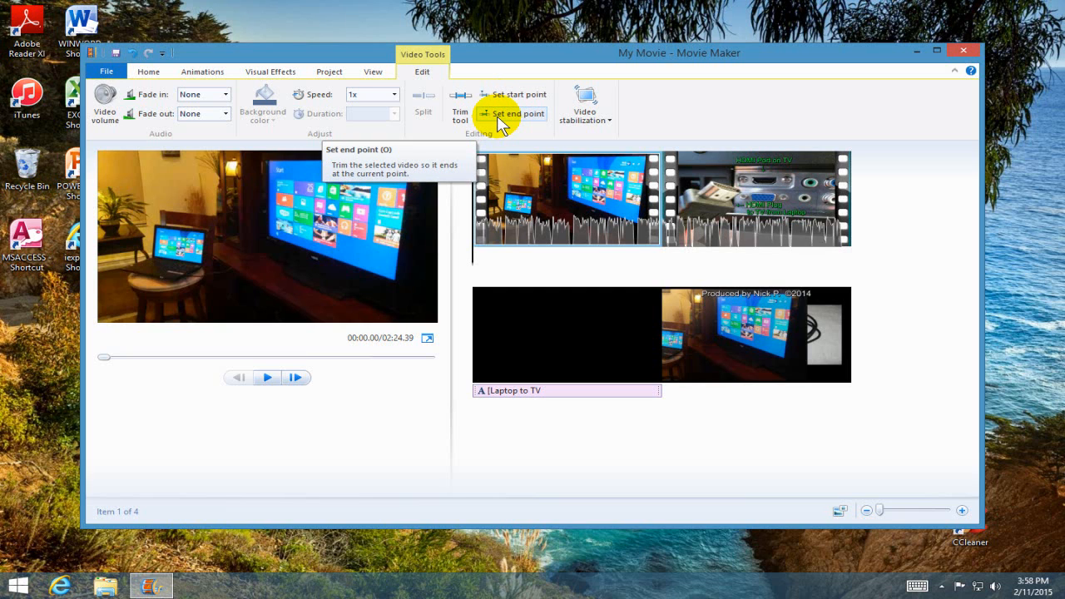
pyautogui.moveTo(608, 137)
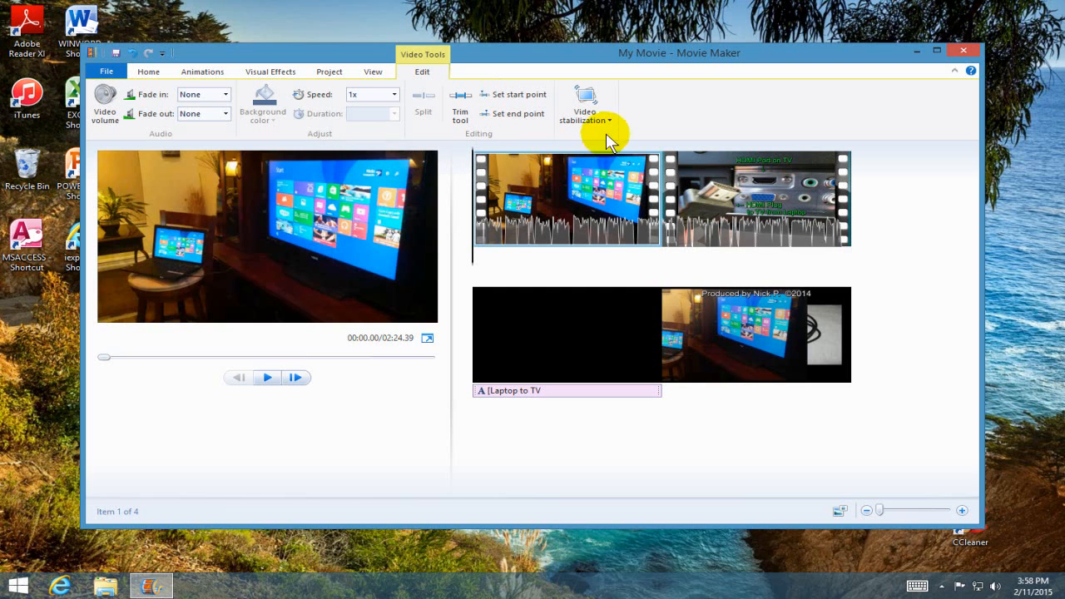
pyautogui.moveTo(586, 100)
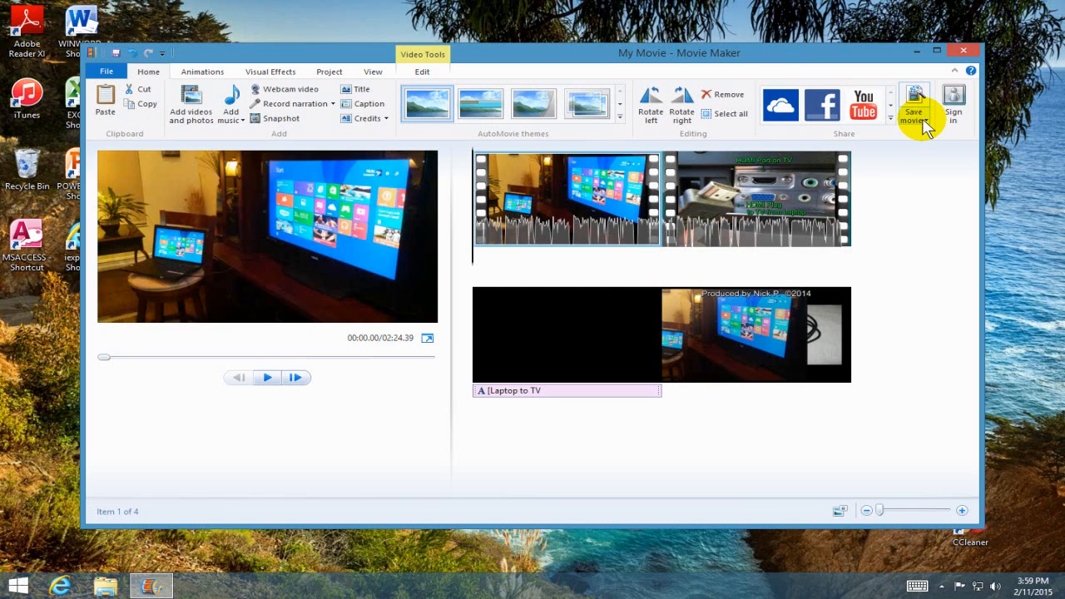
# - Show the Save movie output settings list with recommended, computer, email and phone formats
pyautogui.click(912, 100)
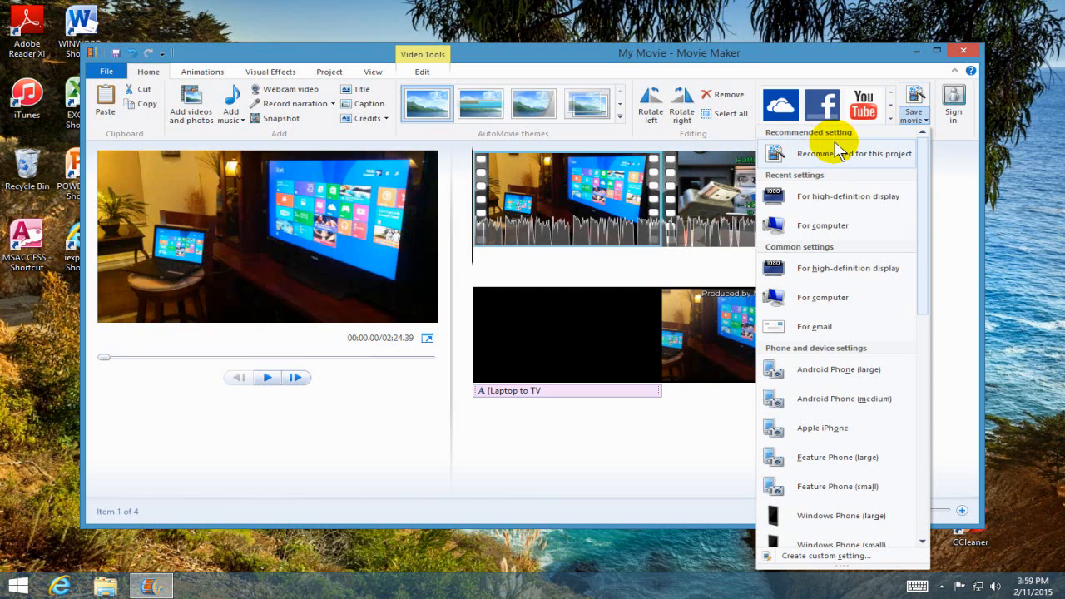
pyautogui.moveTo(819, 175)
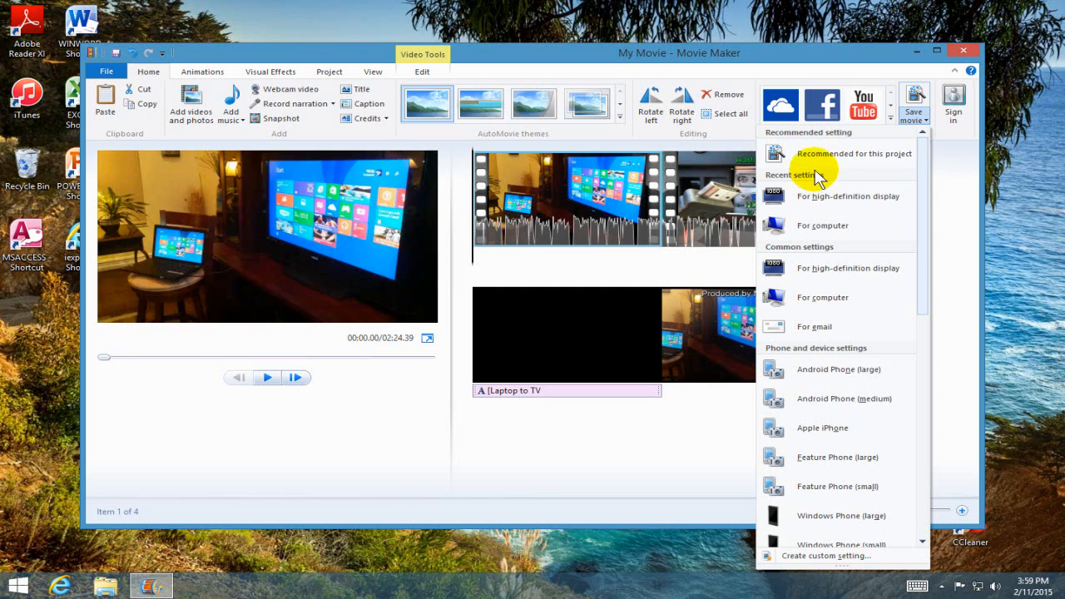
pyautogui.moveTo(812, 153)
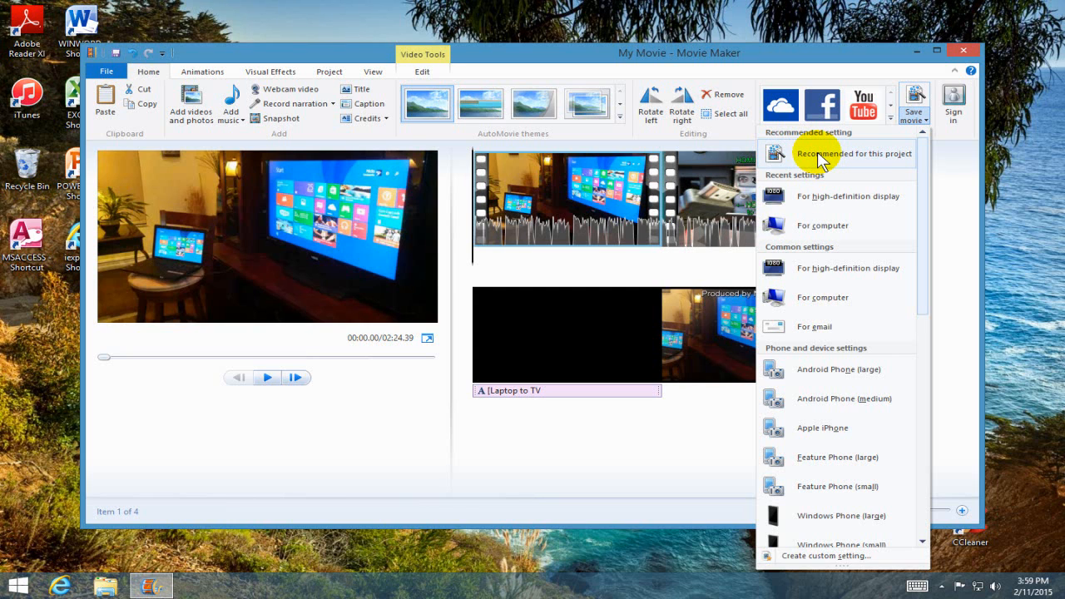
pyautogui.moveTo(819, 153)
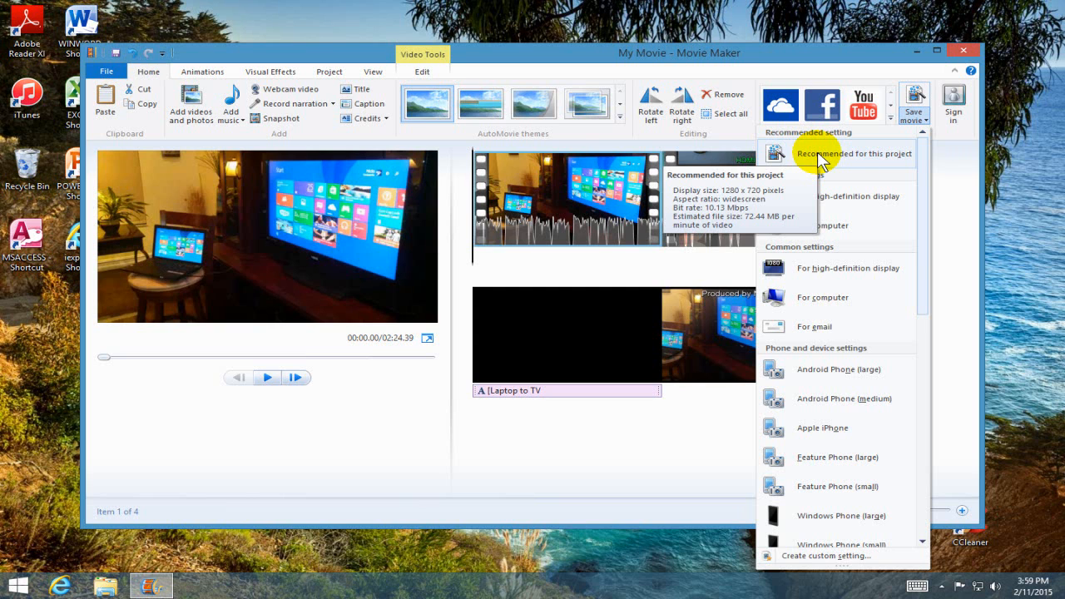
# - Choose 'Recommended for this project' and review the 'My Movie 1' MPEG-4/H.264 Save Movie dialog
pyautogui.click(855, 153)
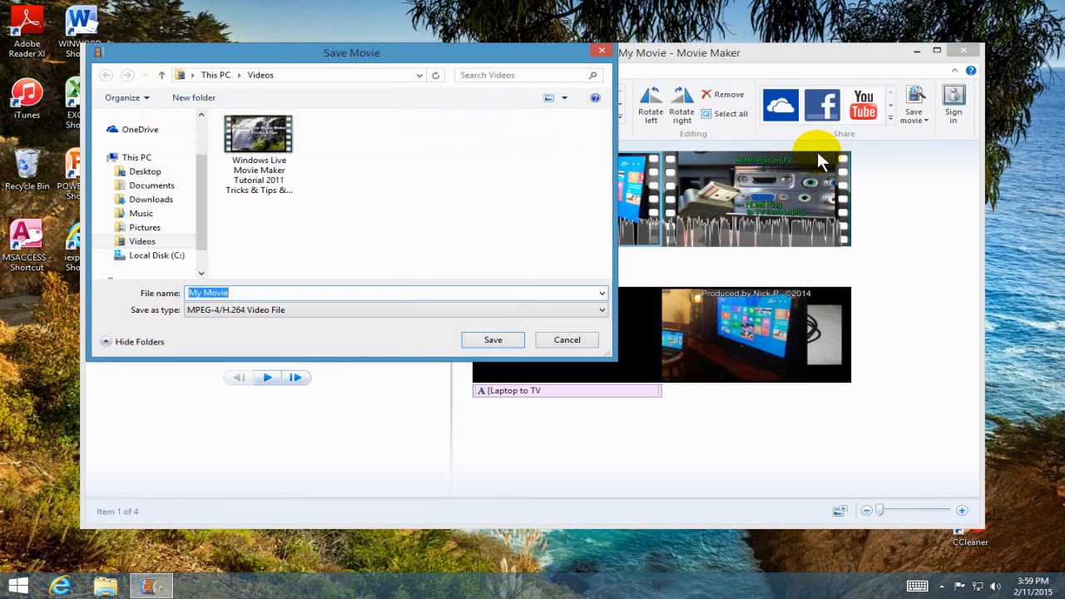
pyautogui.moveTo(225, 310)
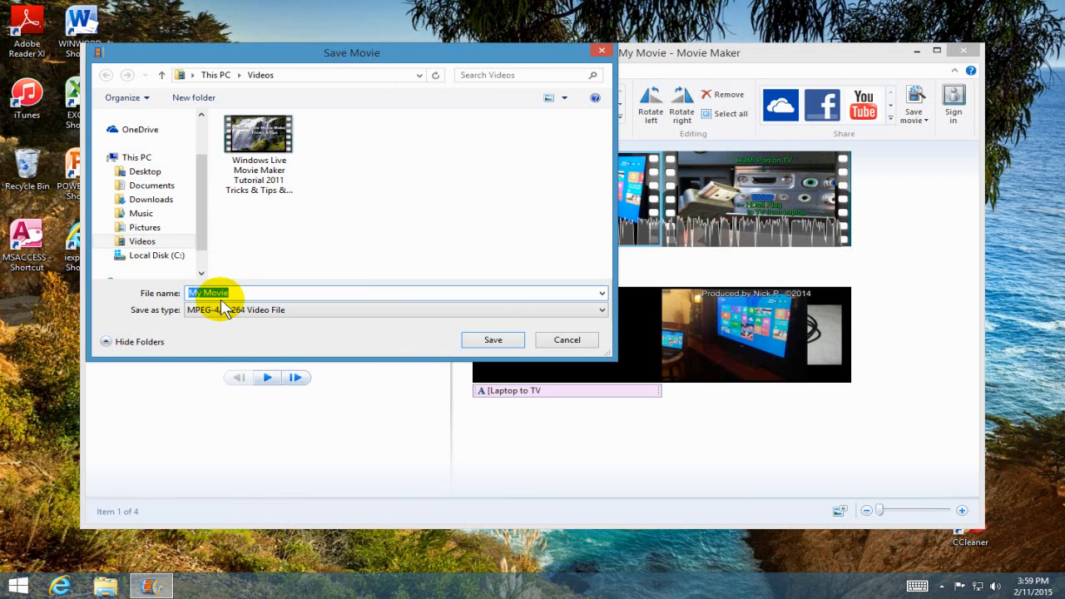
pyautogui.moveTo(240, 298)
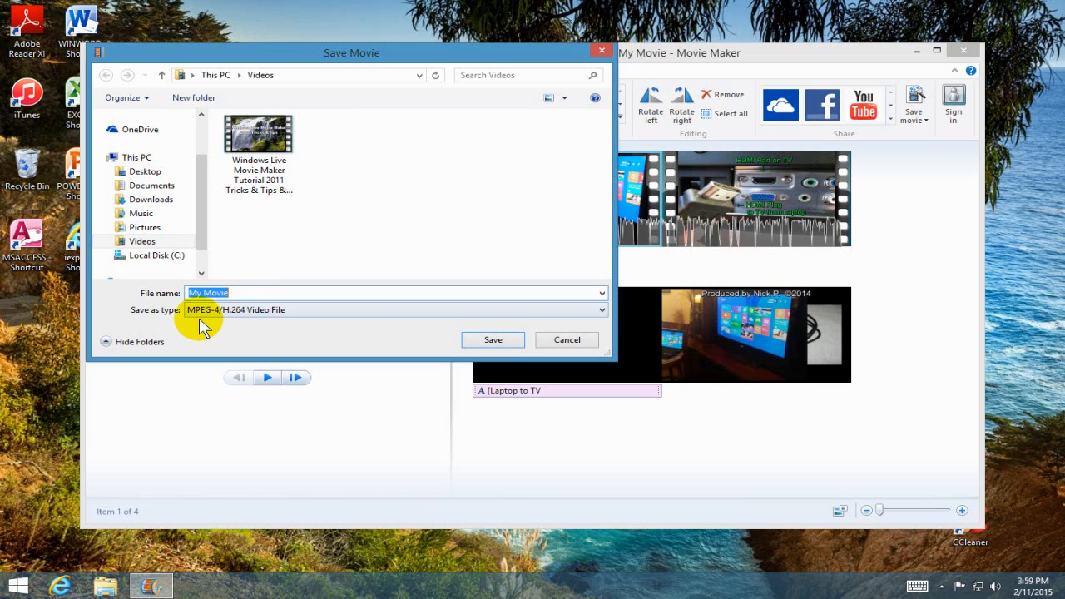
pyautogui.moveTo(602, 312)
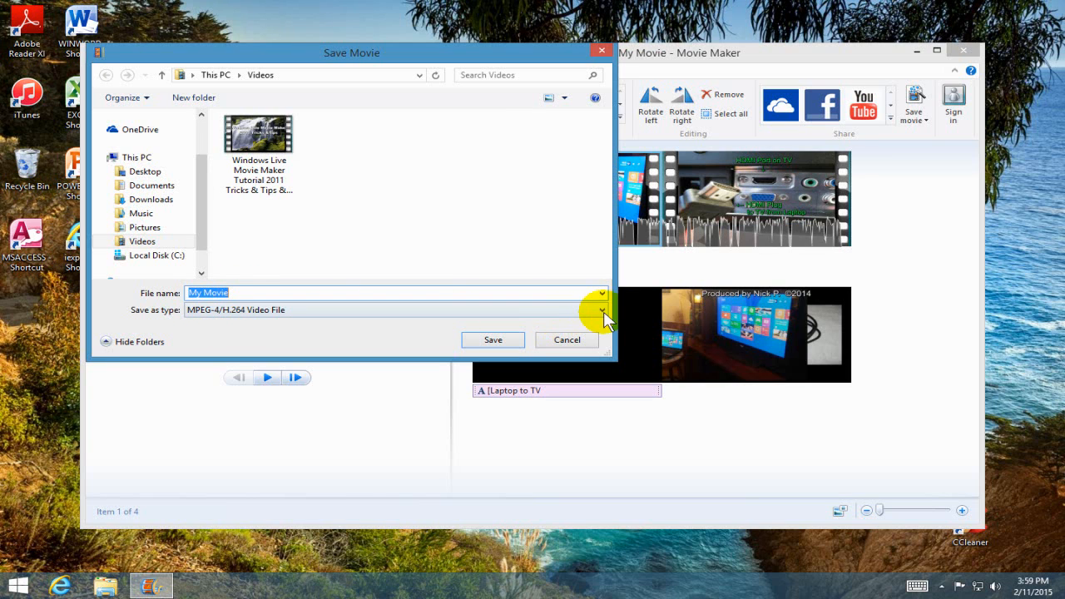
pyautogui.click(603, 309)
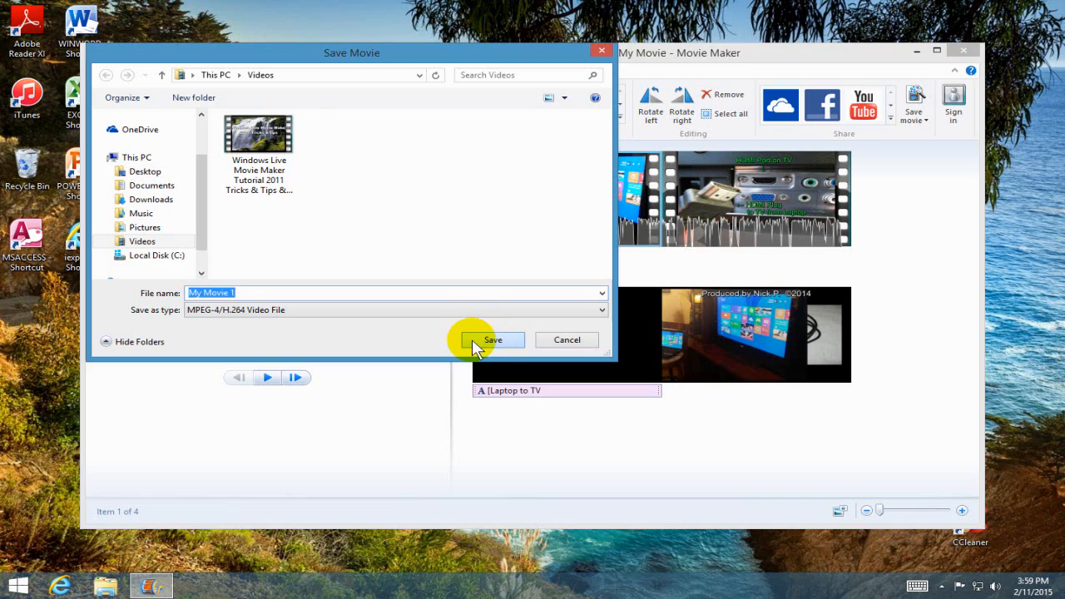
# - Start saving the movie to Videos, then cancel the rendering and confirm abandoning it
pyautogui.click(493, 339)
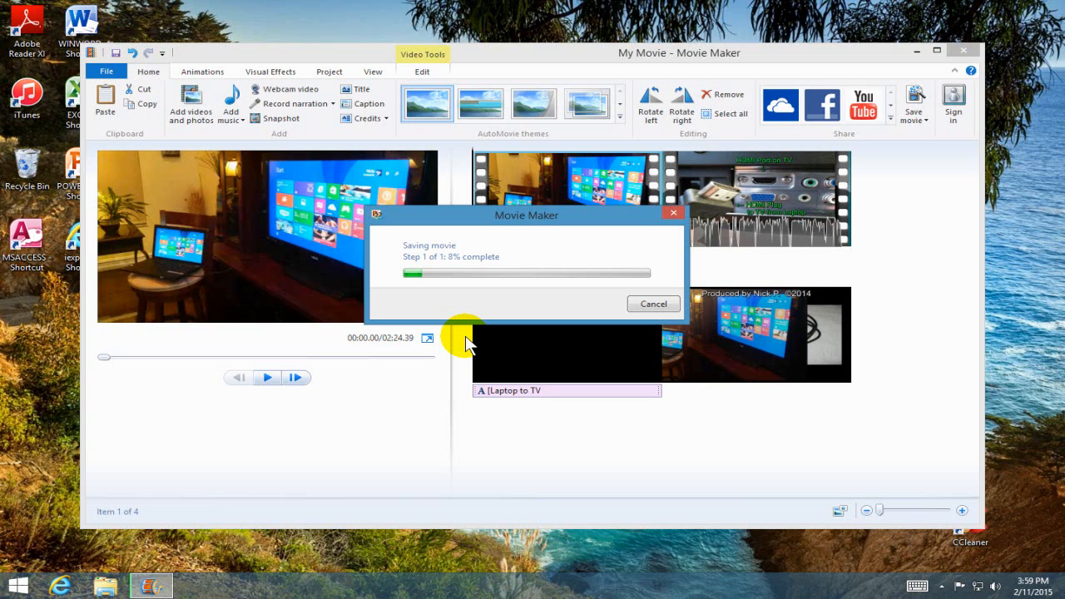
pyautogui.moveTo(652, 303)
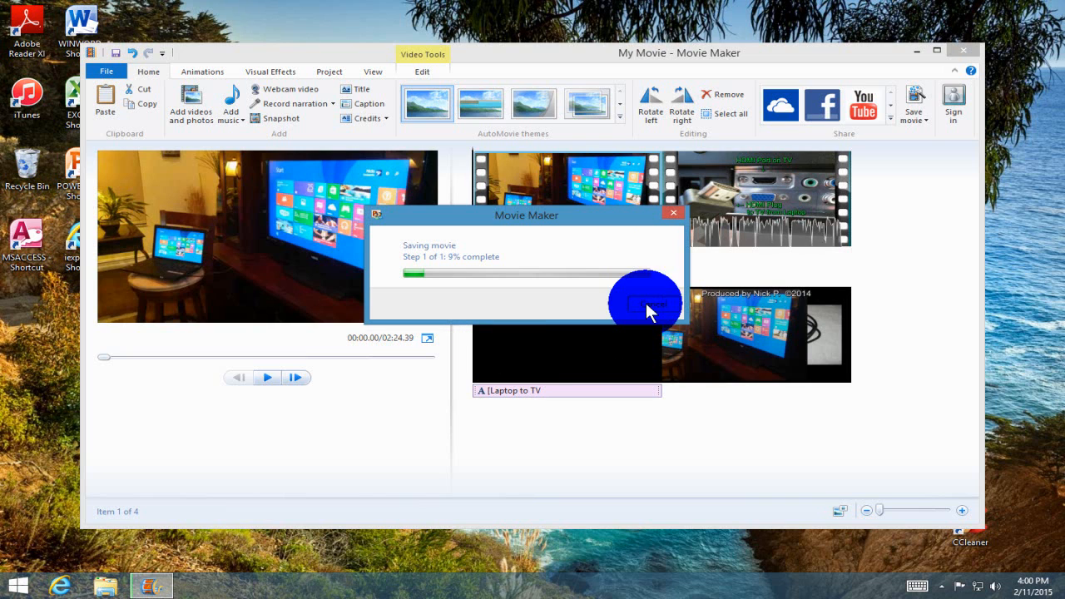
pyautogui.click(652, 303)
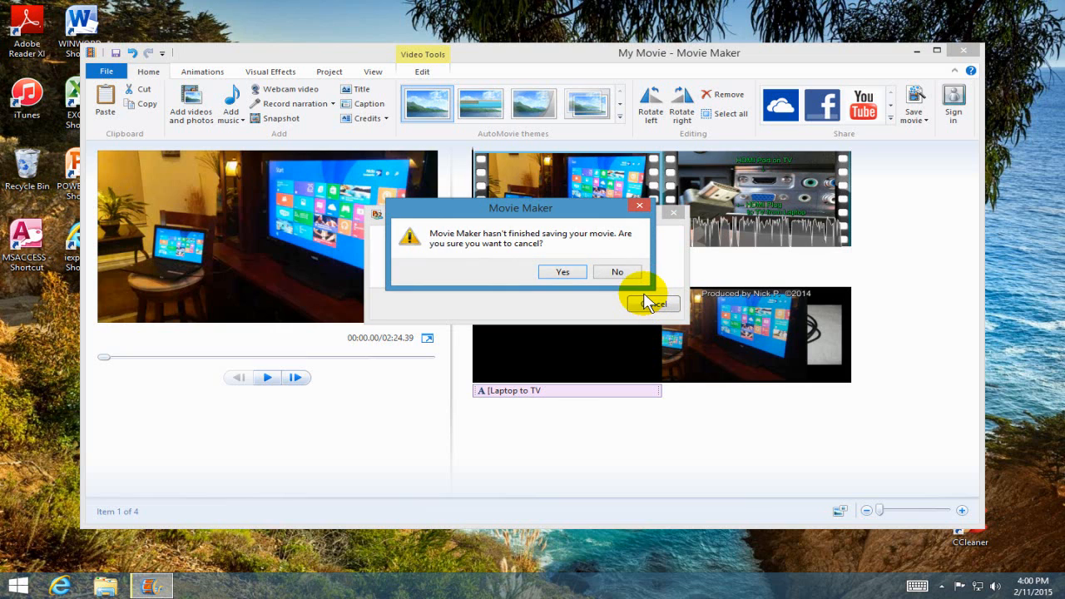
pyautogui.moveTo(617, 273)
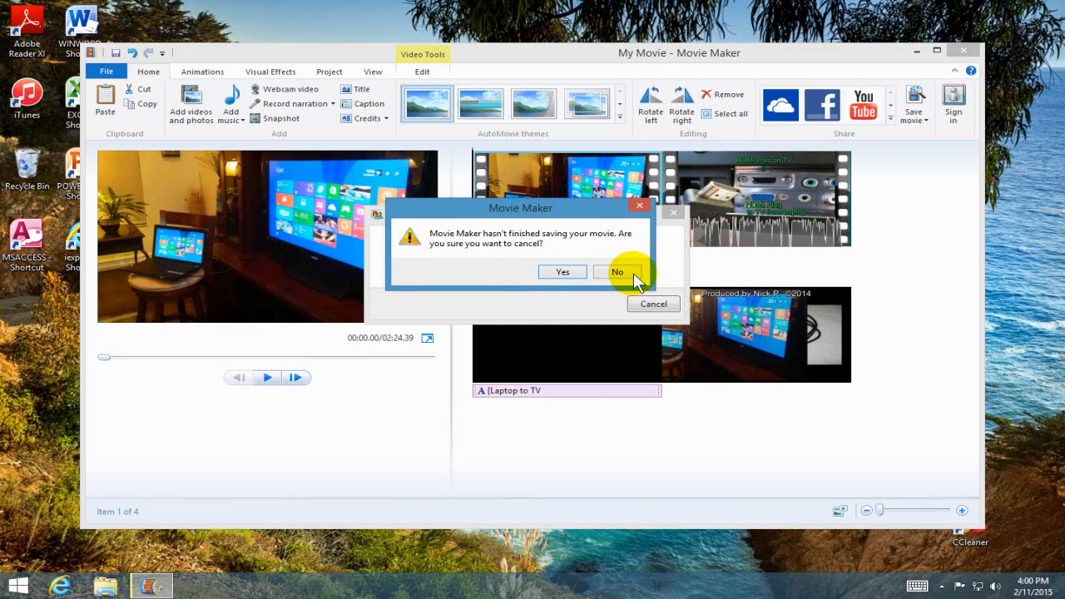
pyautogui.moveTo(569, 271)
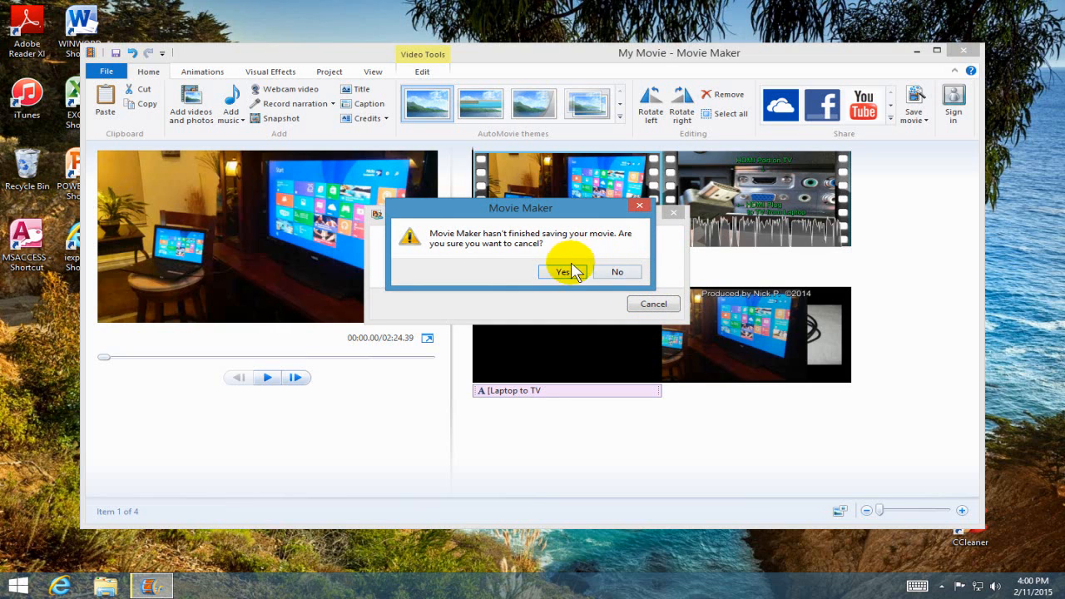
pyautogui.click(564, 271)
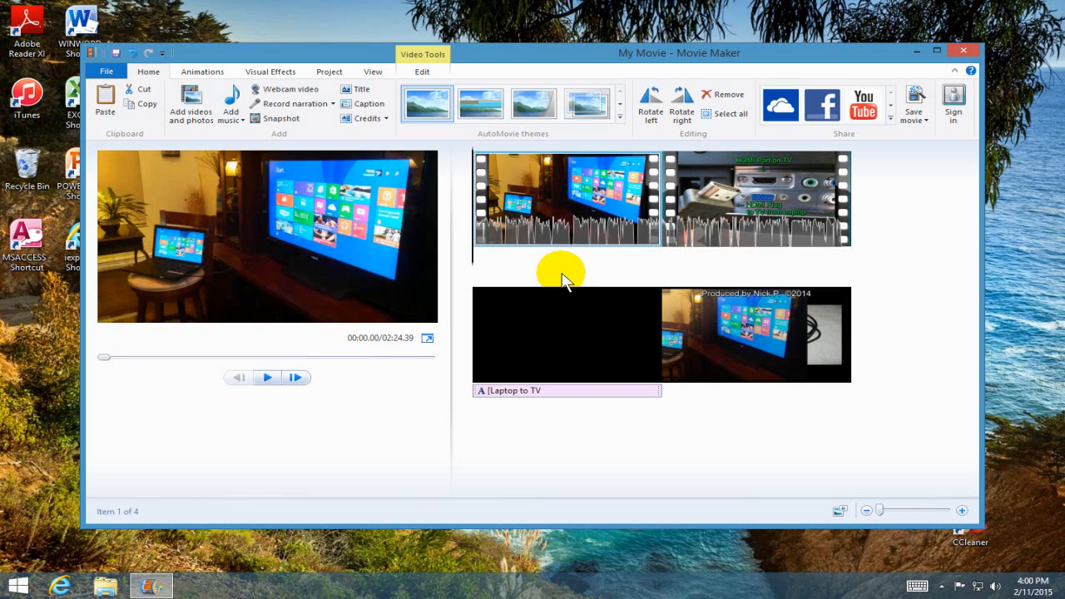
pyautogui.moveTo(516, 57)
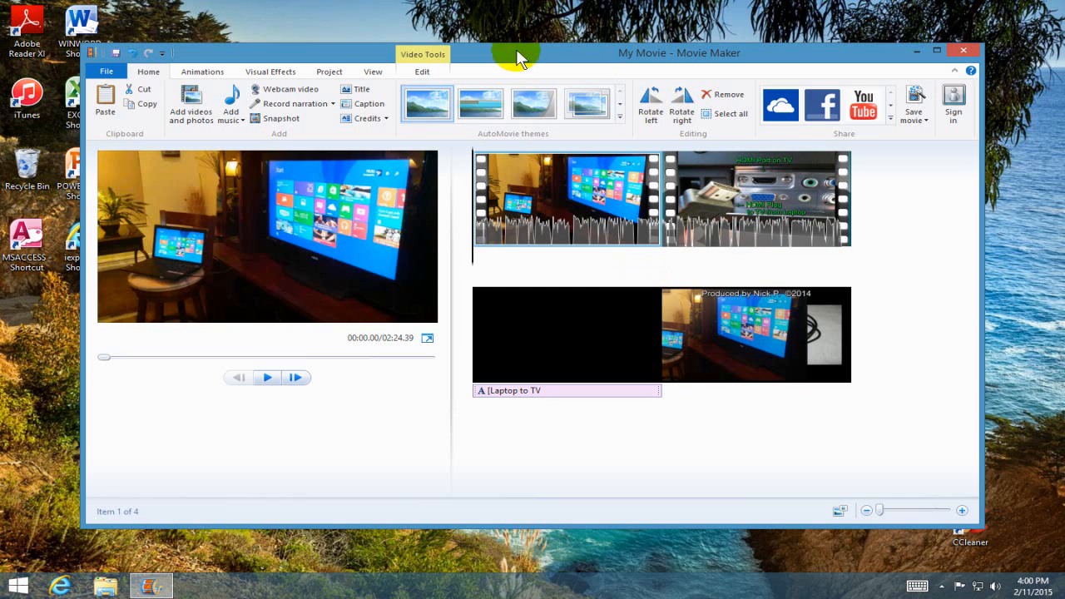
pyautogui.moveTo(450, 199)
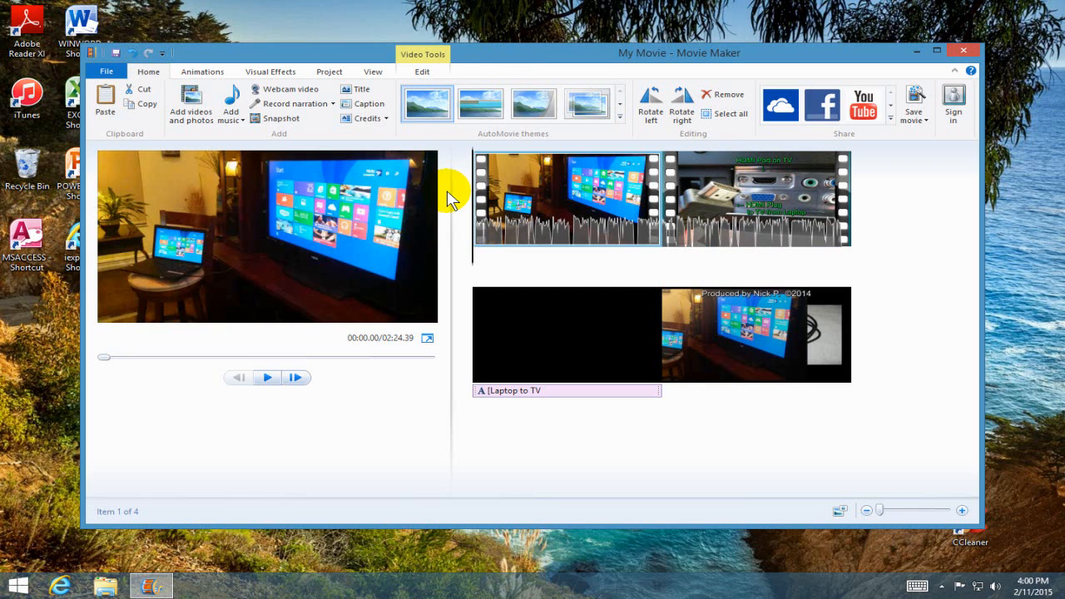